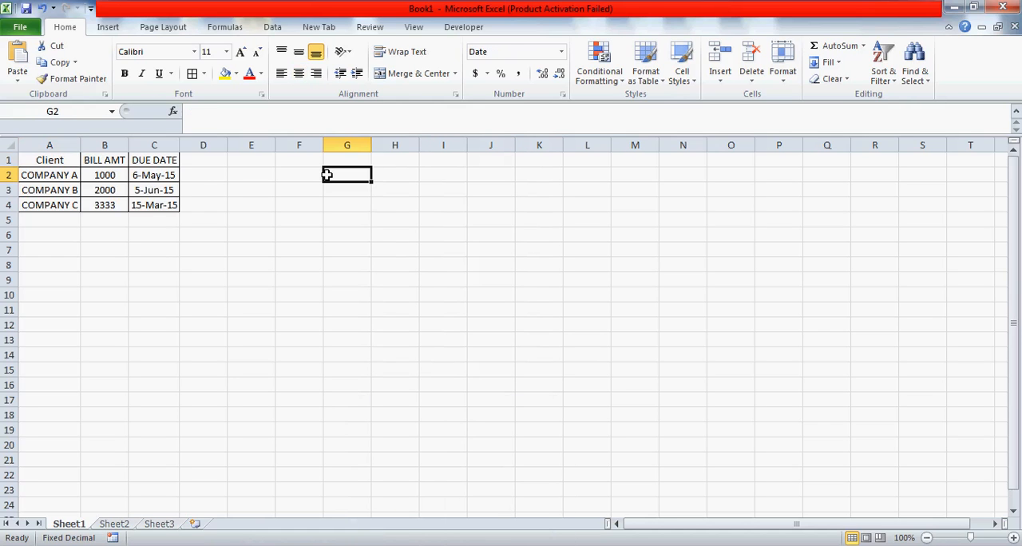
Select the Client and BILL AMT headings and the first client rows of the table
left_click(346, 160)
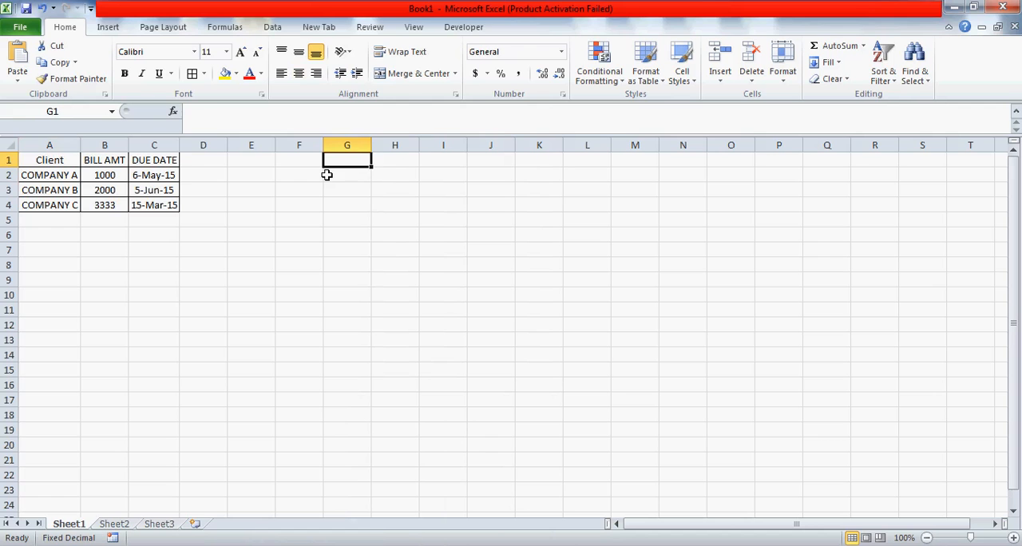
left_click(49, 160)
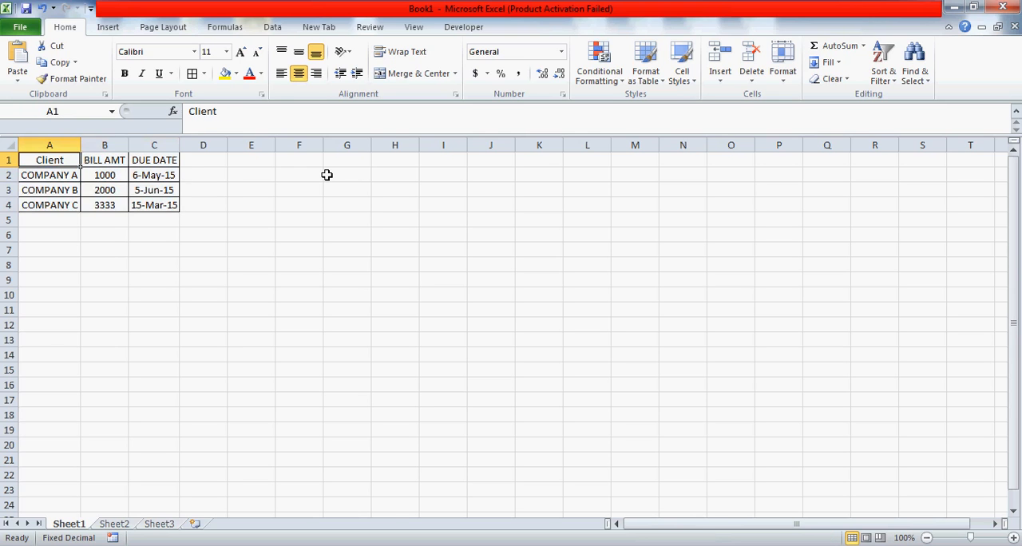
left_click_drag(50, 160, 154, 190)
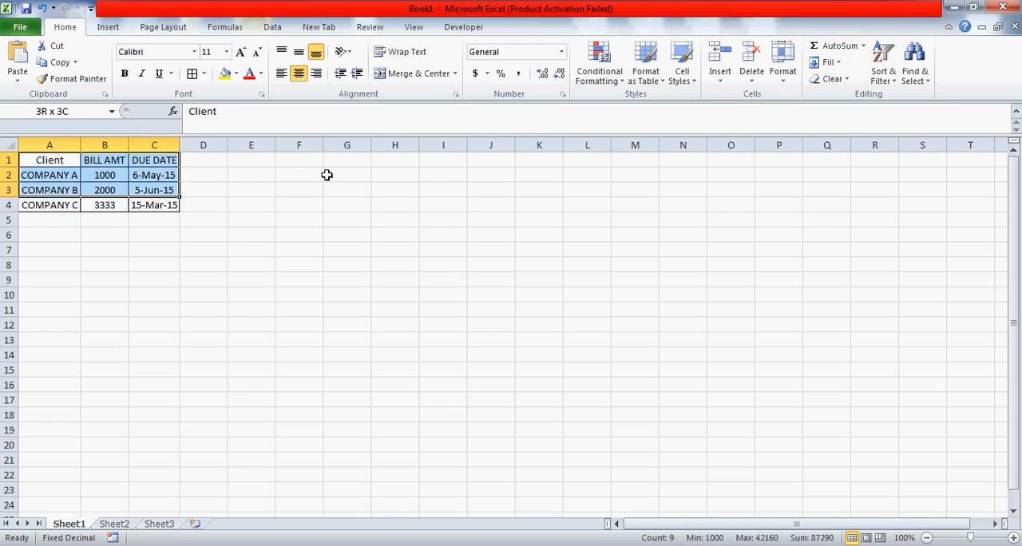
left_click(50, 159)
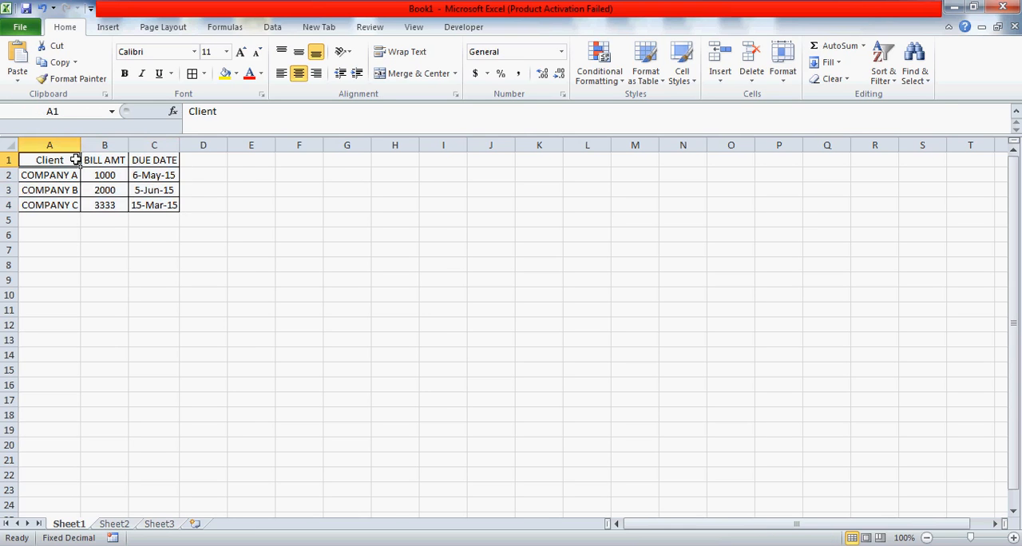
left_click(104, 159)
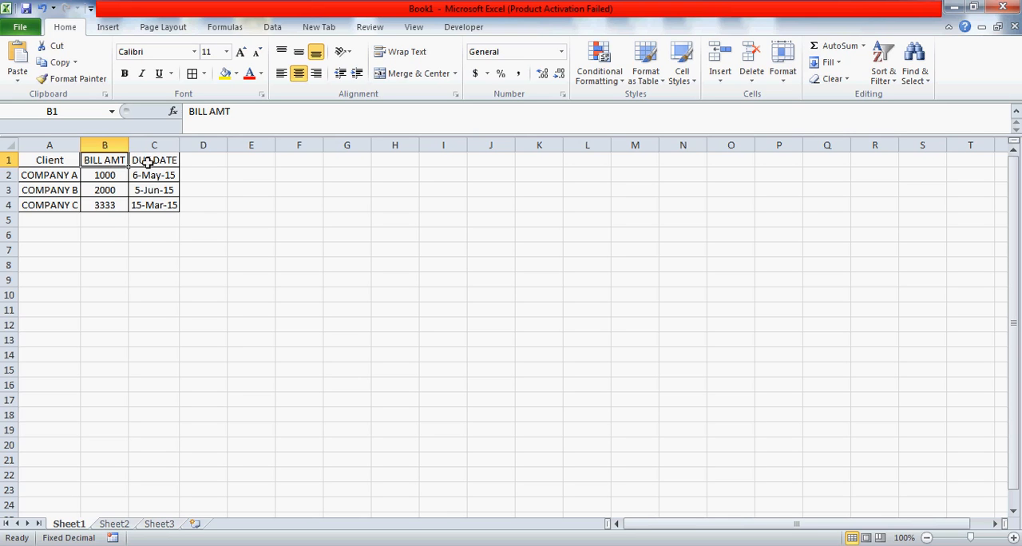
left_click(48, 144)
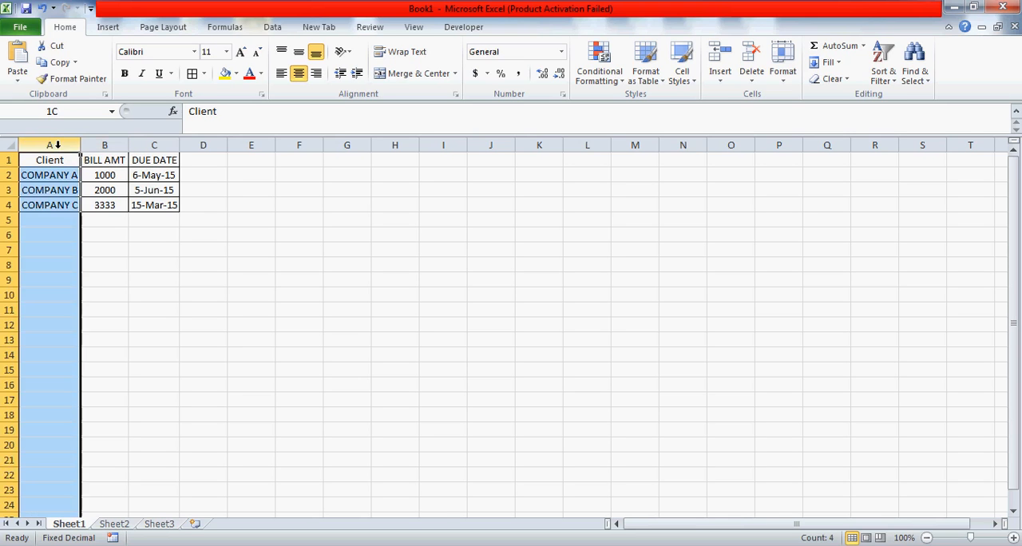
left_click(49, 160)
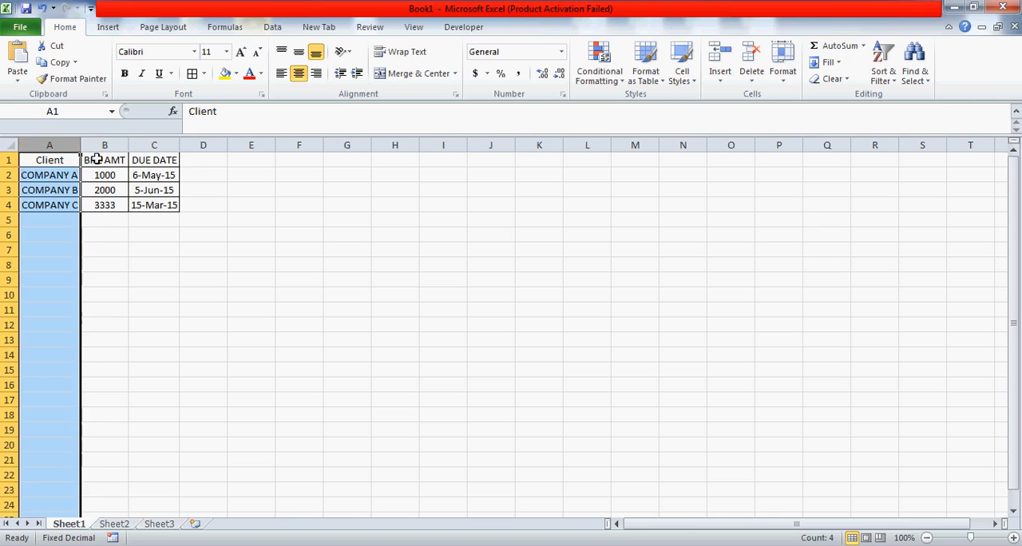
Review COMPANY A's row: bill amount 1000 and due date 6-May-15
left_click(105, 175)
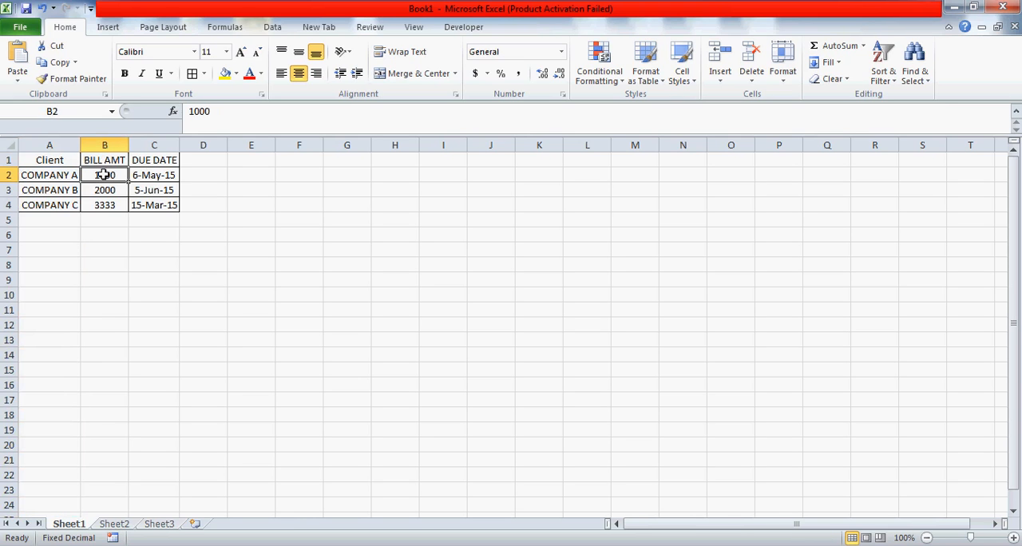
mouse_move(68, 161)
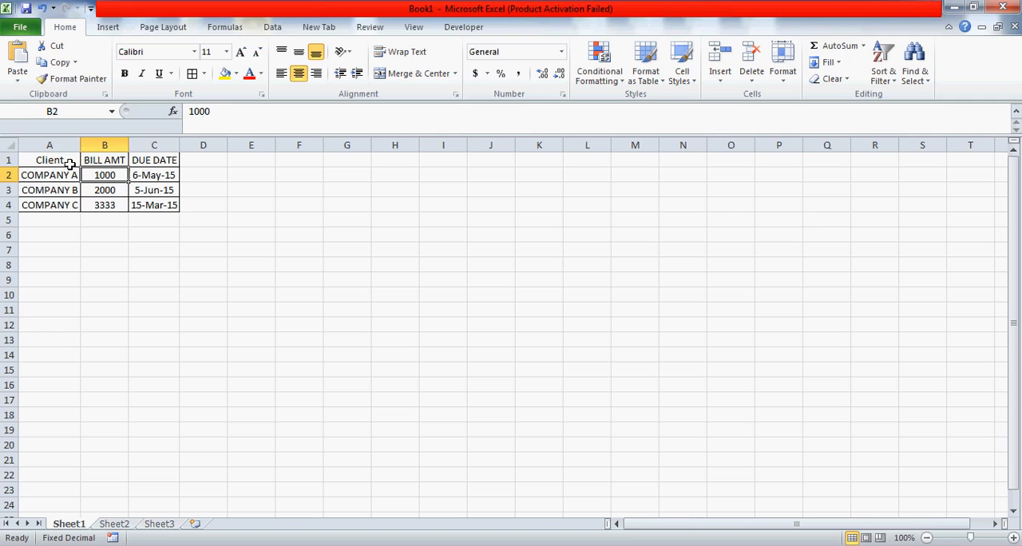
left_click(153, 175)
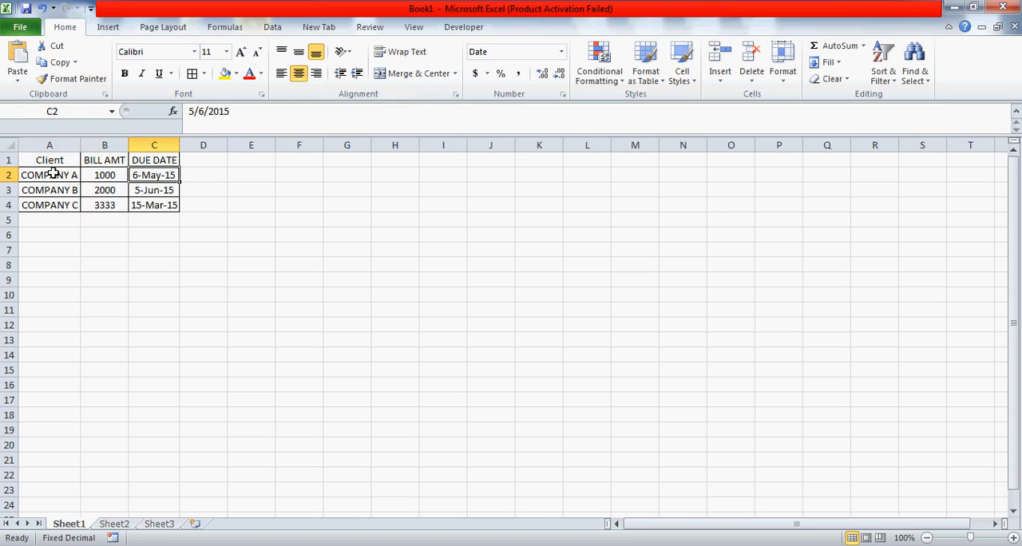
left_click(49, 159)
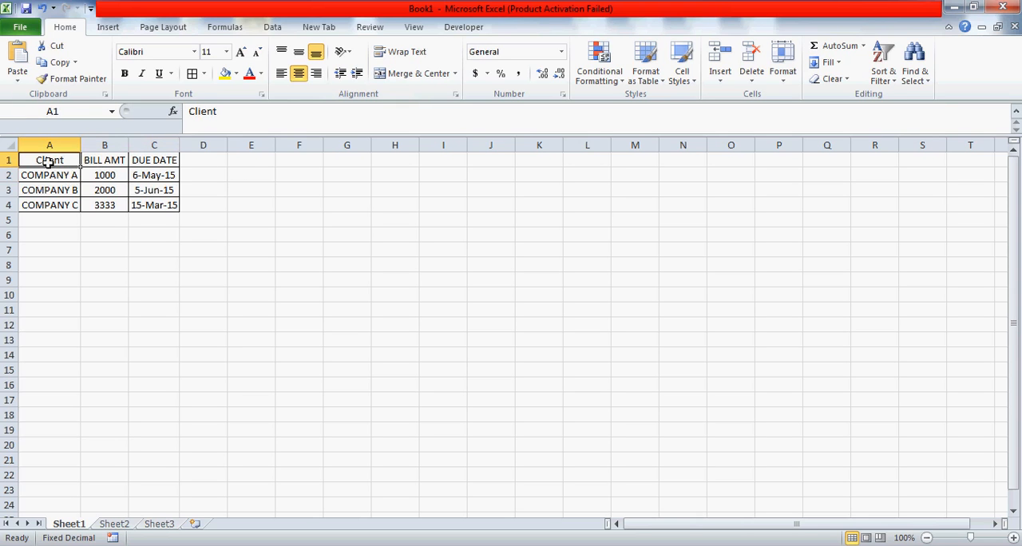
left_click(49, 175)
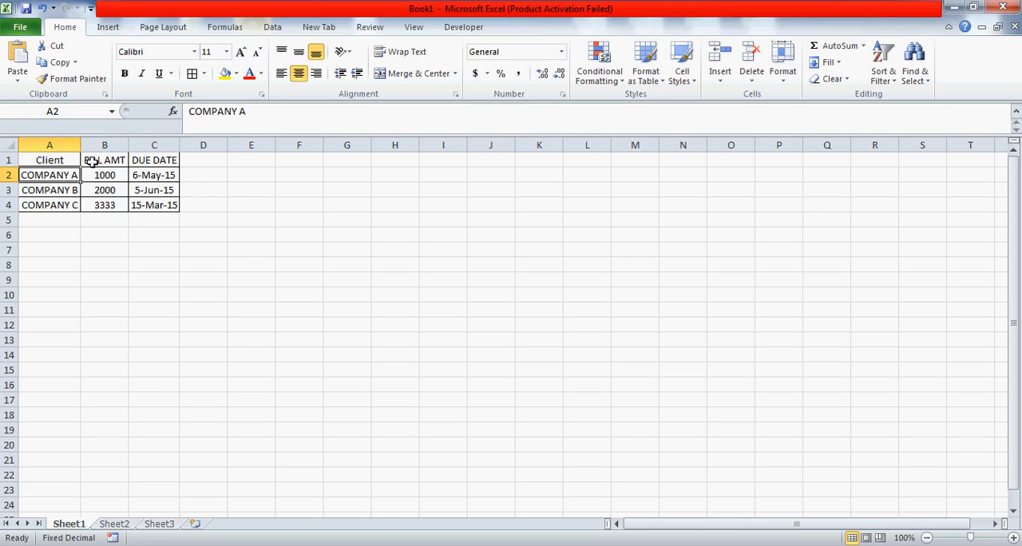
left_click(153, 175)
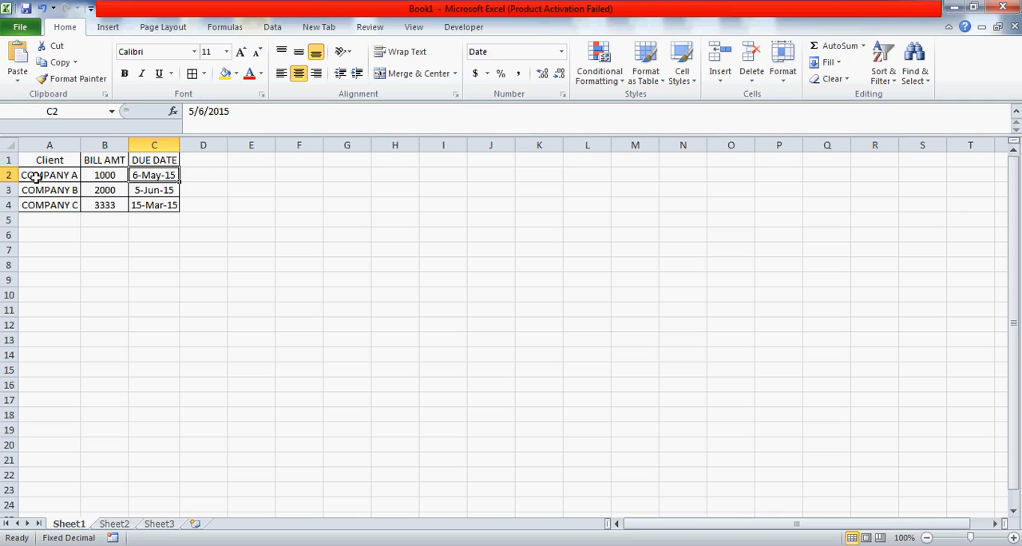
left_click(105, 174)
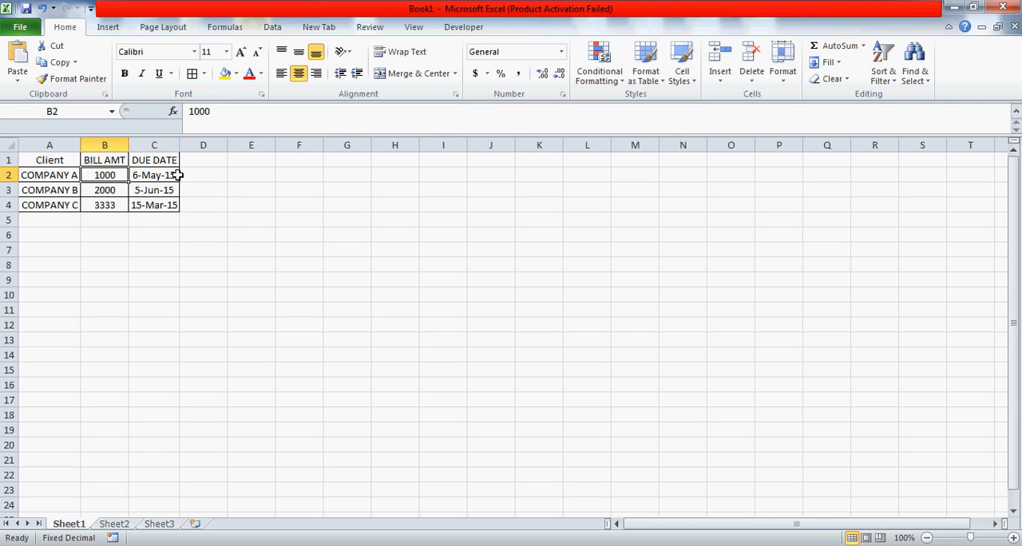
left_click(250, 174)
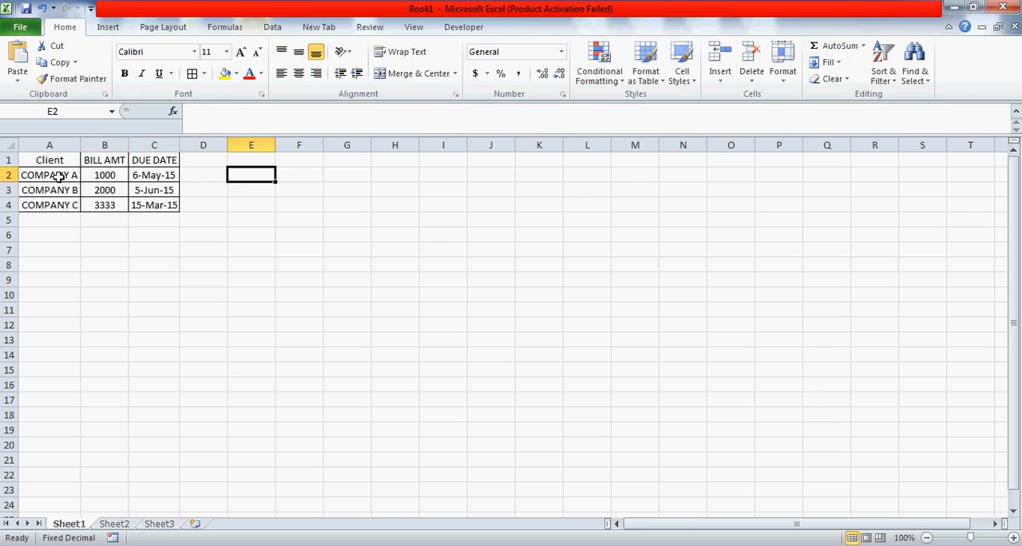
left_click(49, 174)
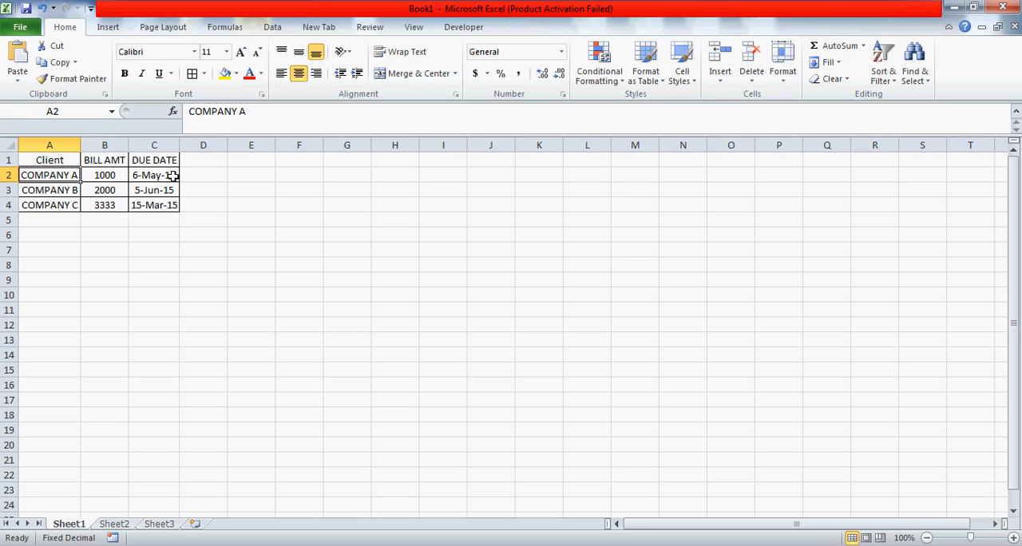
left_click(154, 175)
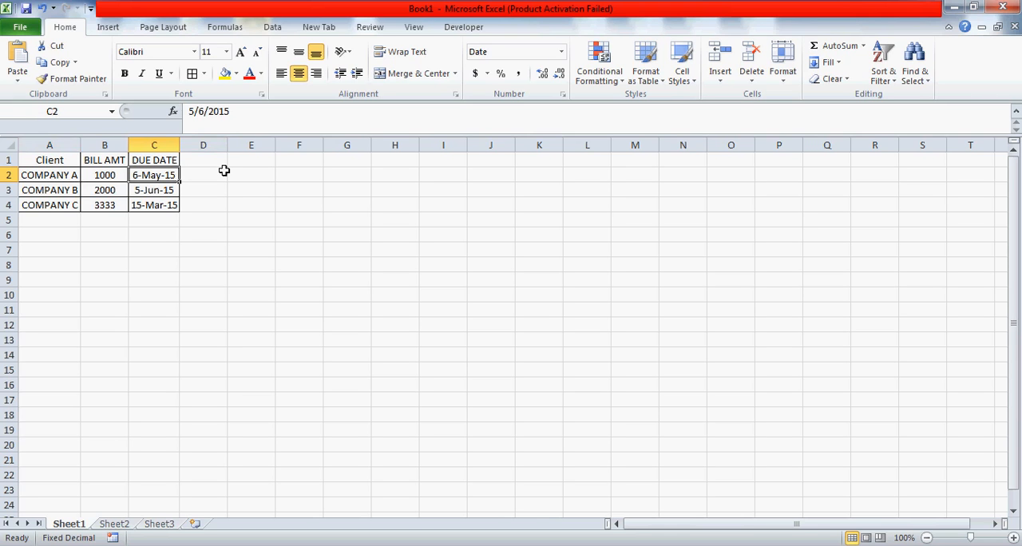
left_click(203, 175)
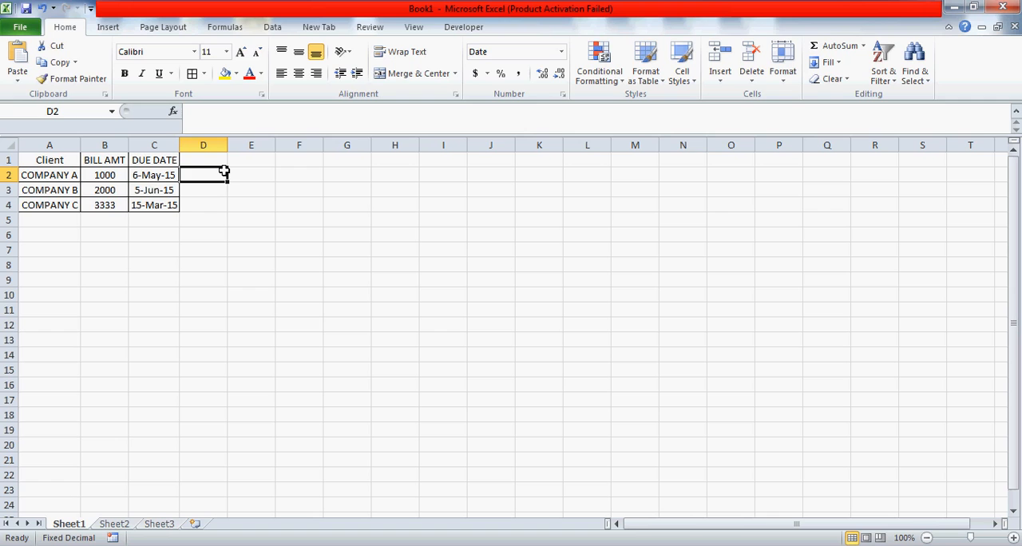
left_click(154, 175)
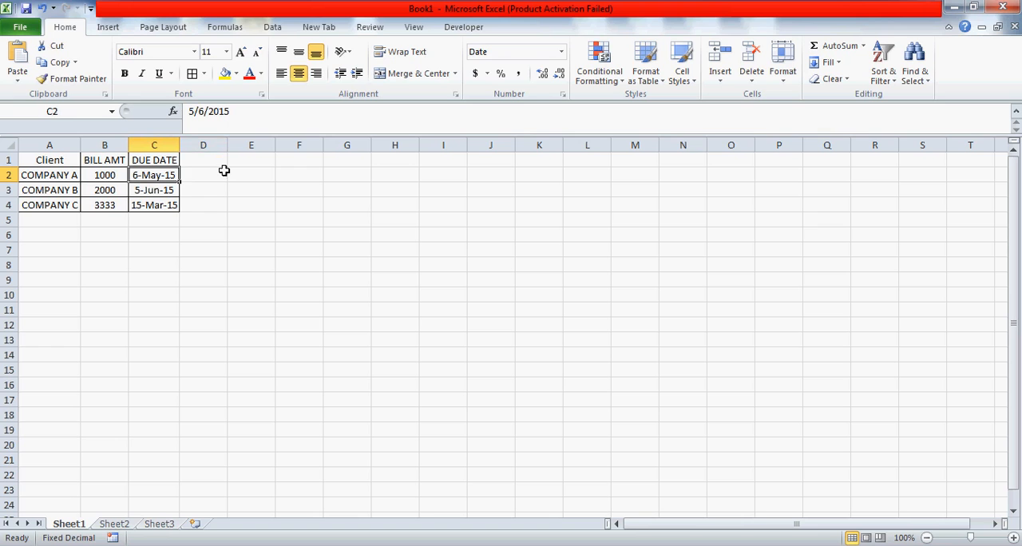
left_click(104, 175)
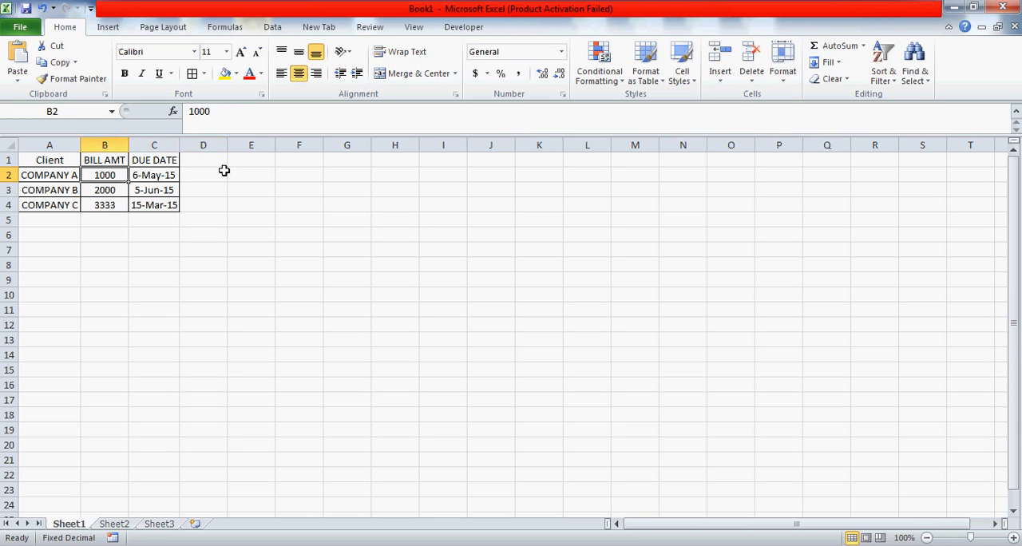
left_click(49, 174)
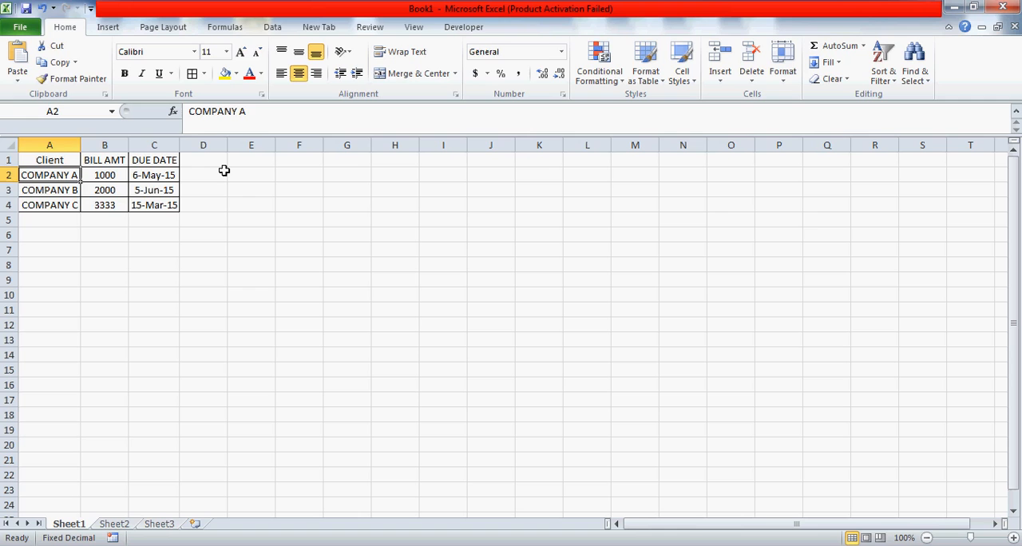
Check COMPANY B and C due dates (5-Jun-15, 15-Mar-15) and the empty D1:E2 cells
left_click(154, 190)
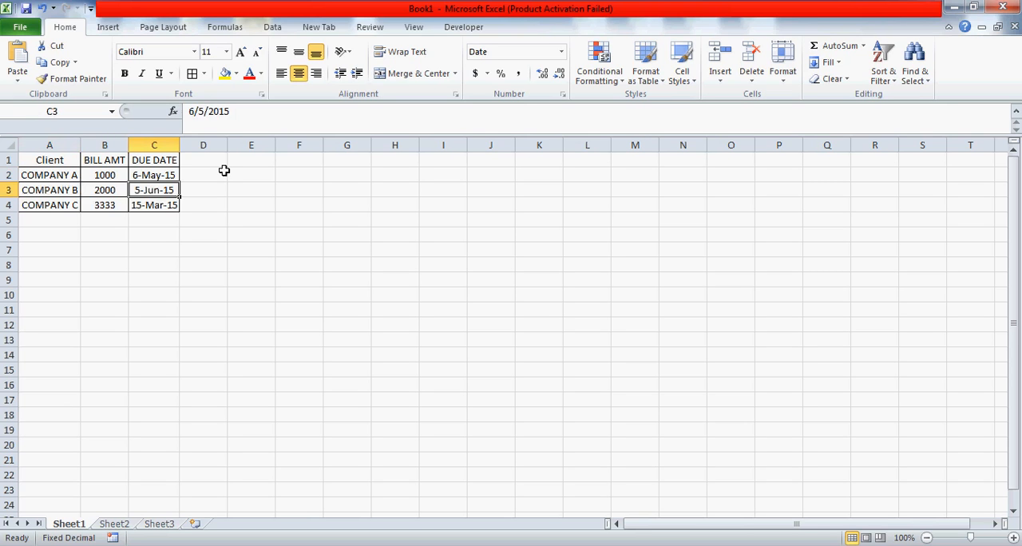
left_click(153, 205)
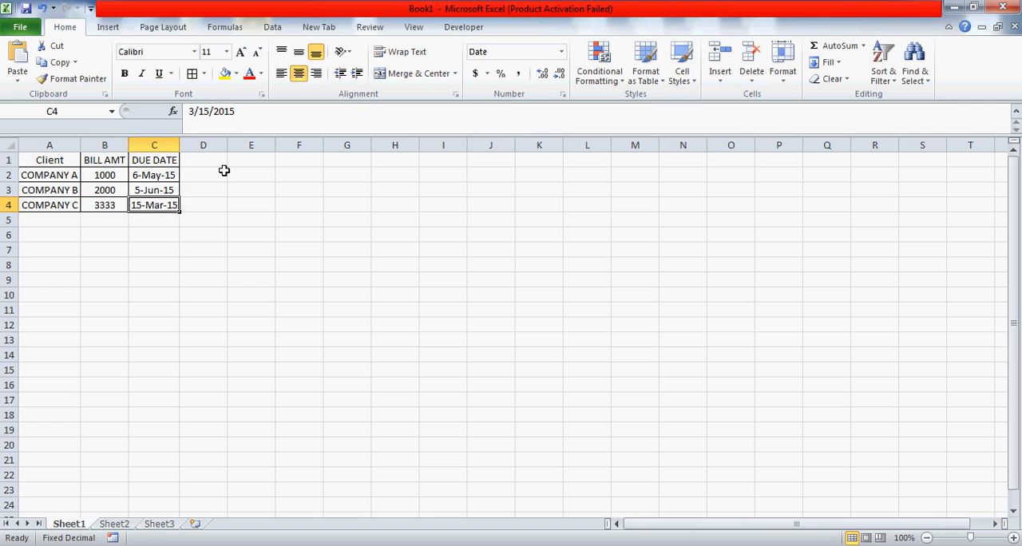
left_click(203, 160)
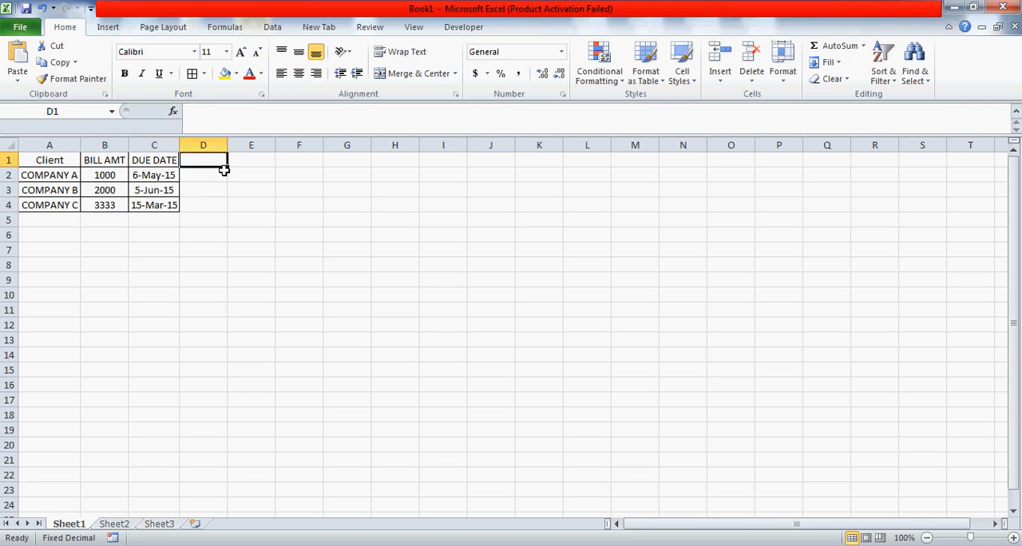
left_click(251, 160)
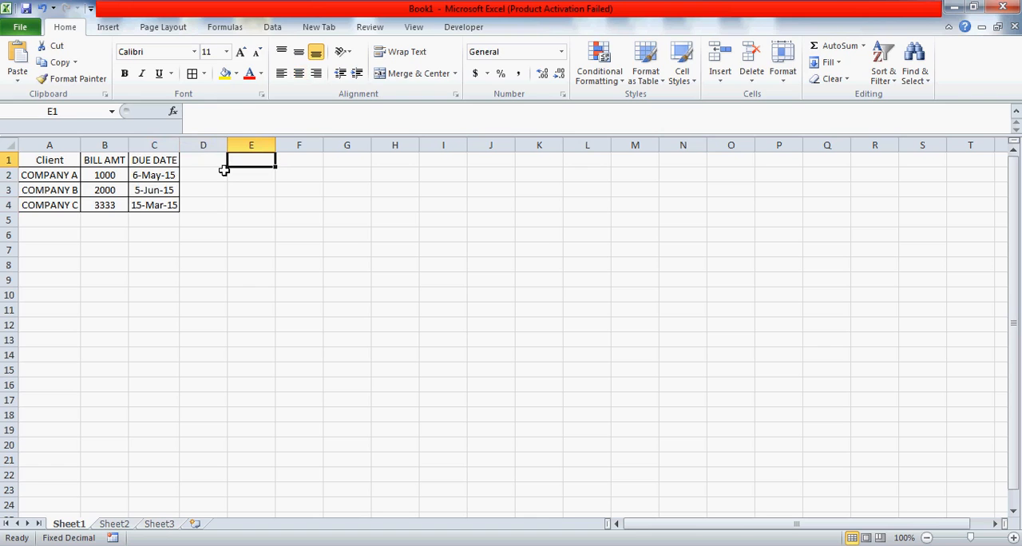
left_click(250, 175)
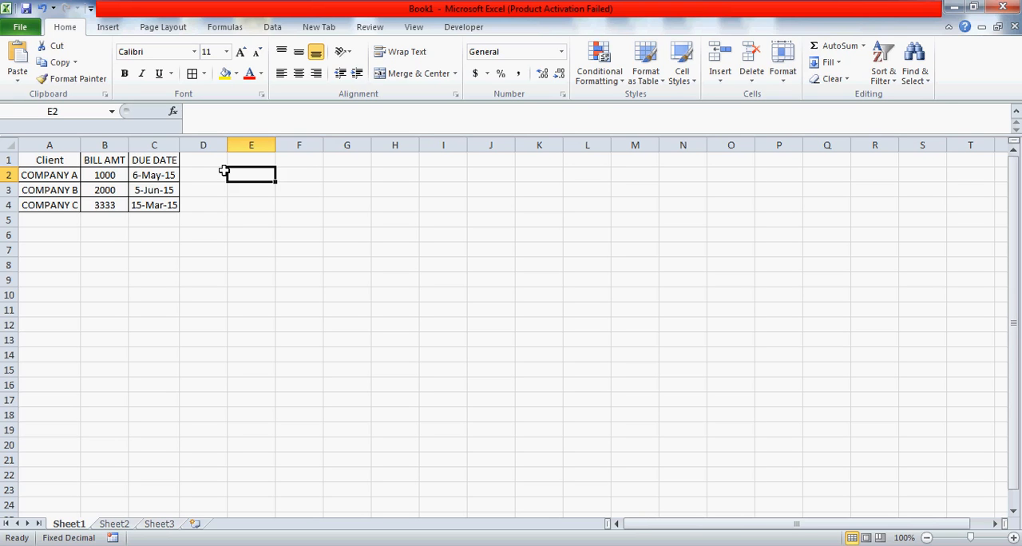
left_click(154, 175)
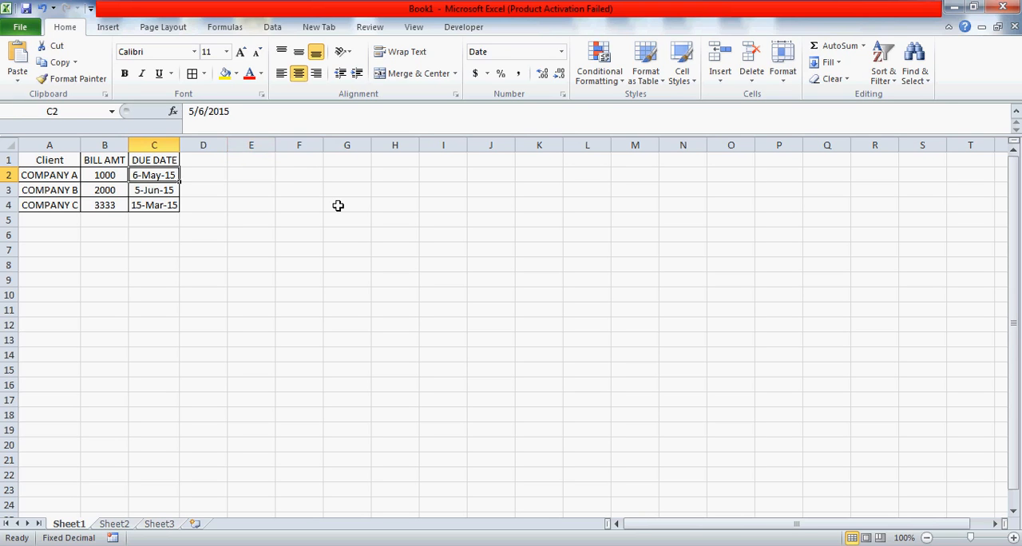
Enter =TODAY() in D2 and fill it down to D4, showing 3/5/2015
left_click(202, 175)
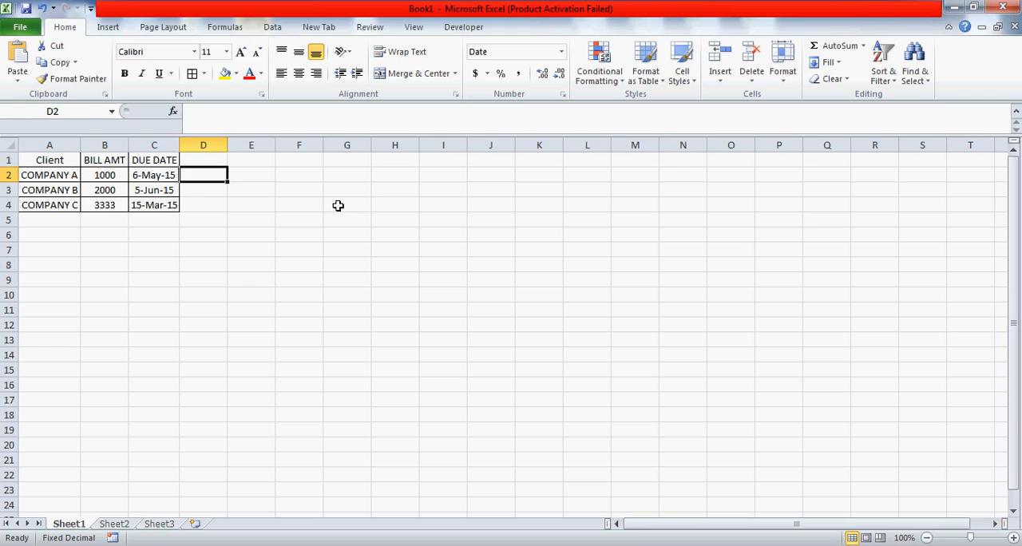
type("=TODAY")
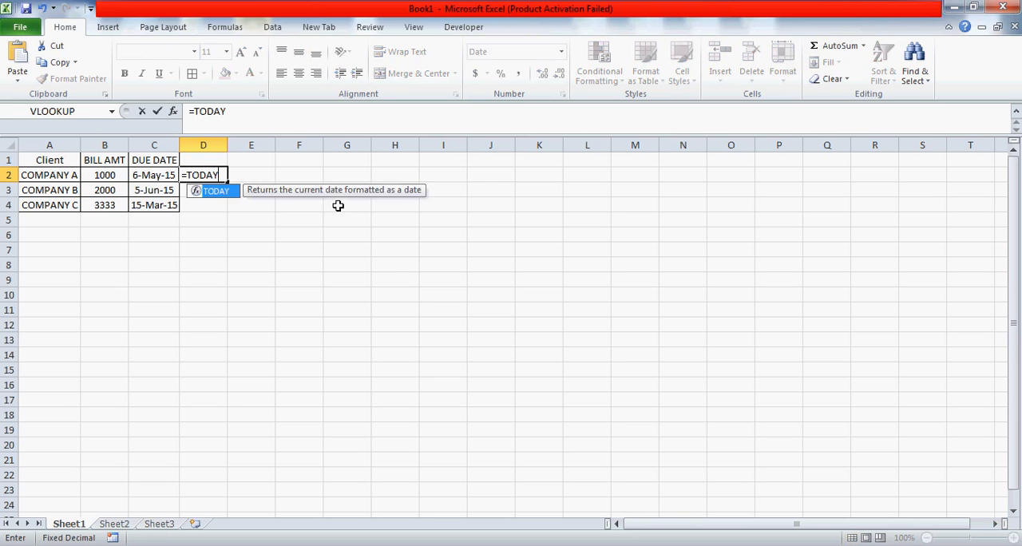
type("()")
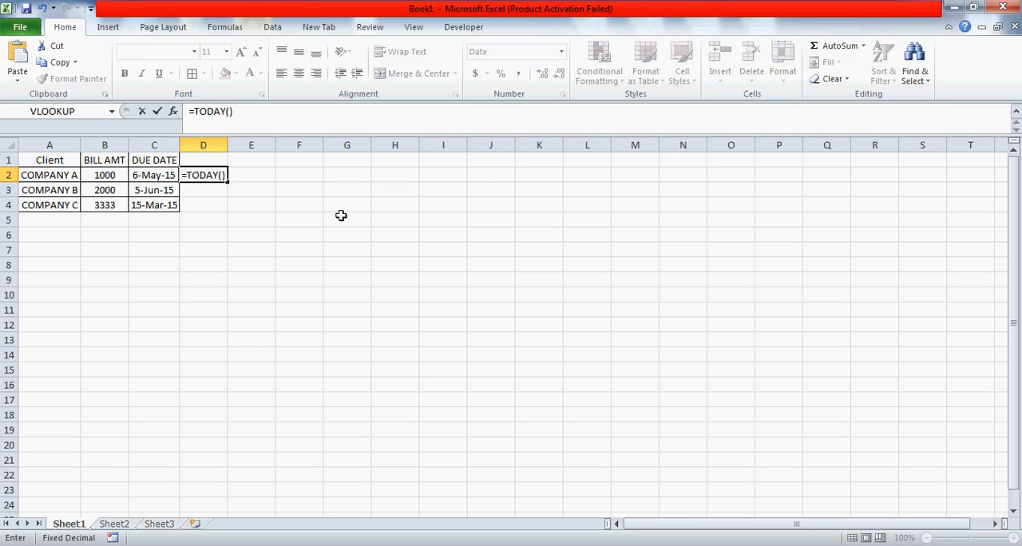
mouse_move(240, 182)
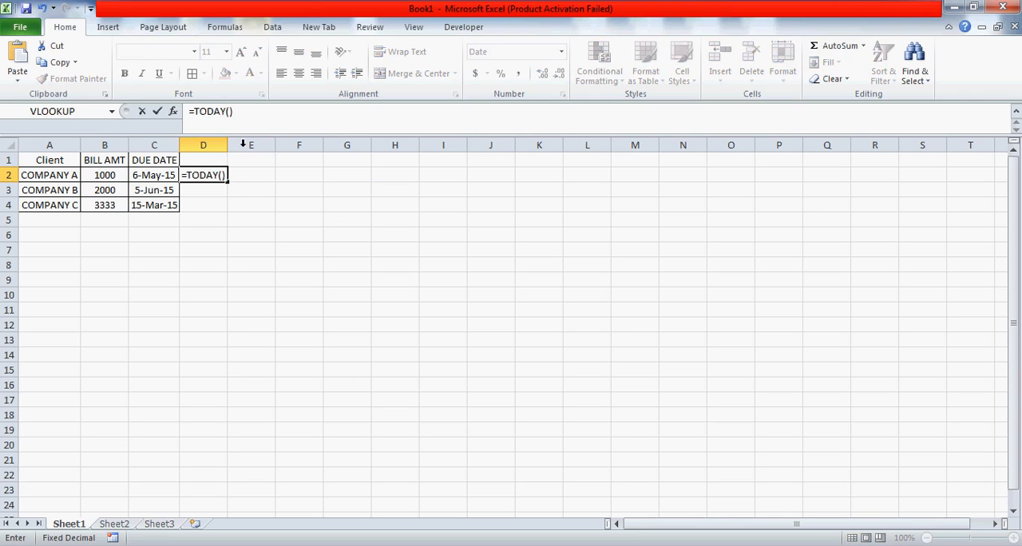
key("Return")
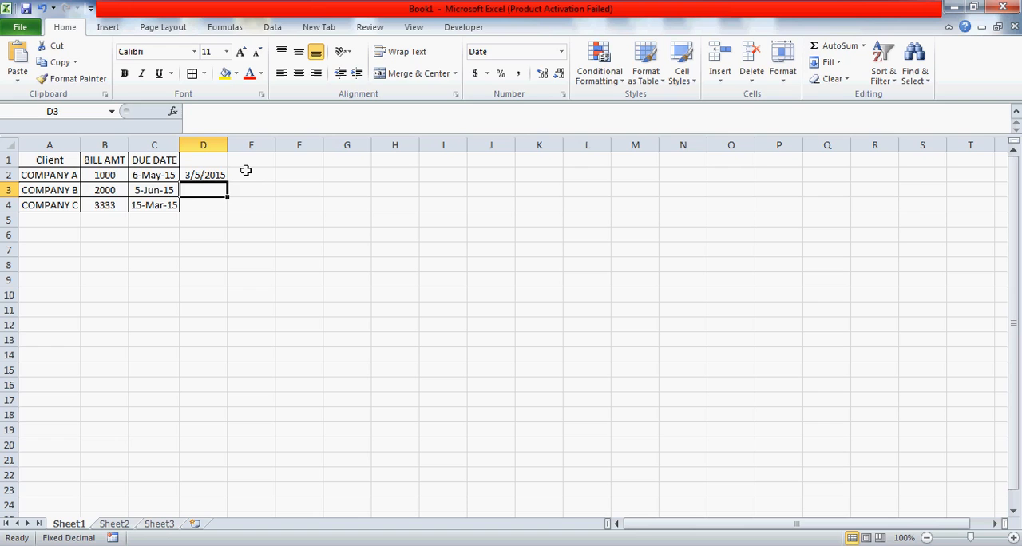
left_click(203, 174)
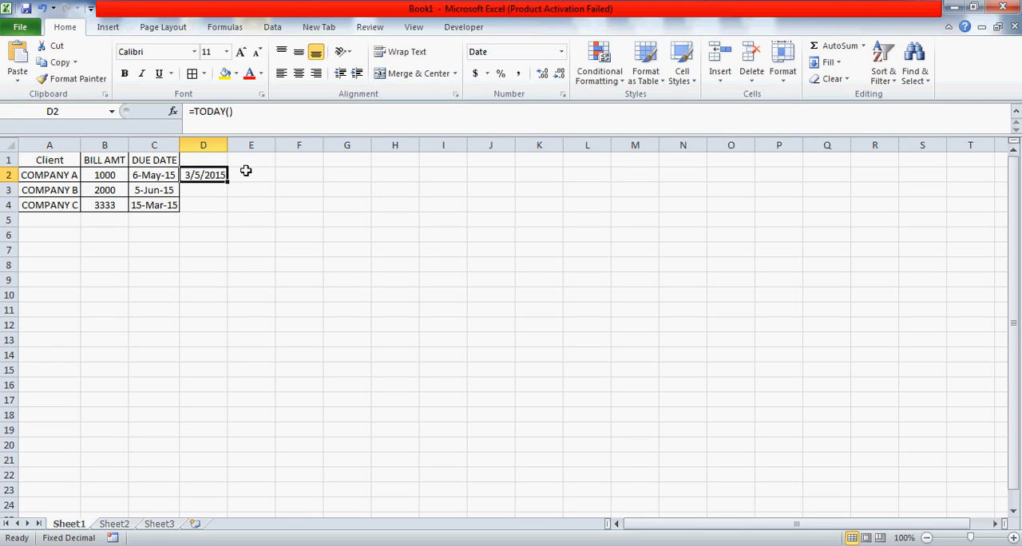
mouse_move(278, 173)
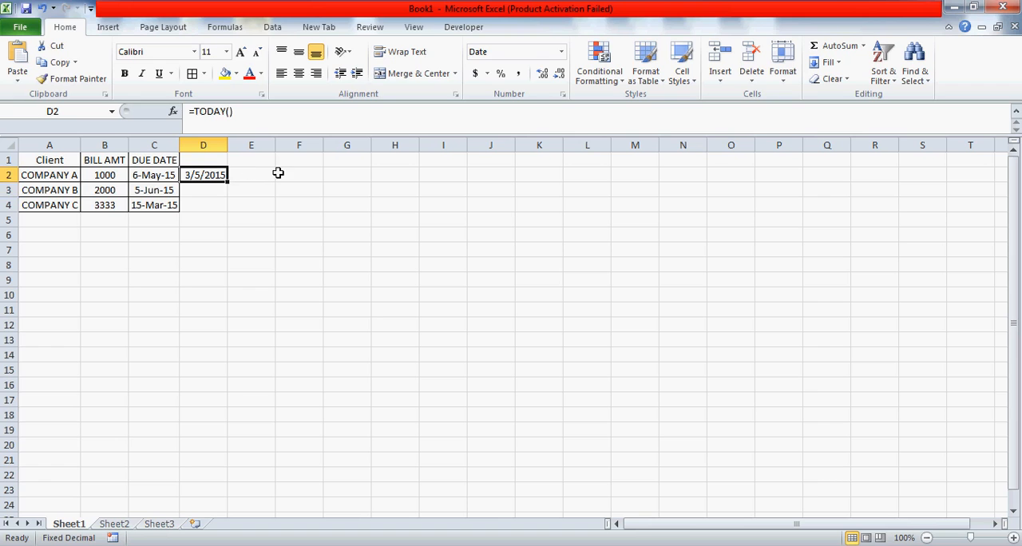
mouse_move(219, 189)
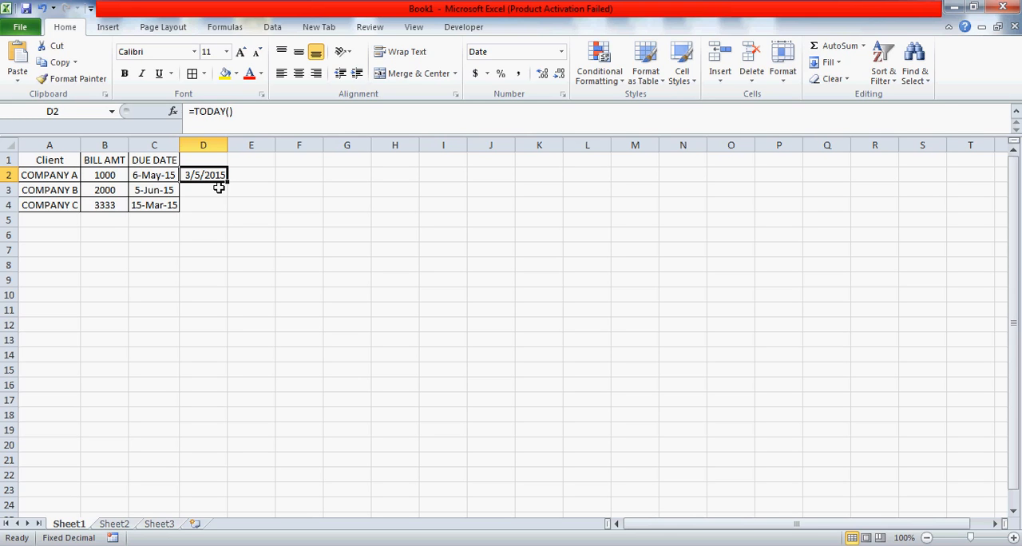
left_click(202, 204)
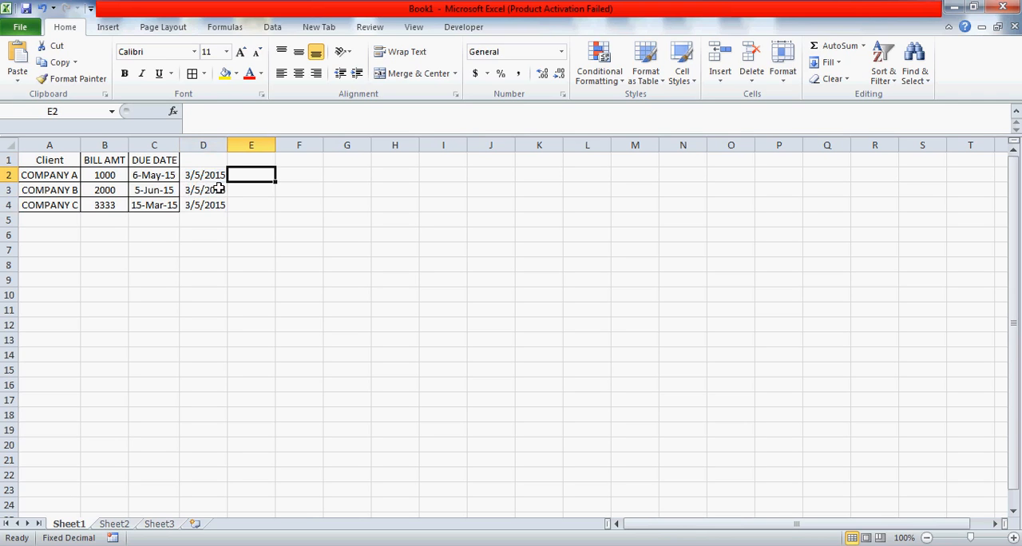
Enter the =C2-D2 days-remaining formula in column E
type("=C2-D2")
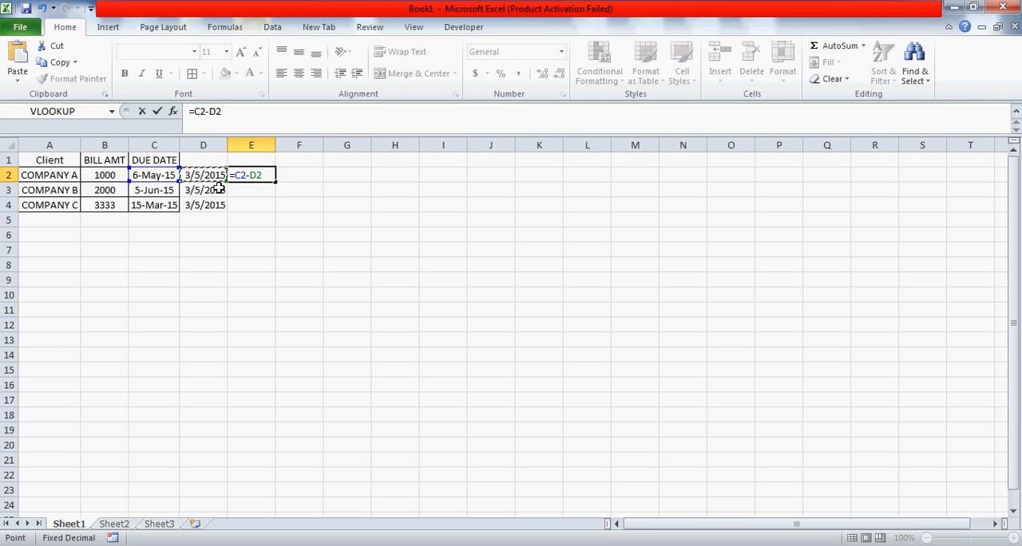
key("Return")
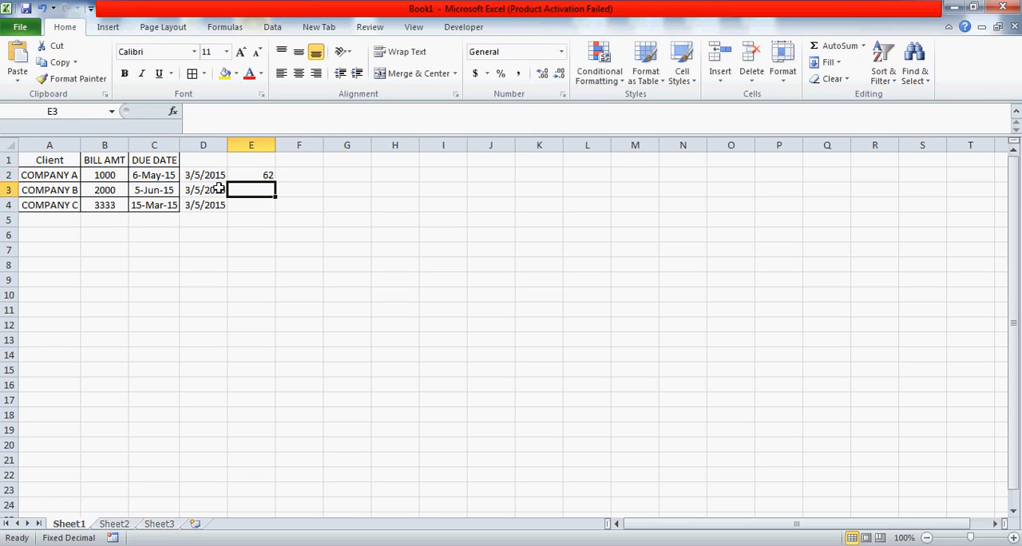
key("Return")
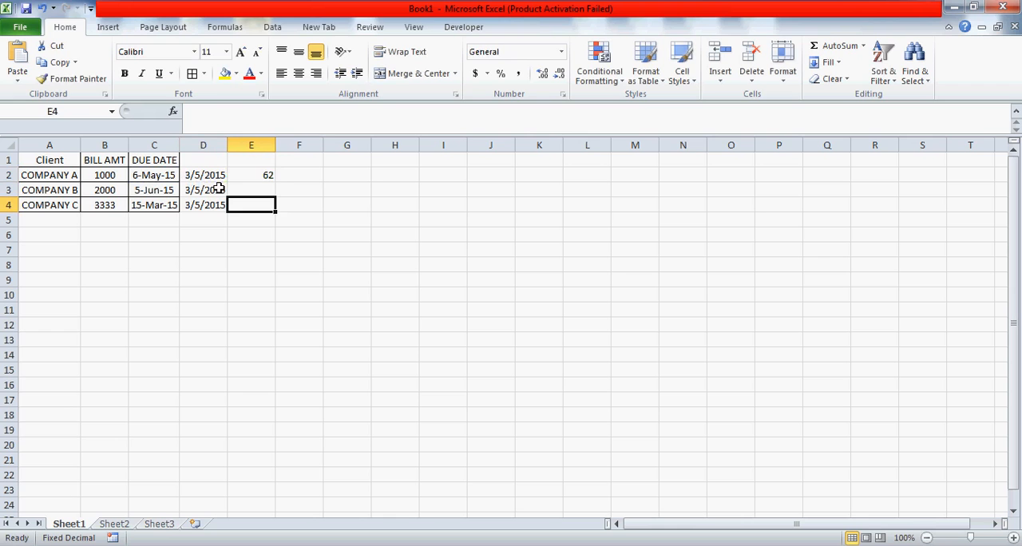
Review each company's due date, today's date and days-left values (62, 92, 10)
left_click(251, 175)
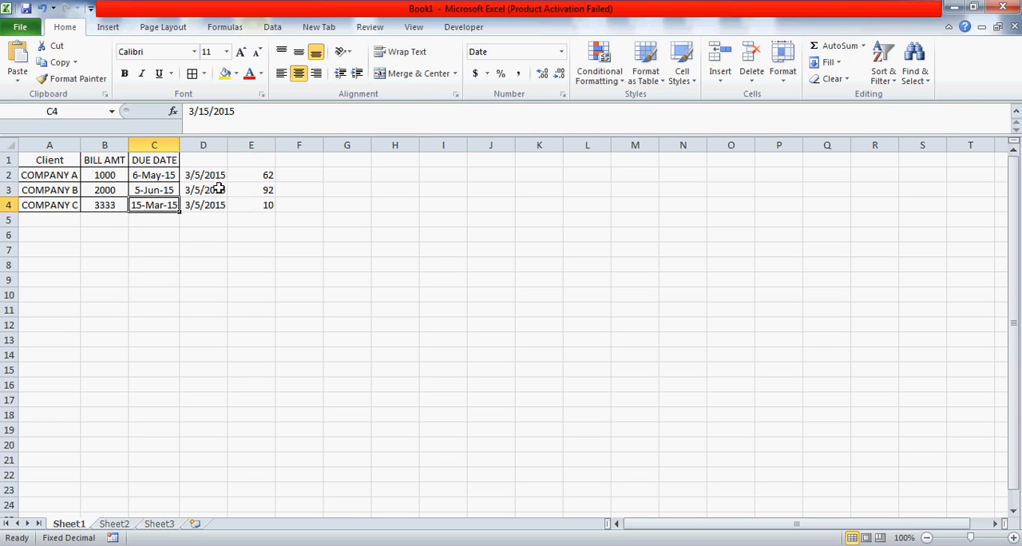
left_click(203, 204)
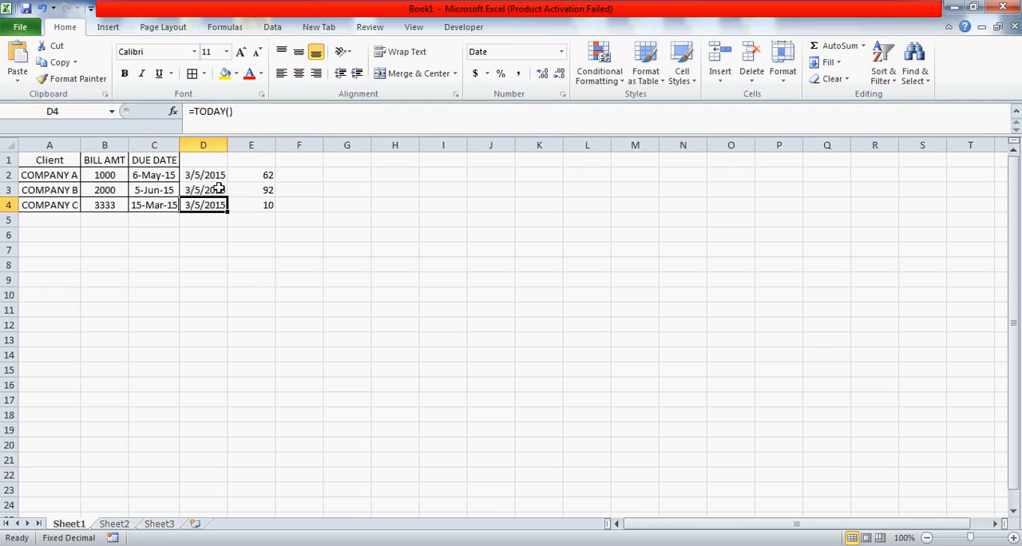
left_click(251, 204)
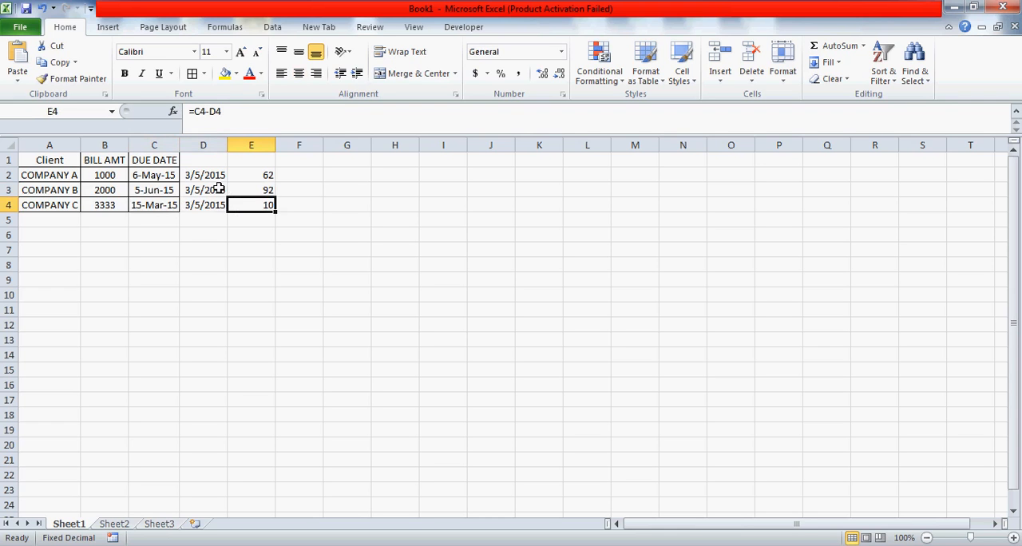
left_click(154, 205)
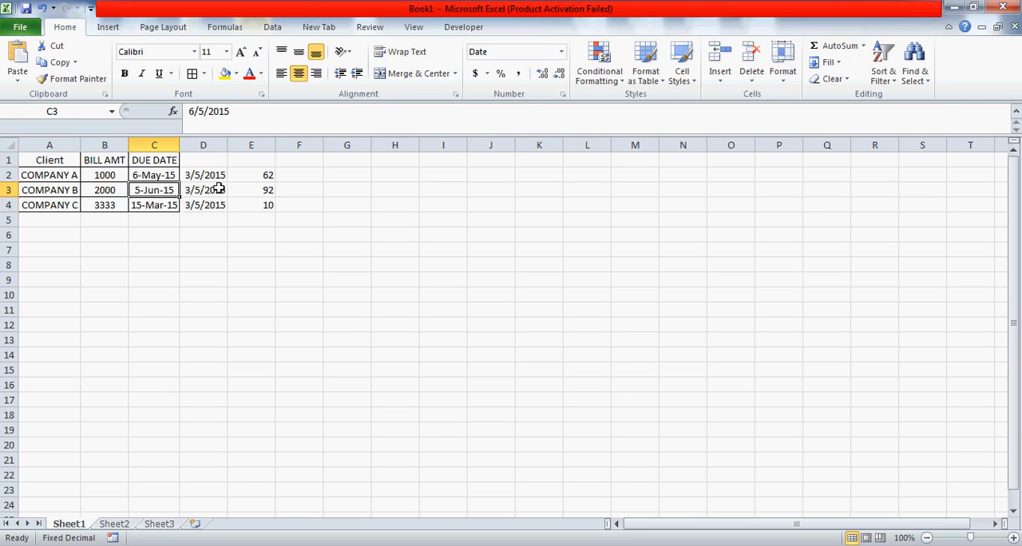
left_click(203, 190)
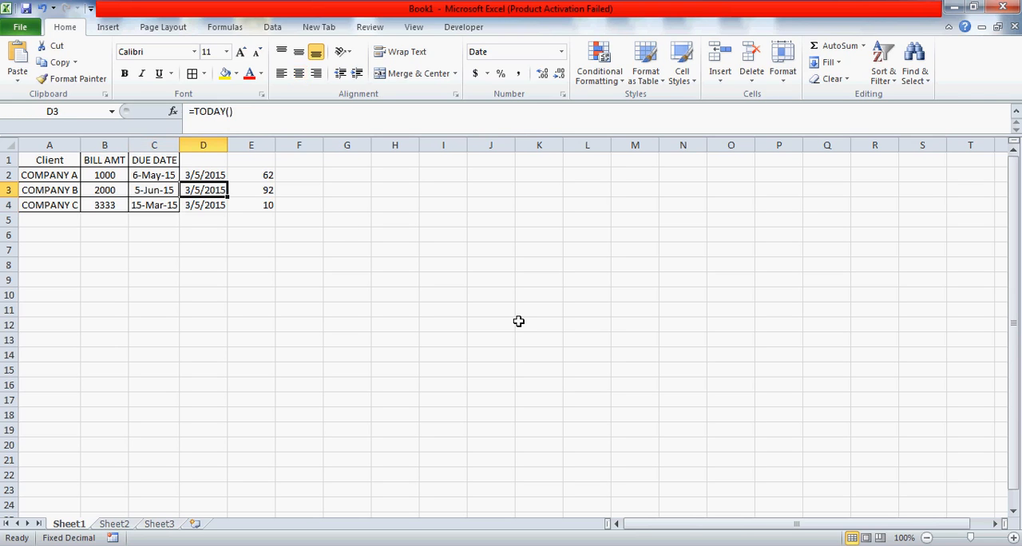
left_click(250, 190)
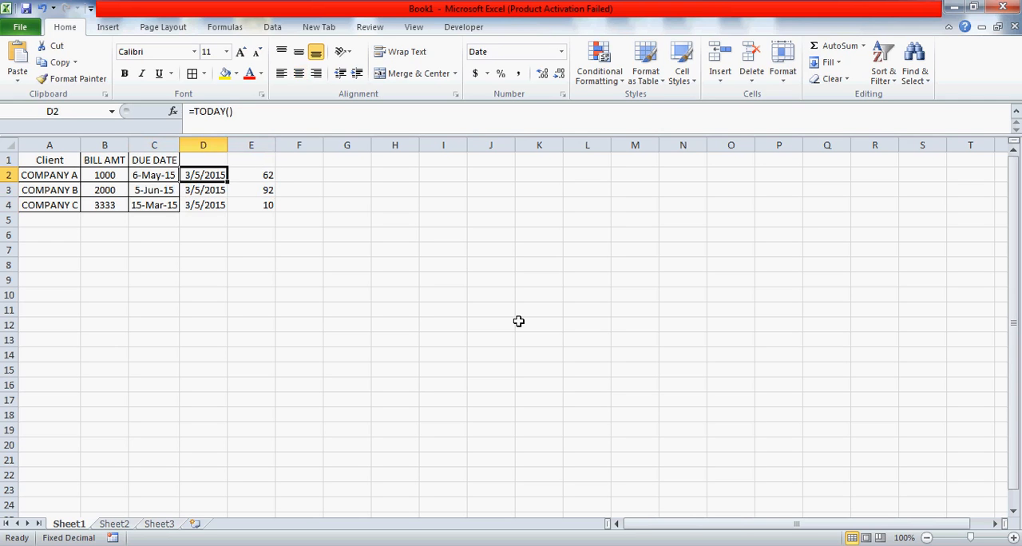
left_click(153, 175)
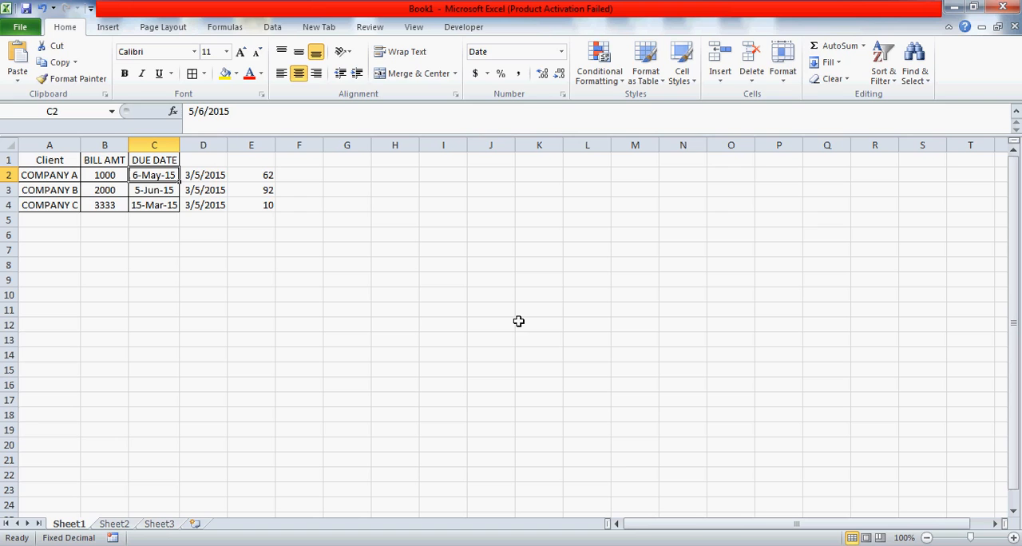
left_click(203, 175)
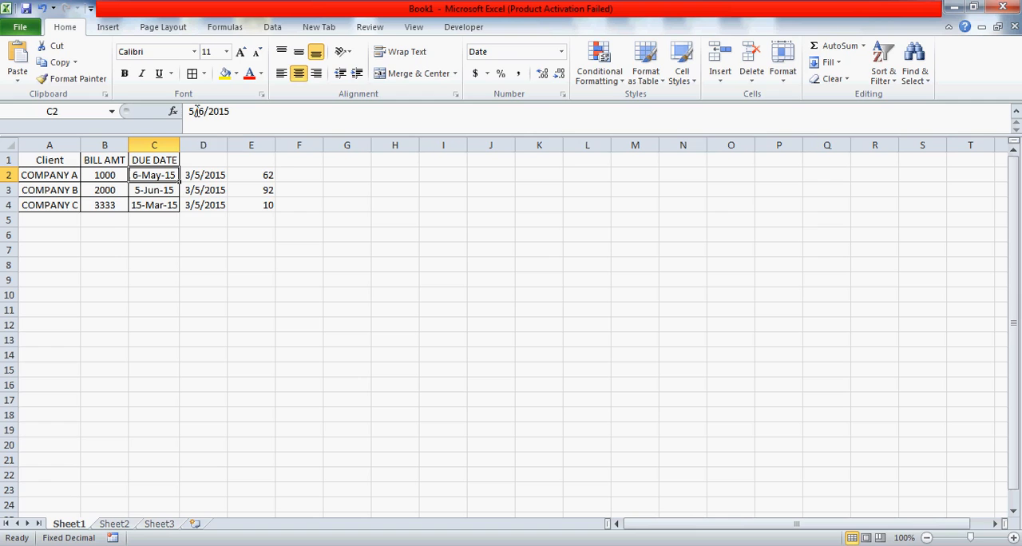
double_click(153, 175)
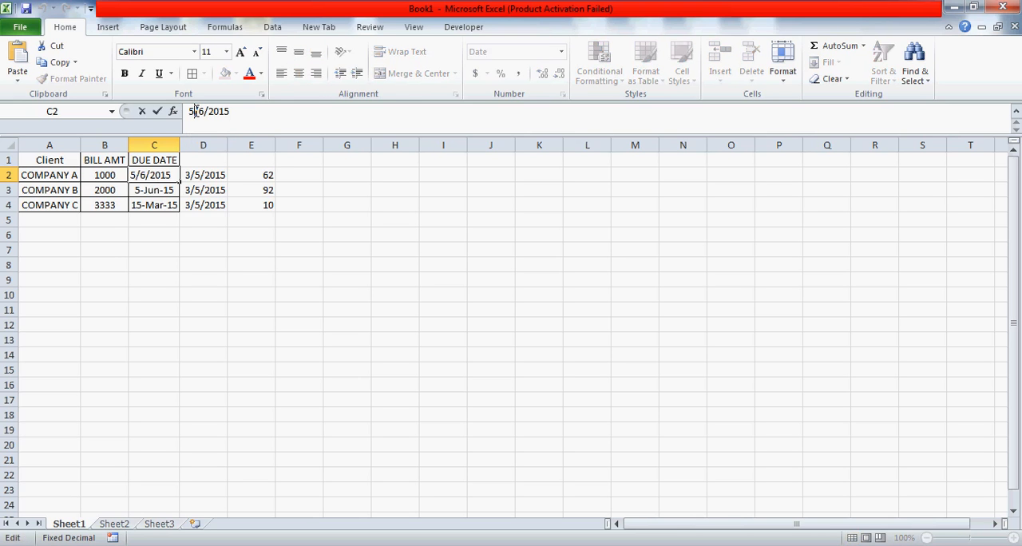
type("3")
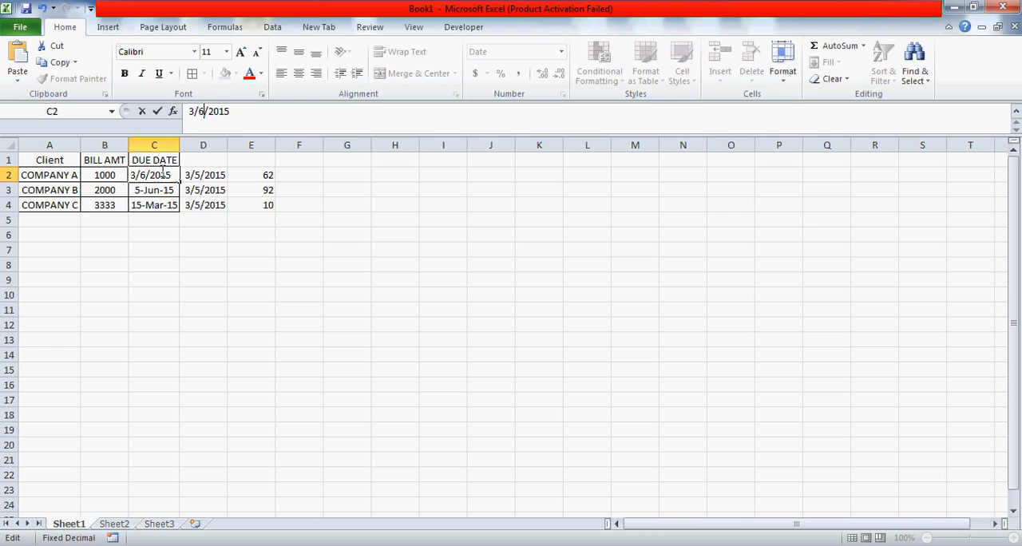
key("Return")
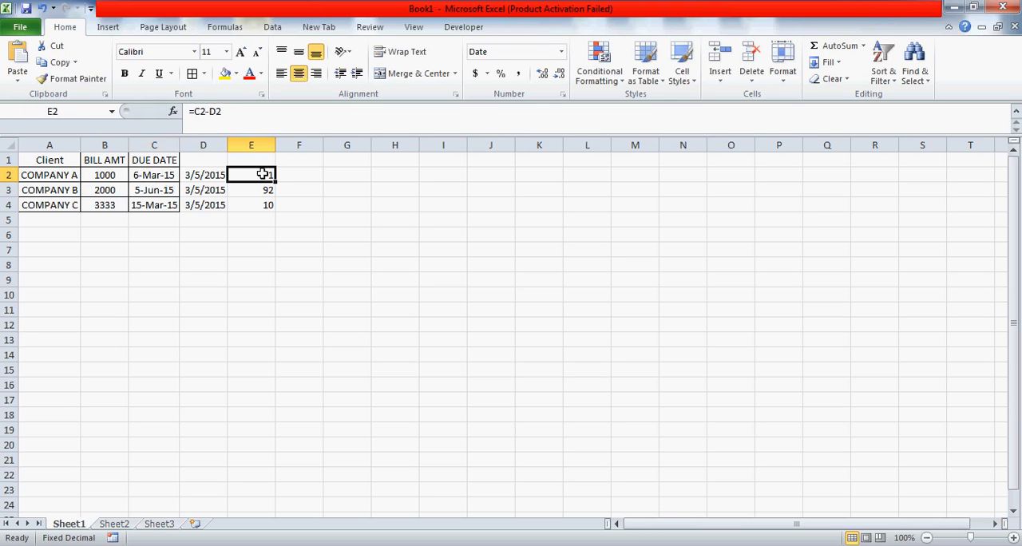
left_click(153, 174)
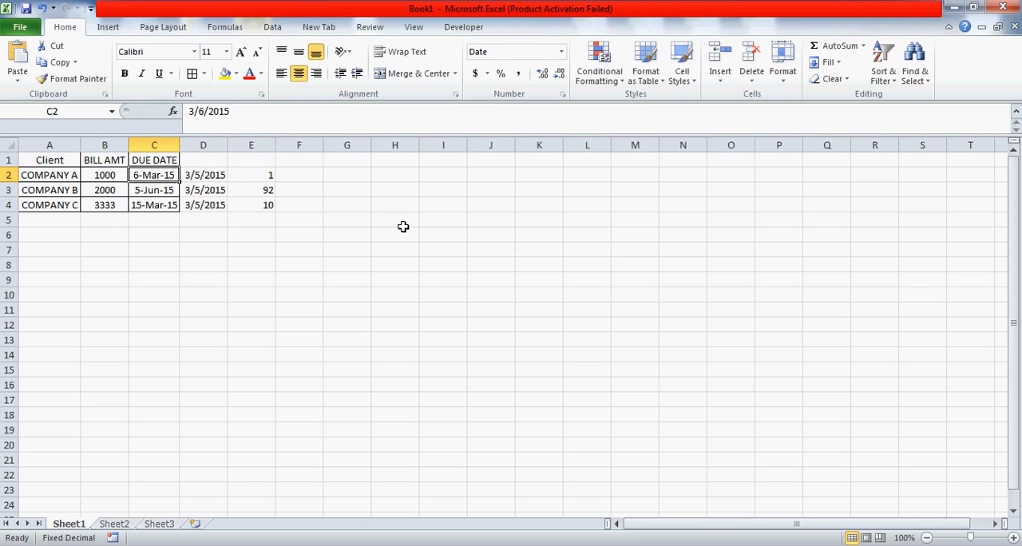
left_click(203, 175)
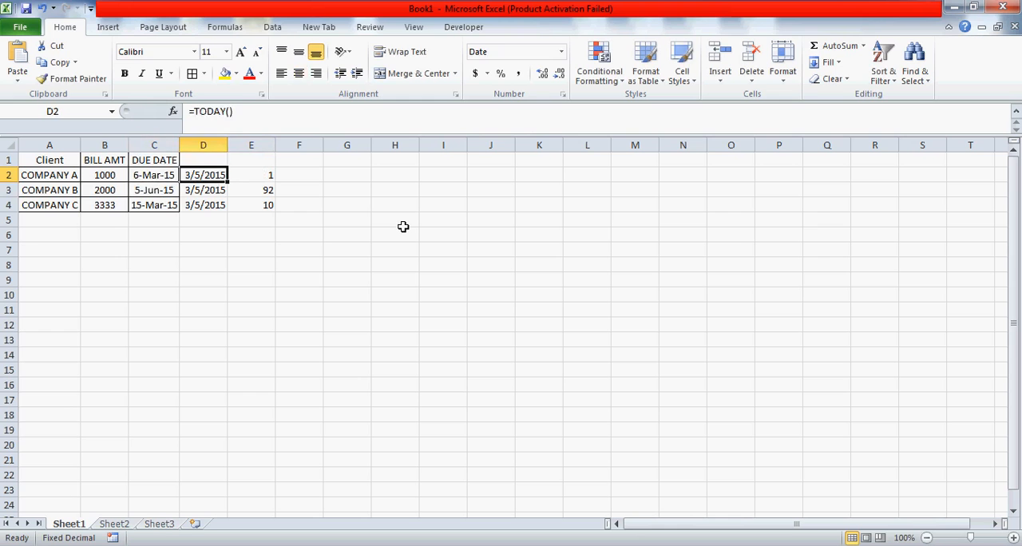
left_click(154, 191)
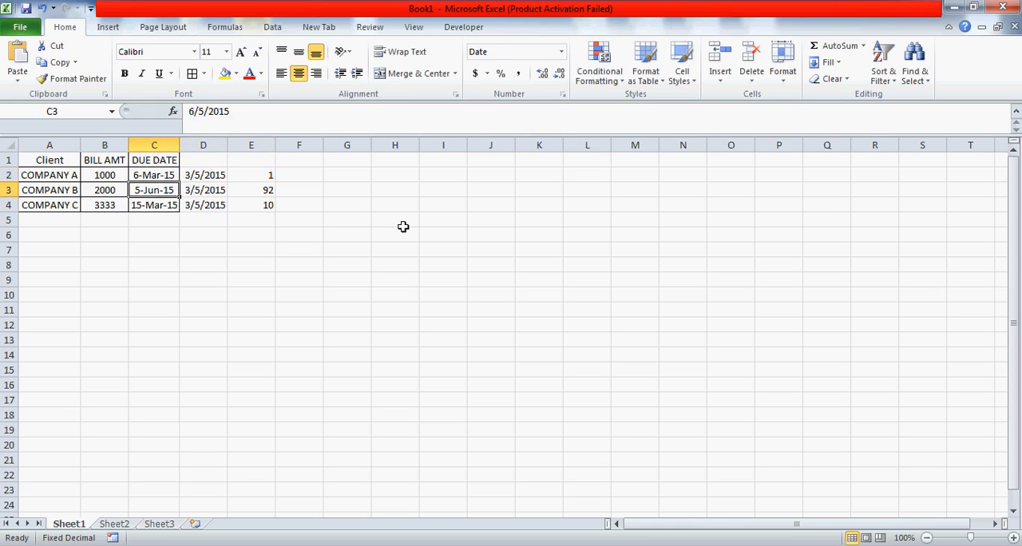
left_click(250, 175)
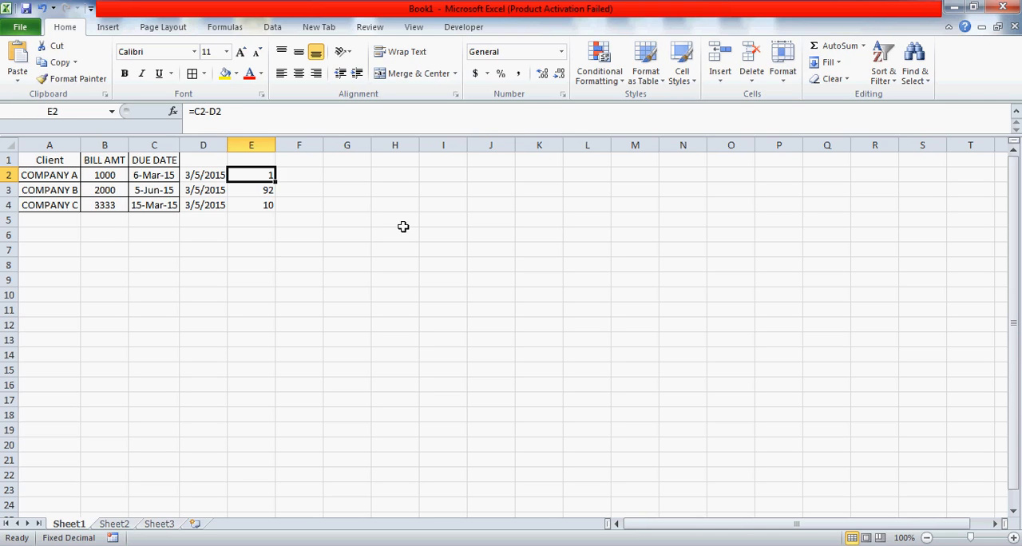
left_click(203, 174)
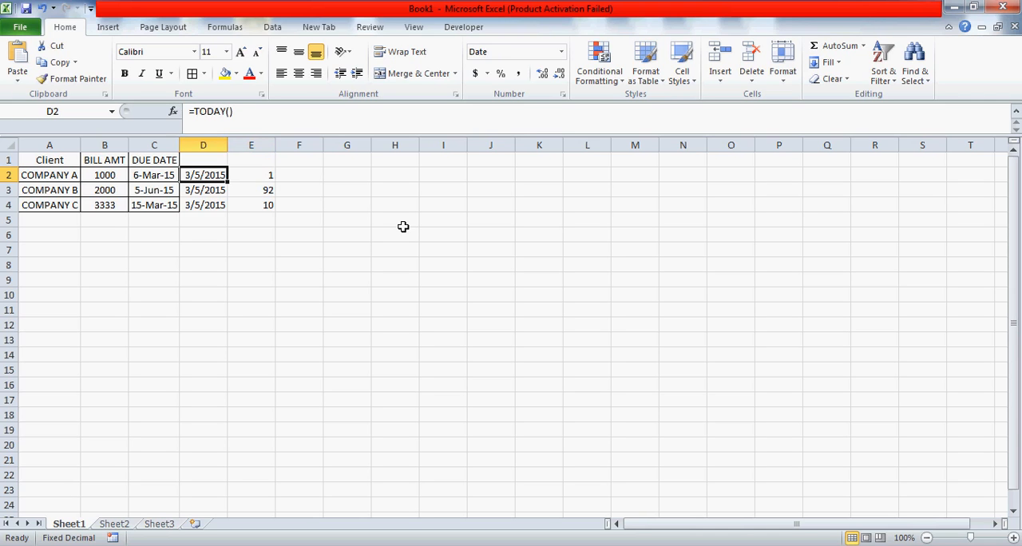
left_click(153, 175)
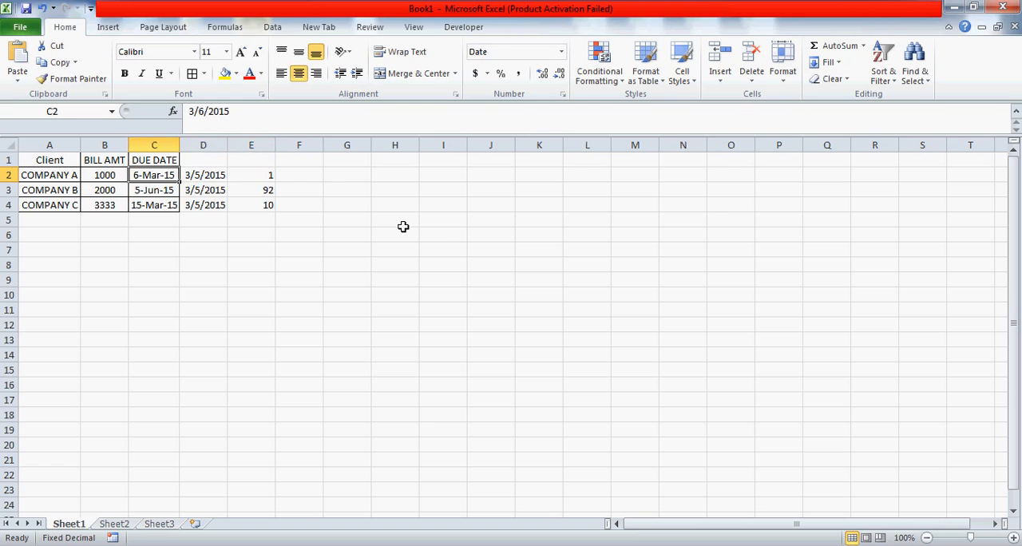
left_click(105, 175)
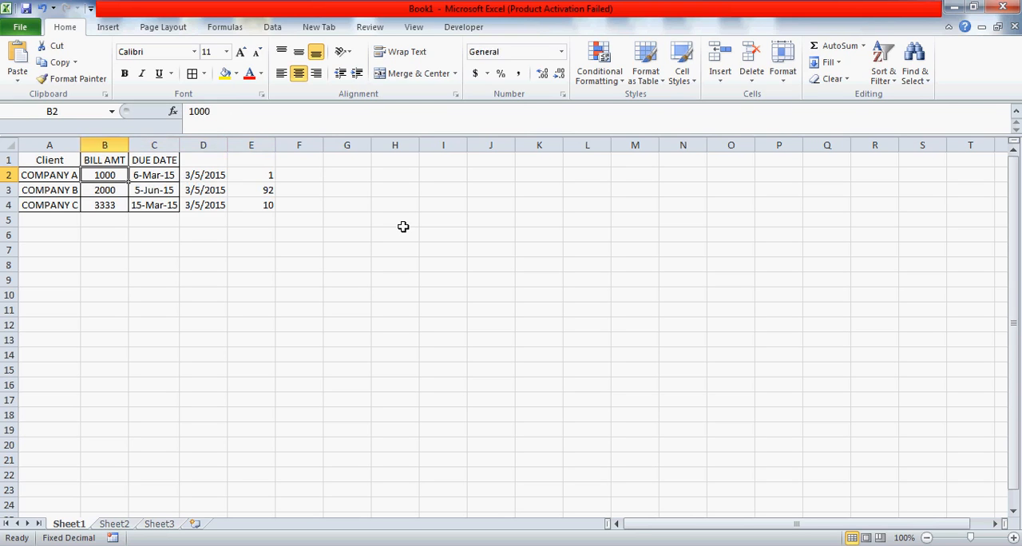
left_click(154, 174)
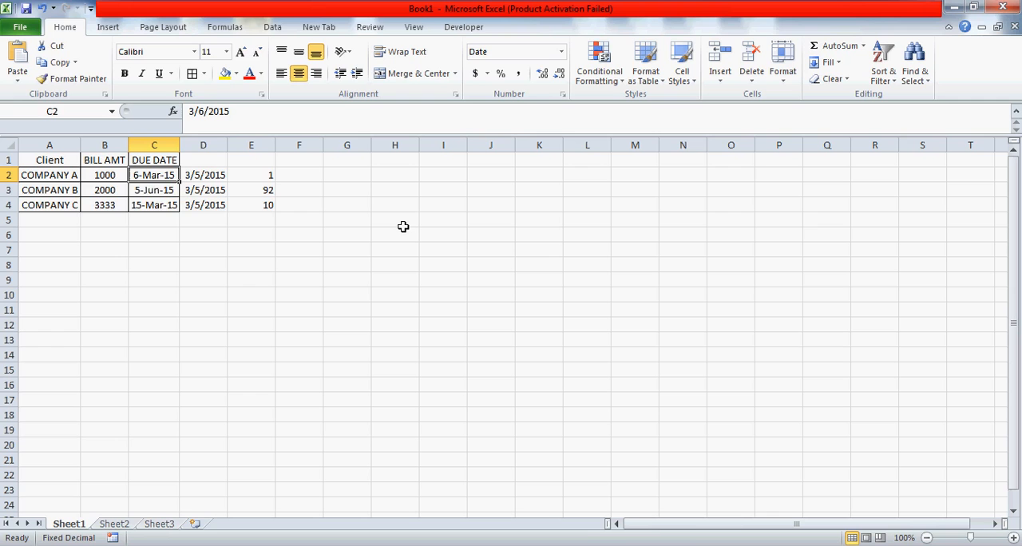
Select due dates C2:C4 and start a New Rule using 'Use a formula to determine which cells to format'
left_click_drag(153, 175, 153, 204)
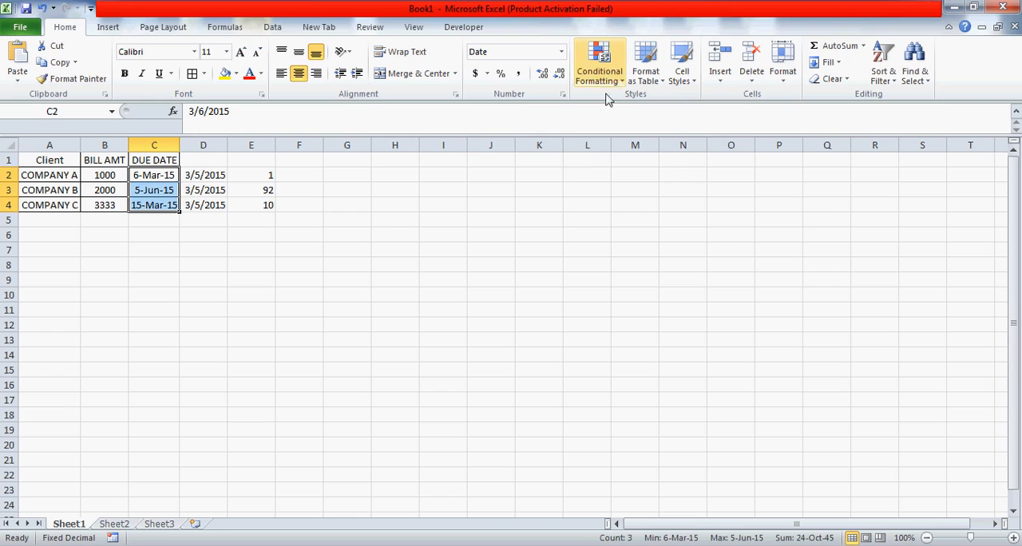
left_click(599, 63)
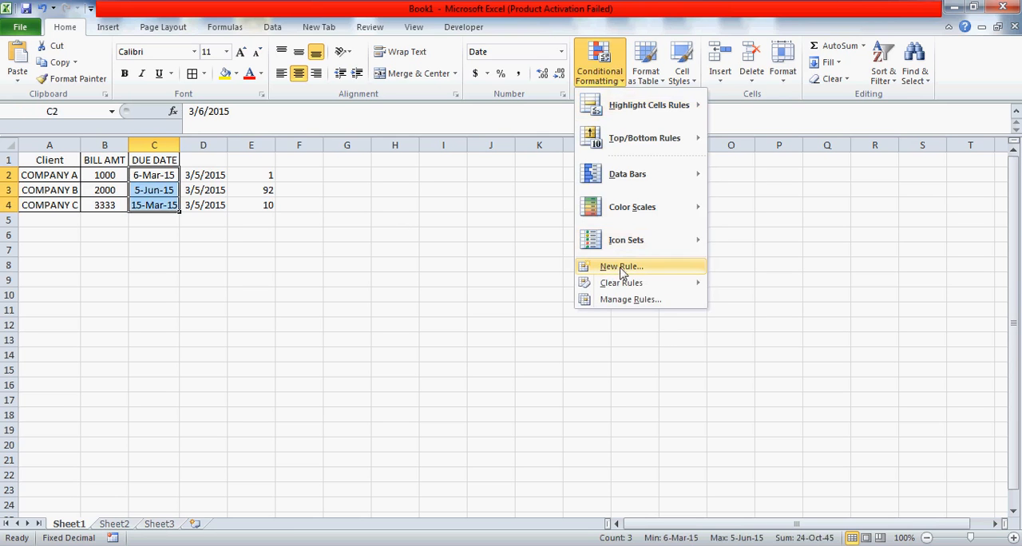
left_click(620, 266)
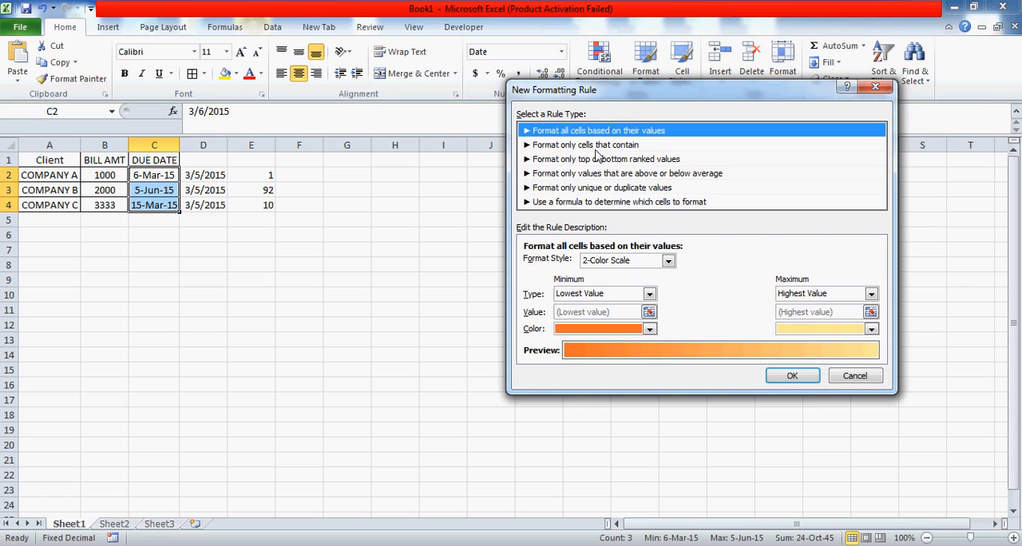
left_click(605, 159)
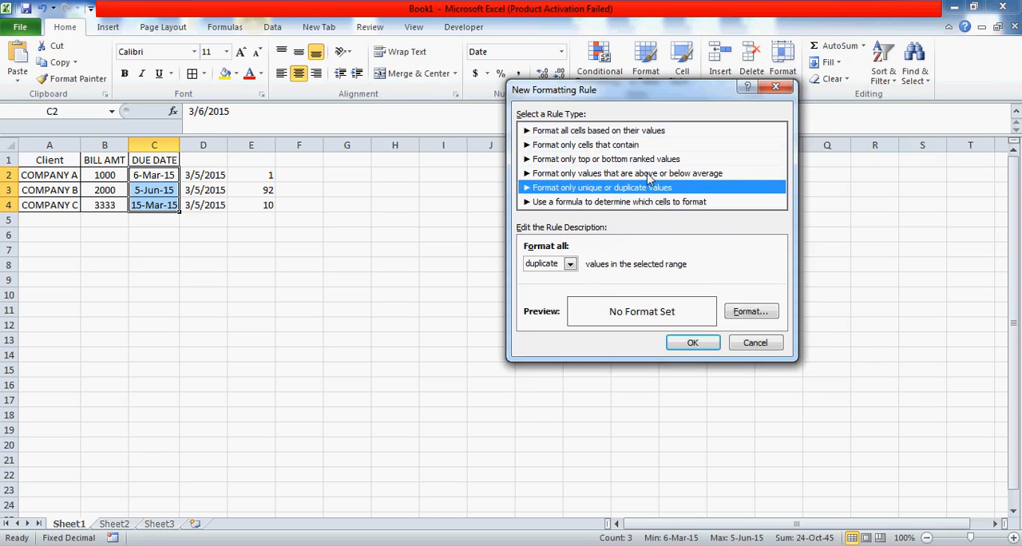
left_click(585, 145)
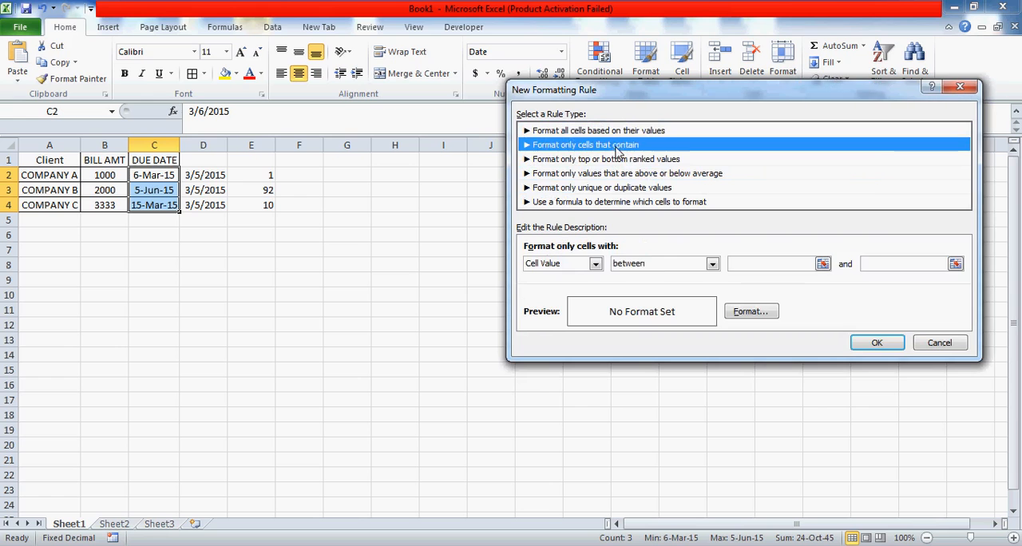
left_click(628, 173)
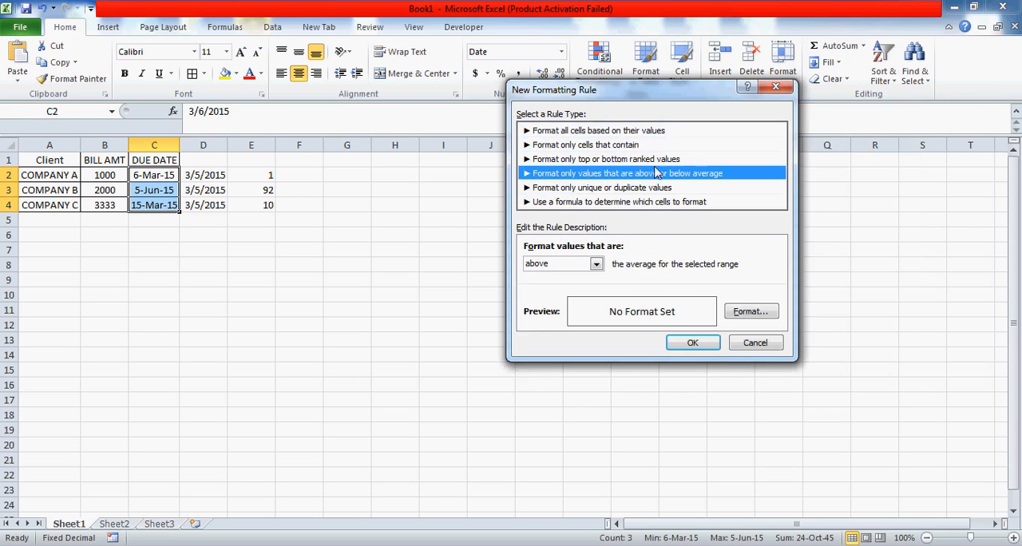
left_click(585, 144)
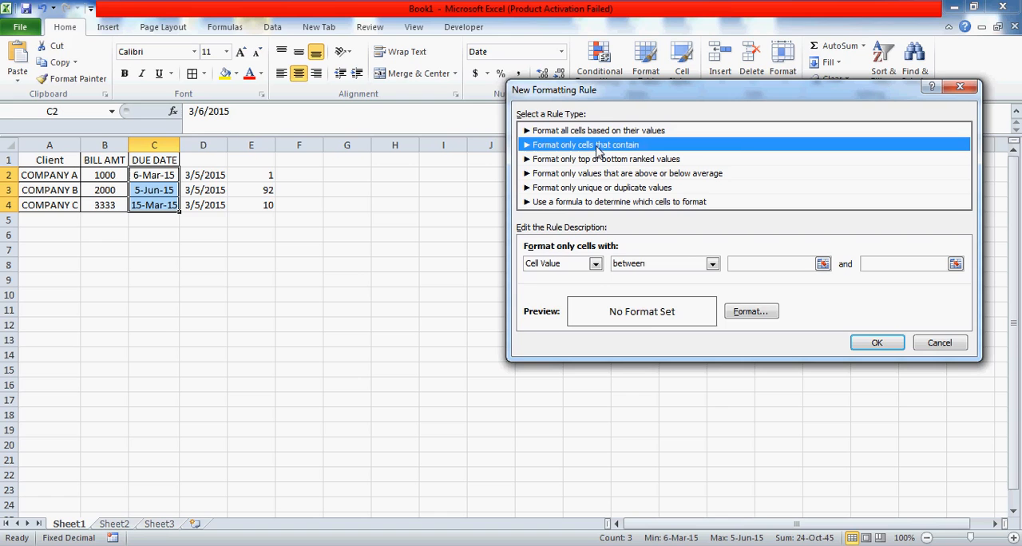
left_click(598, 130)
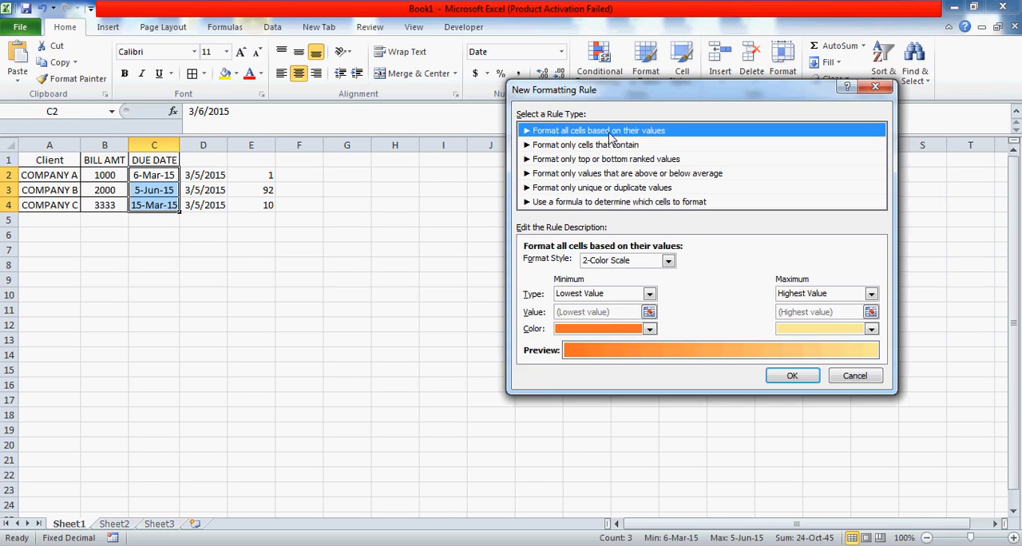
mouse_move(559, 212)
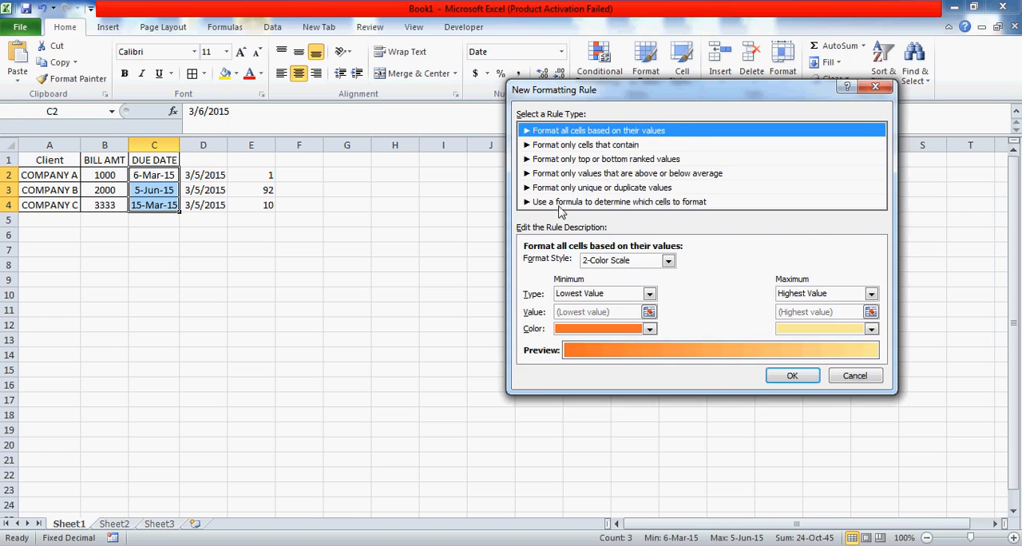
left_click(619, 201)
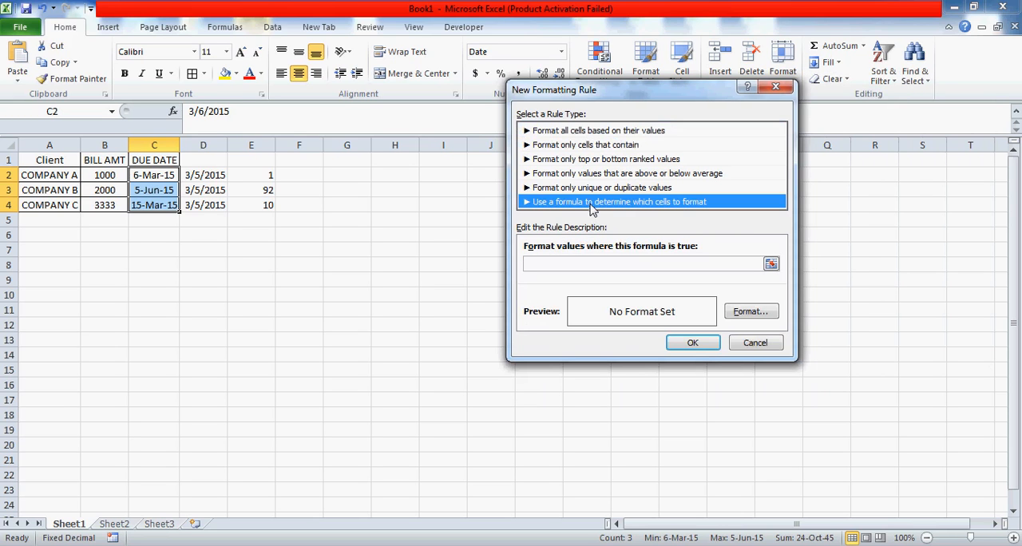
mouse_move(566, 284)
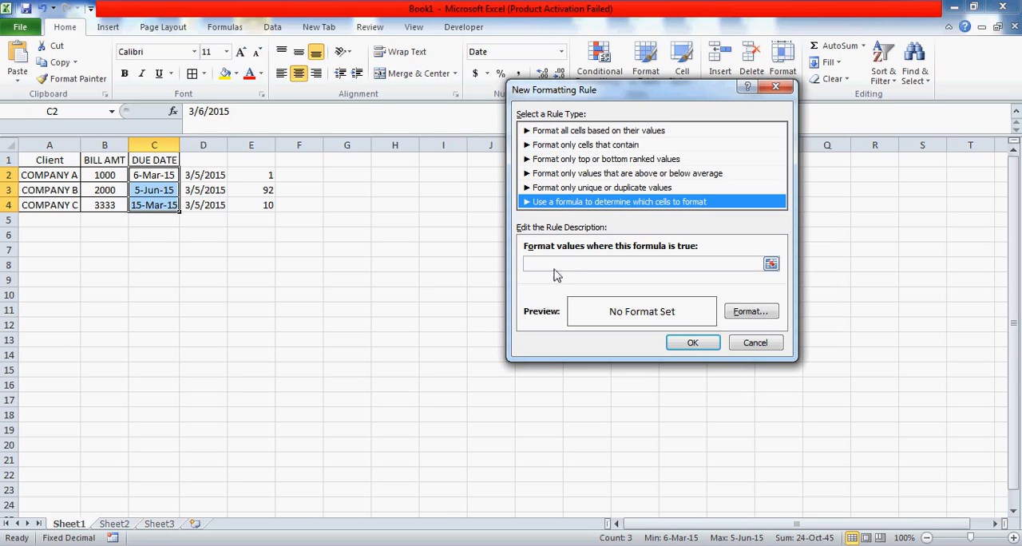
Enter the rule formula =$C$2-TODAY()=1, referencing due date C2
left_click(647, 263)
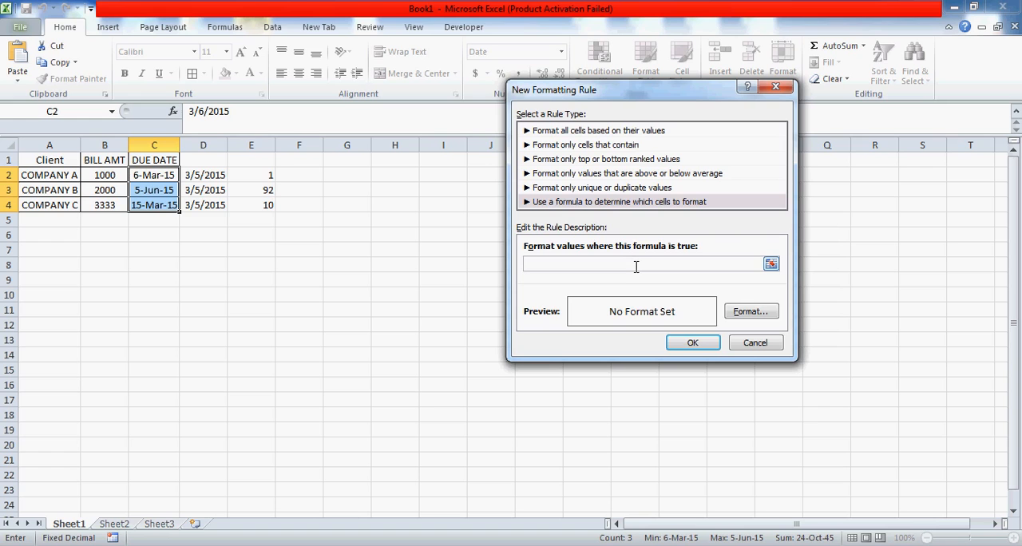
mouse_move(581, 257)
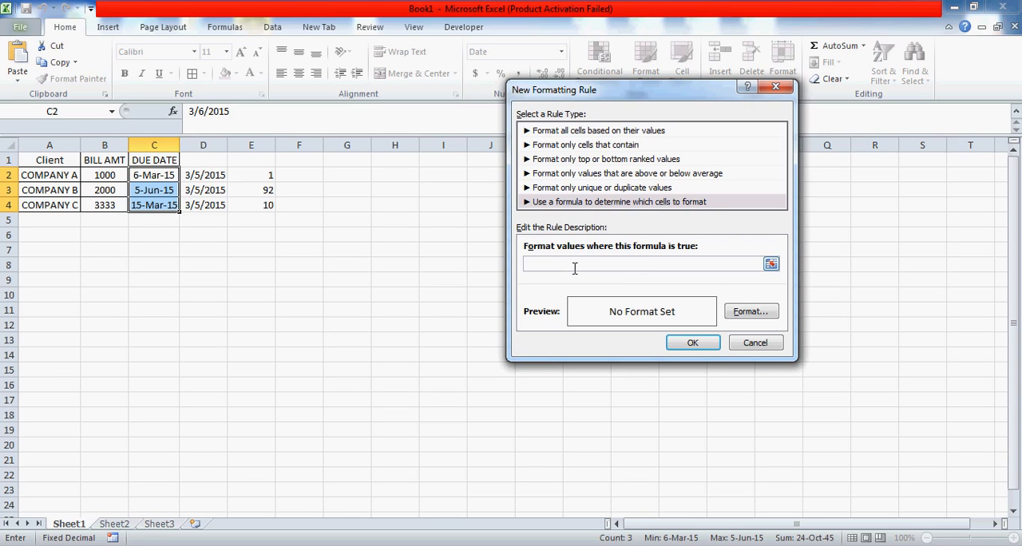
type("=")
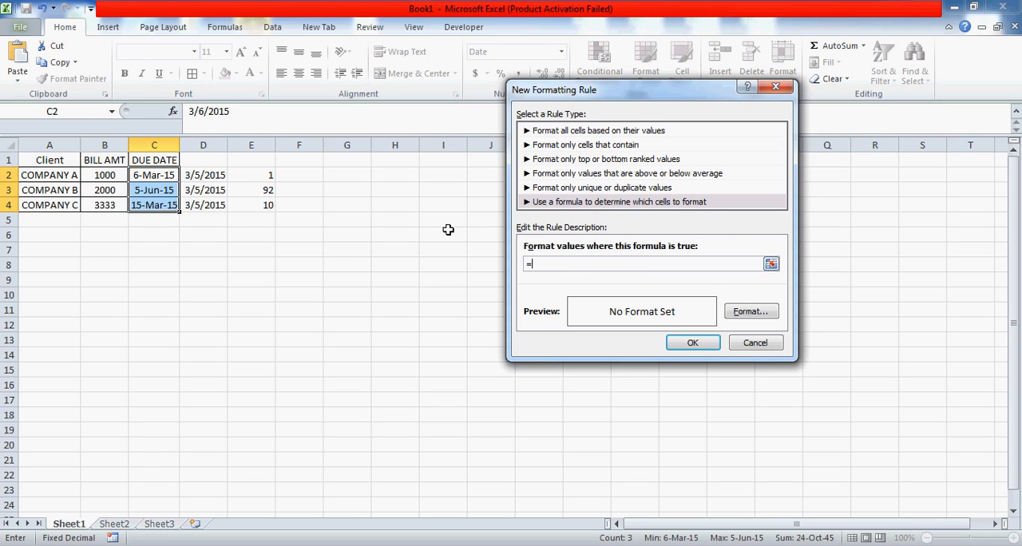
left_click(154, 175)
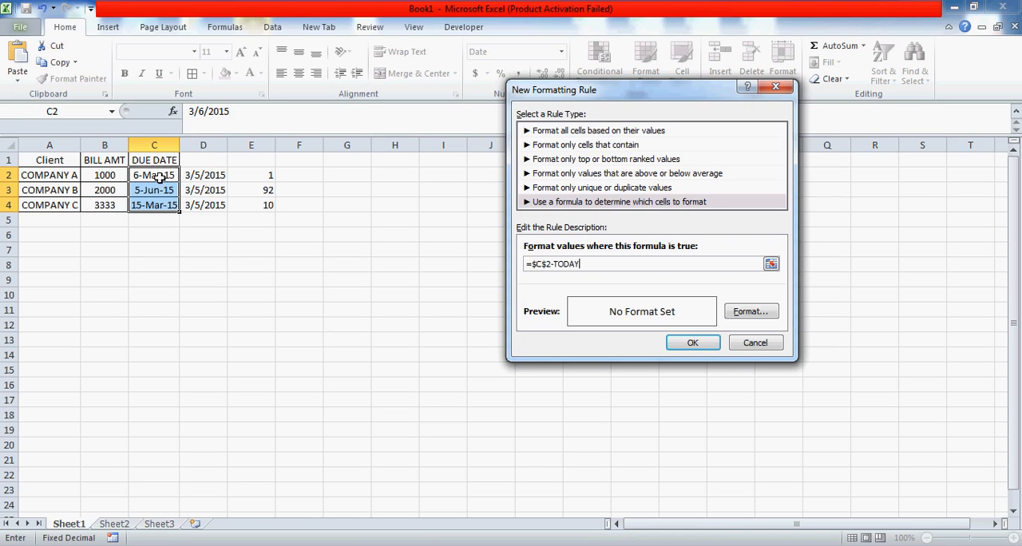
type("()")
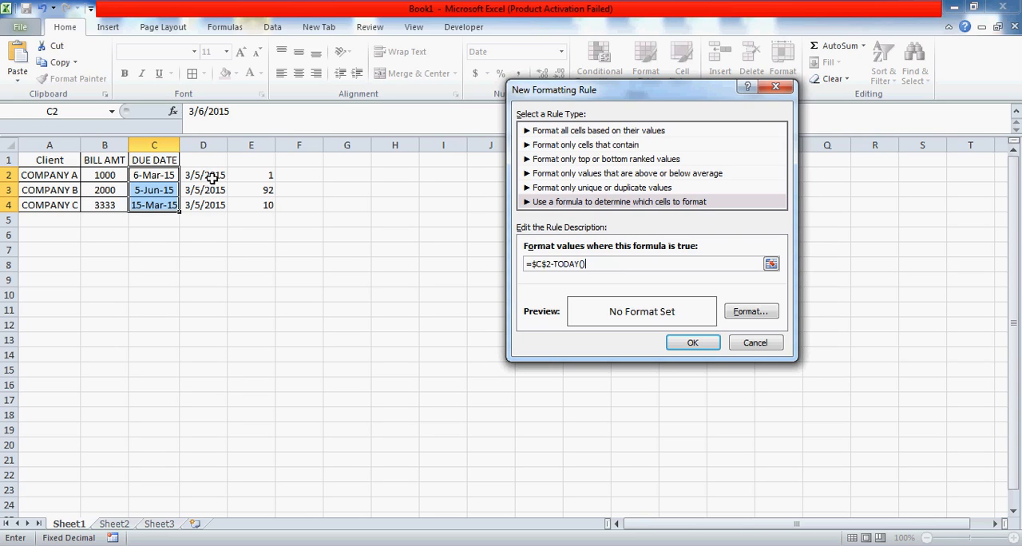
mouse_move(589, 264)
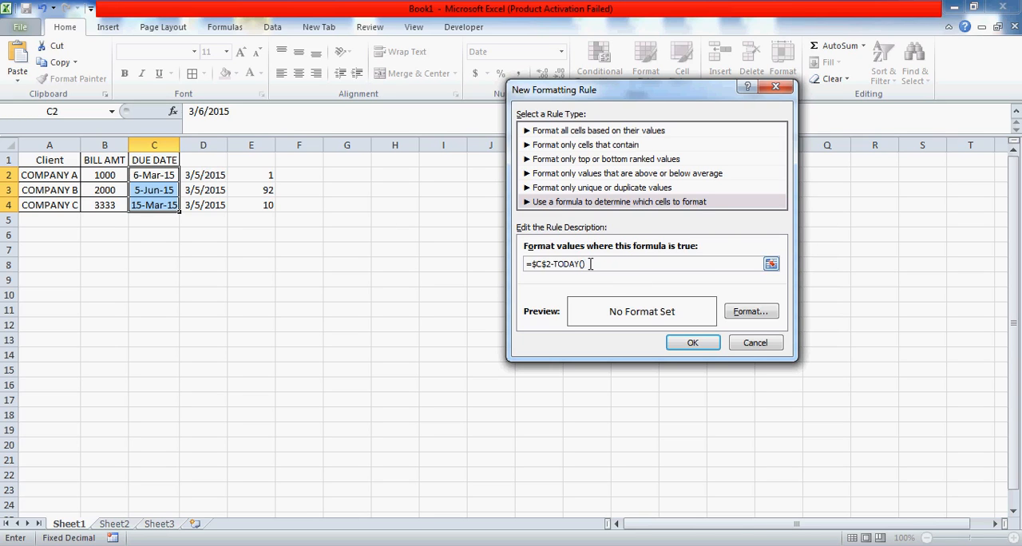
type("=")
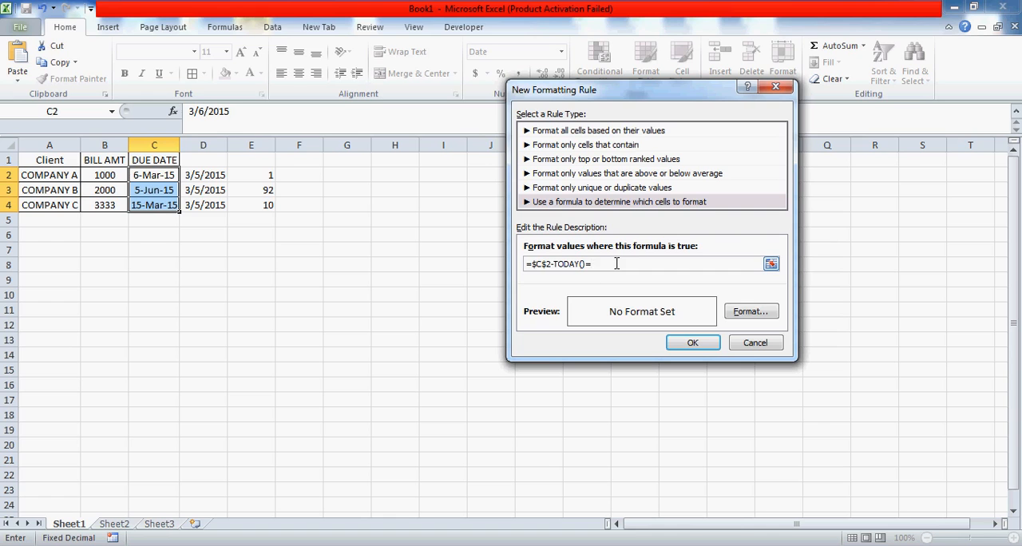
type("1")
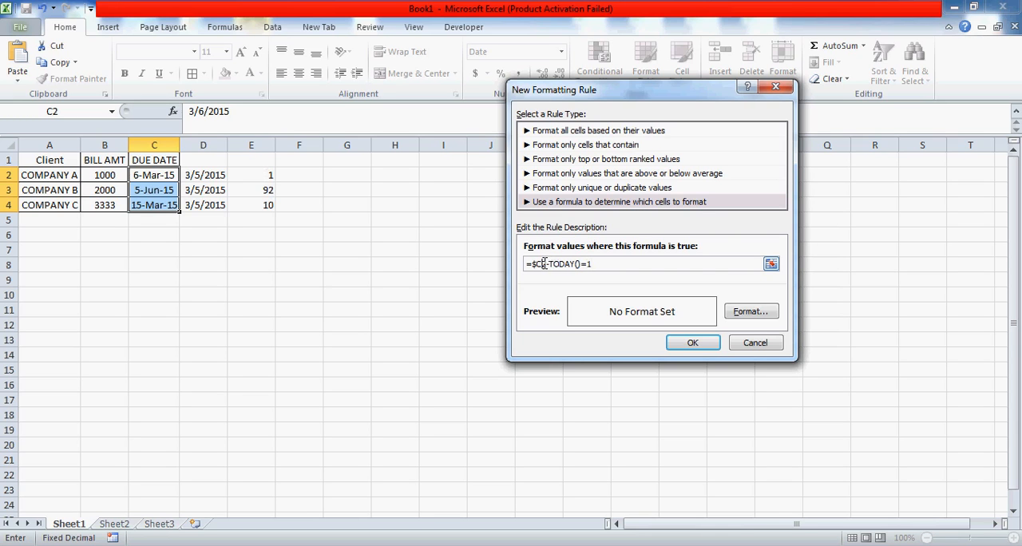
Adjust the reference so the rule formula reads =$C2-TODAY()=1
type("2")
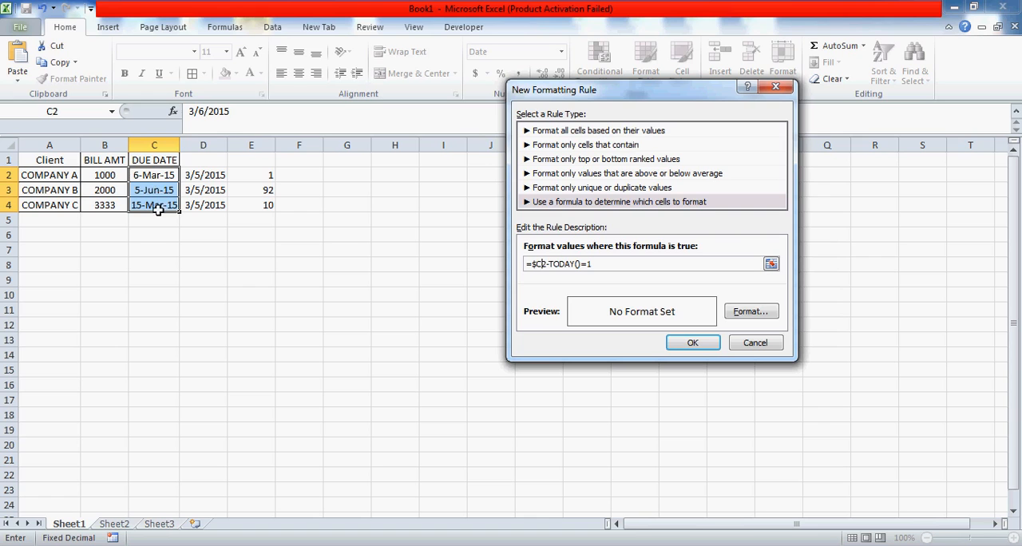
mouse_move(158, 190)
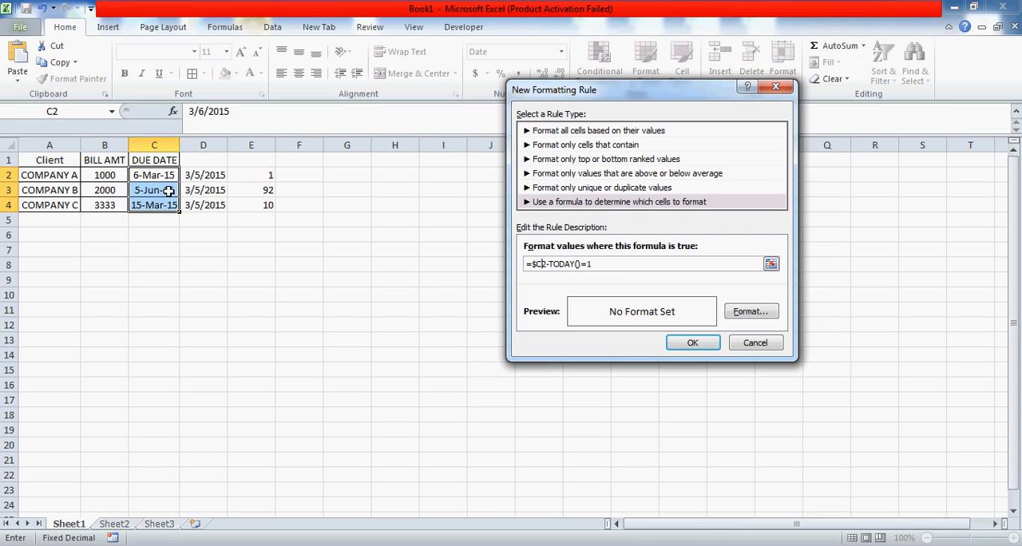
mouse_move(154, 175)
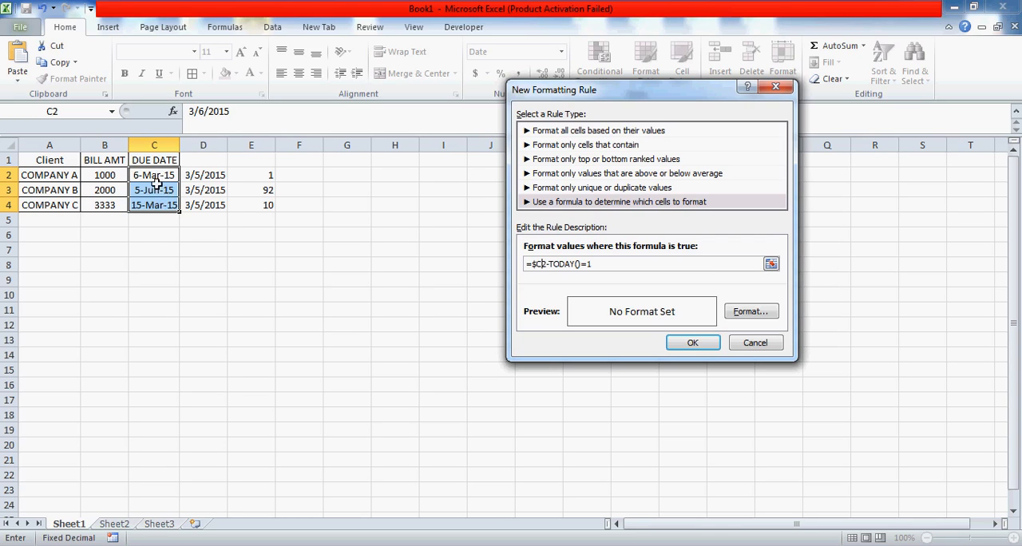
mouse_move(455, 262)
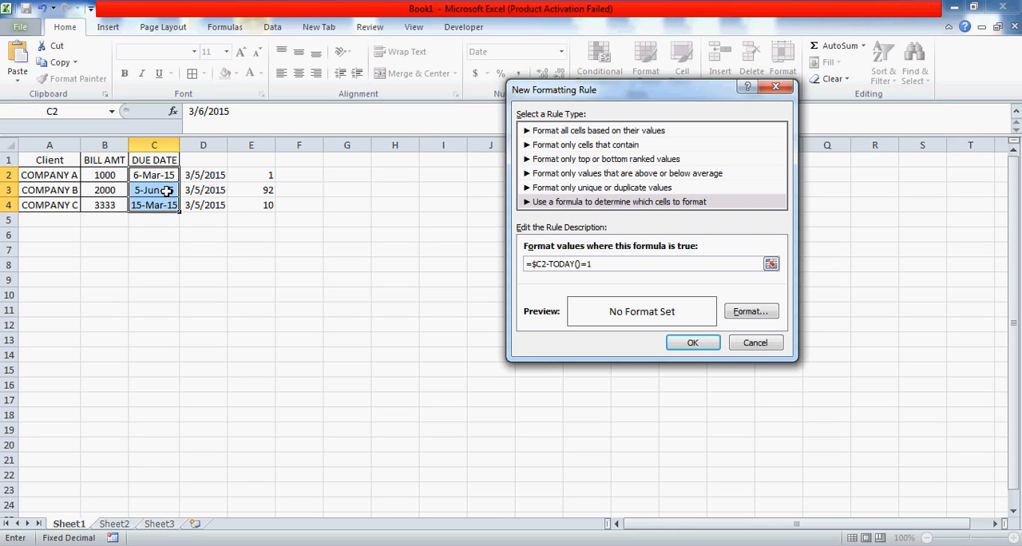
mouse_move(196, 199)
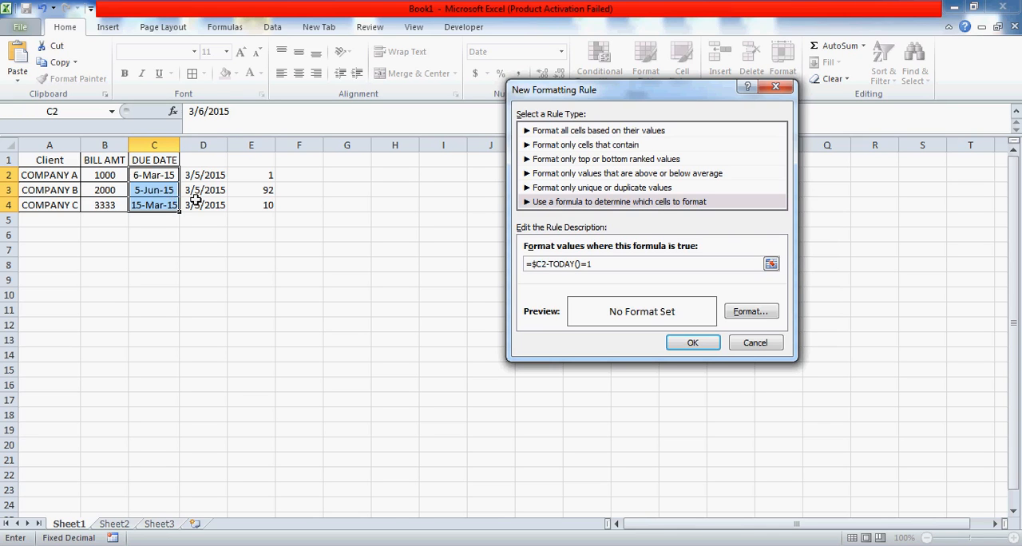
mouse_move(696, 296)
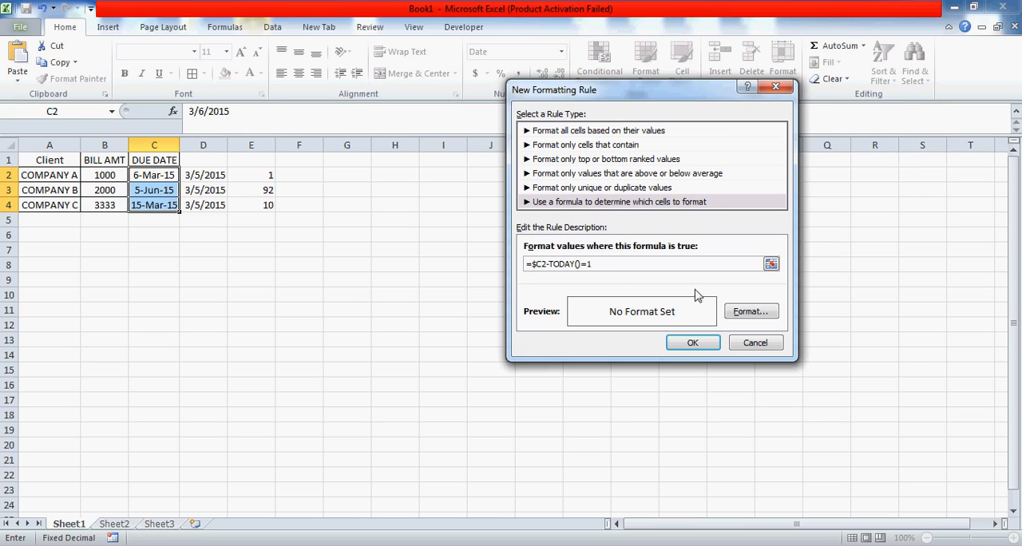
Set the rule format's fill colour to red
left_click(749, 310)
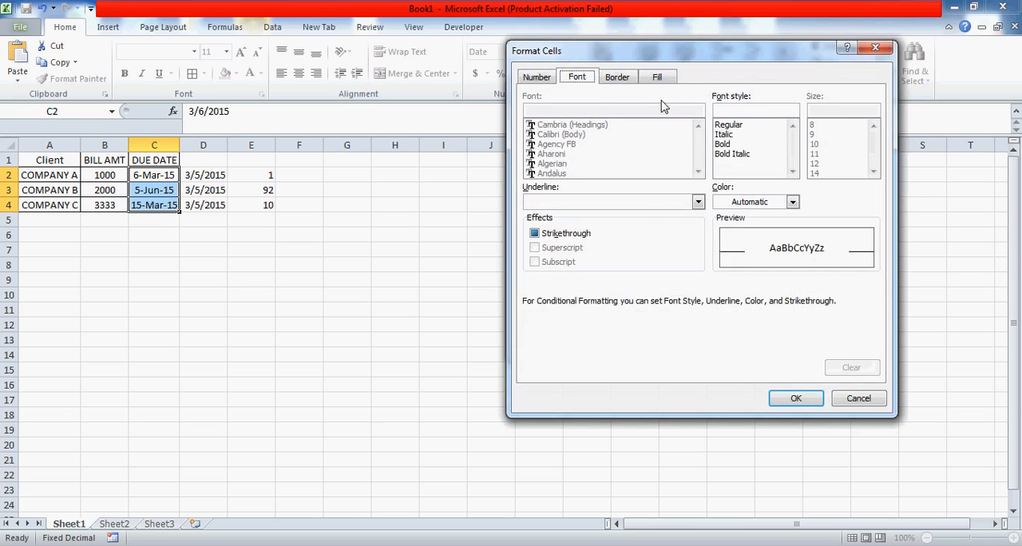
left_click(657, 77)
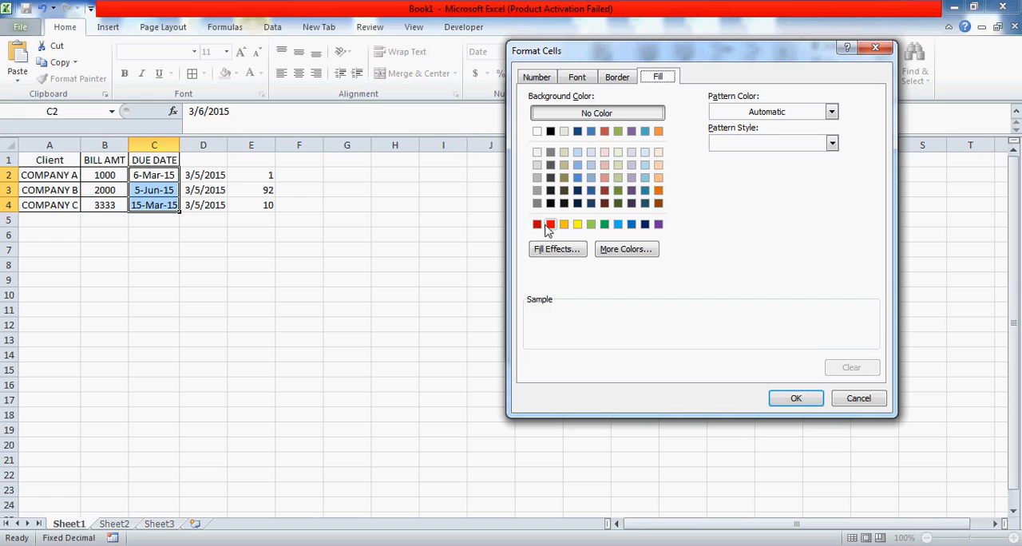
left_click(549, 224)
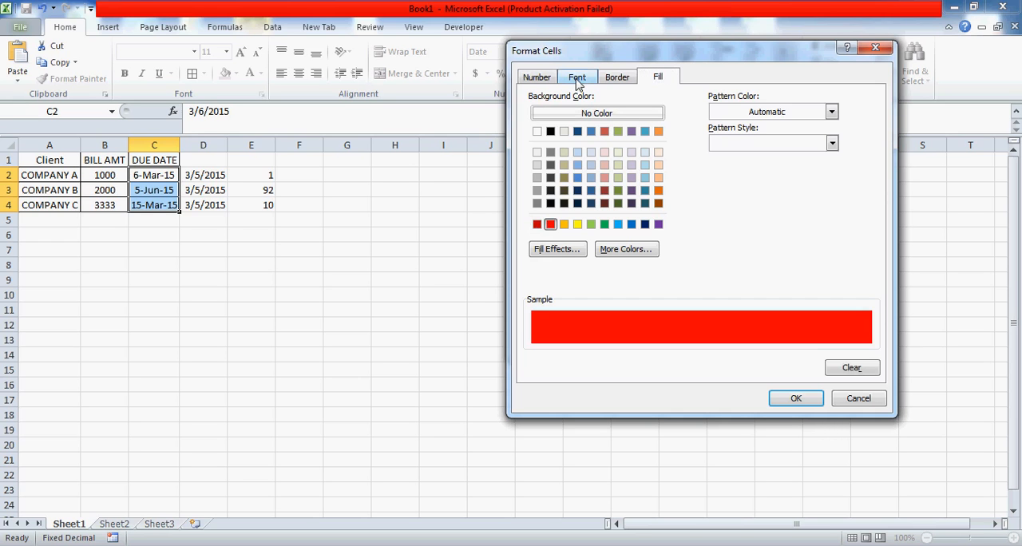
left_click(576, 77)
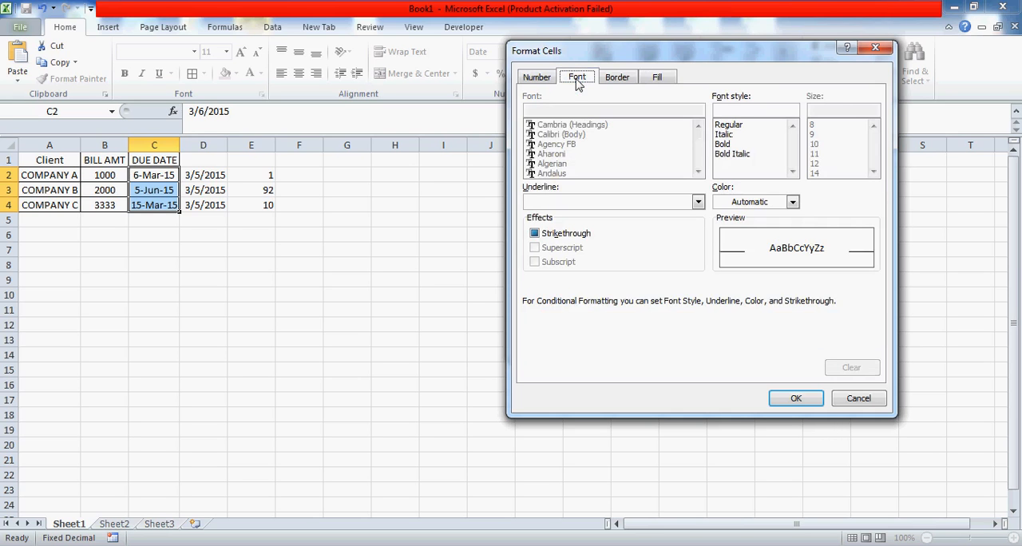
left_click(657, 77)
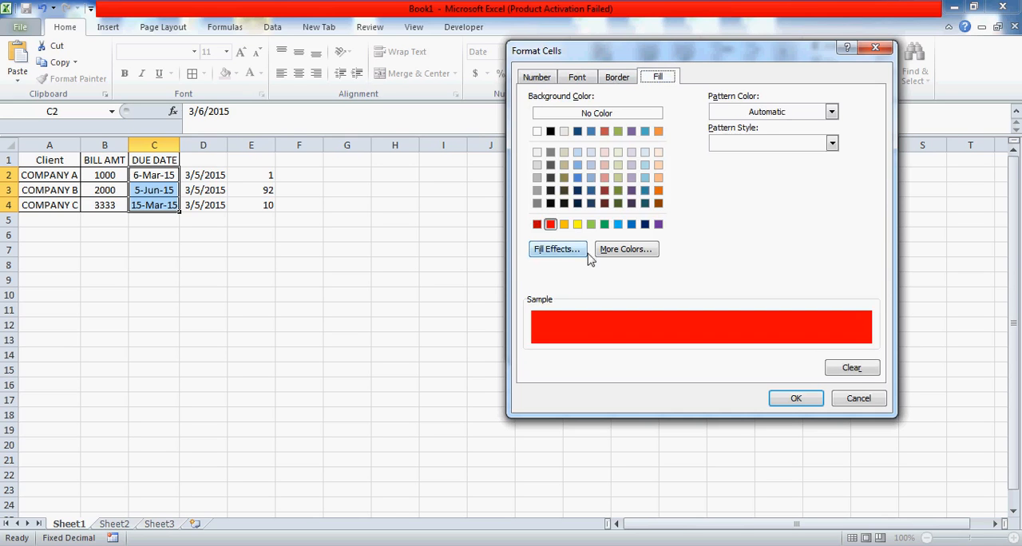
left_click(577, 177)
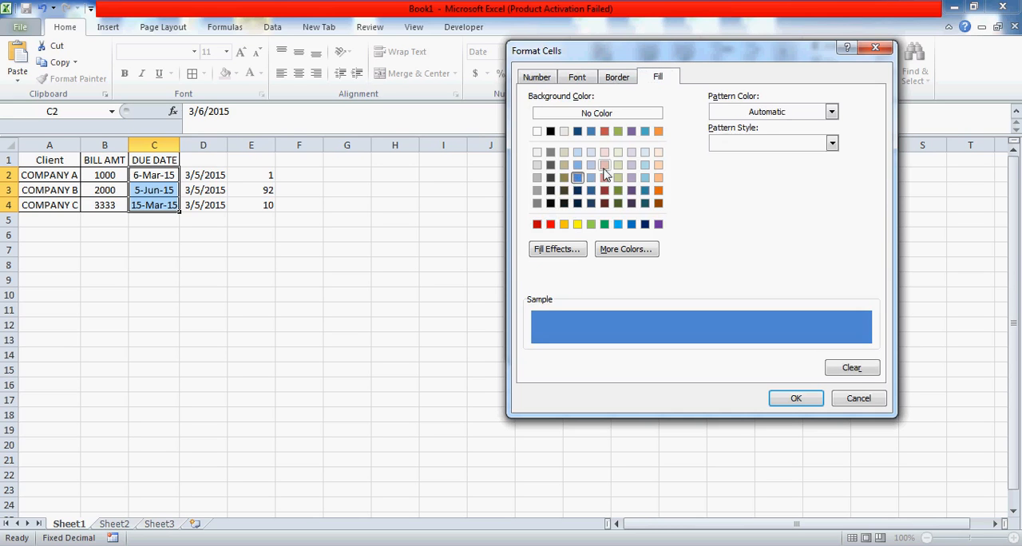
left_click(604, 165)
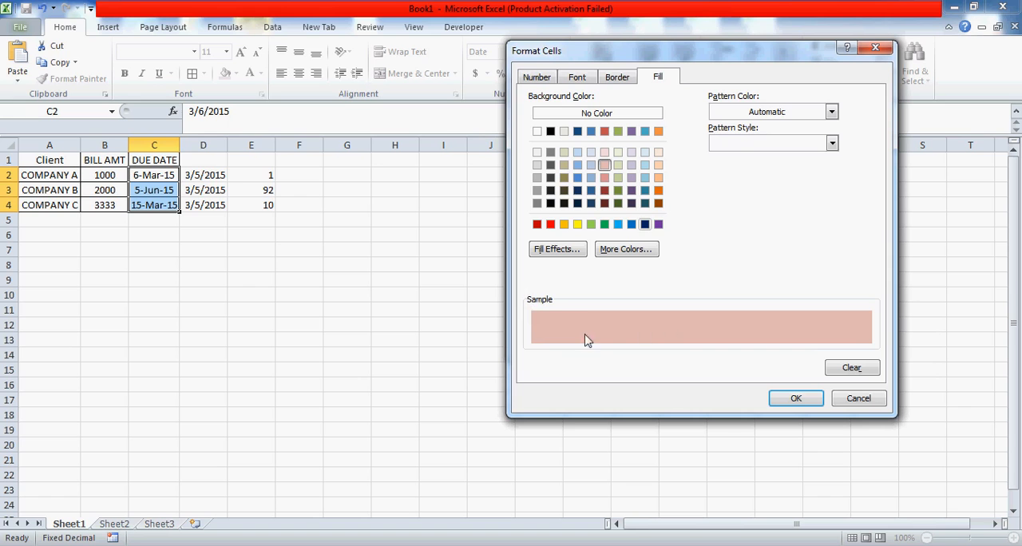
left_click(550, 223)
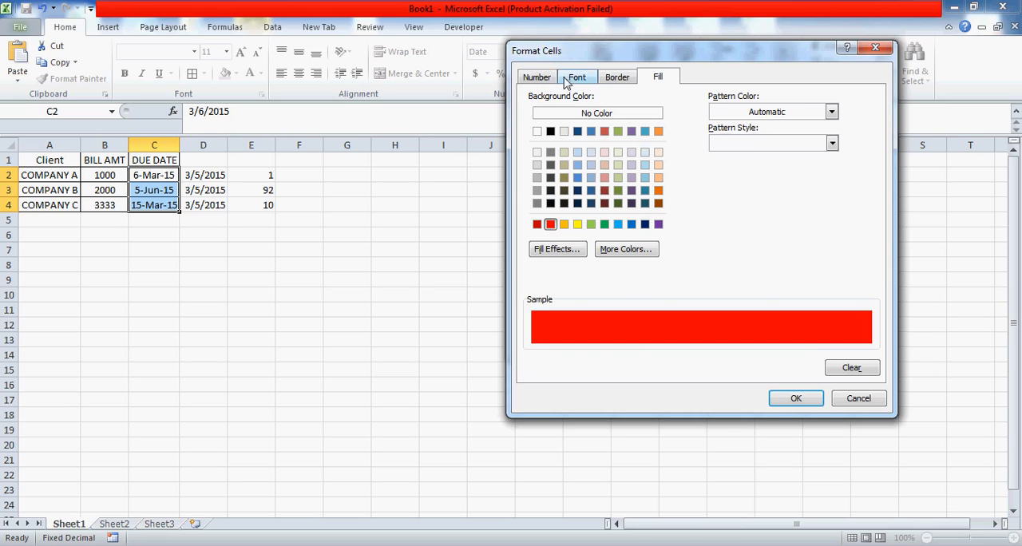
Turn on strikethrough text and confirm the red fill format
left_click(577, 76)
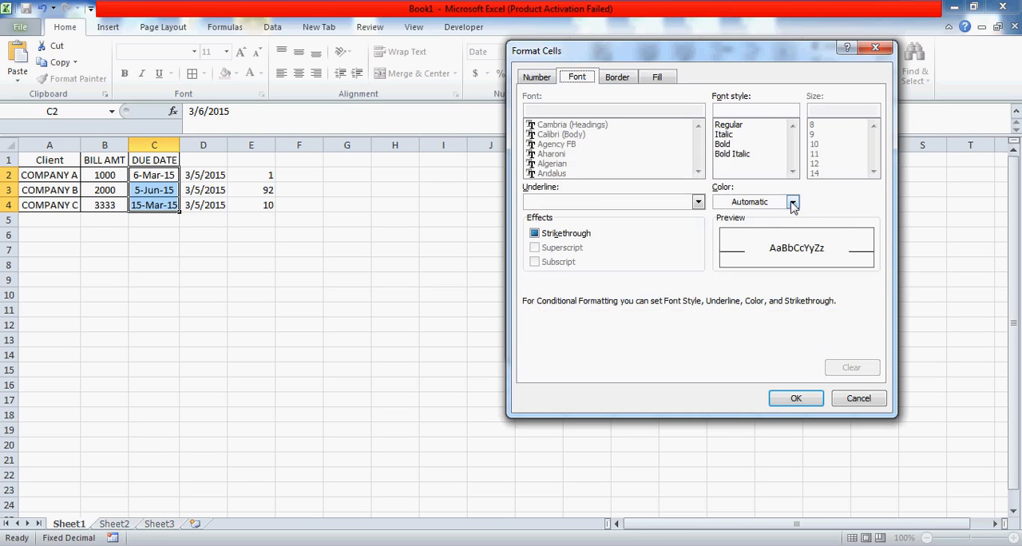
left_click(791, 201)
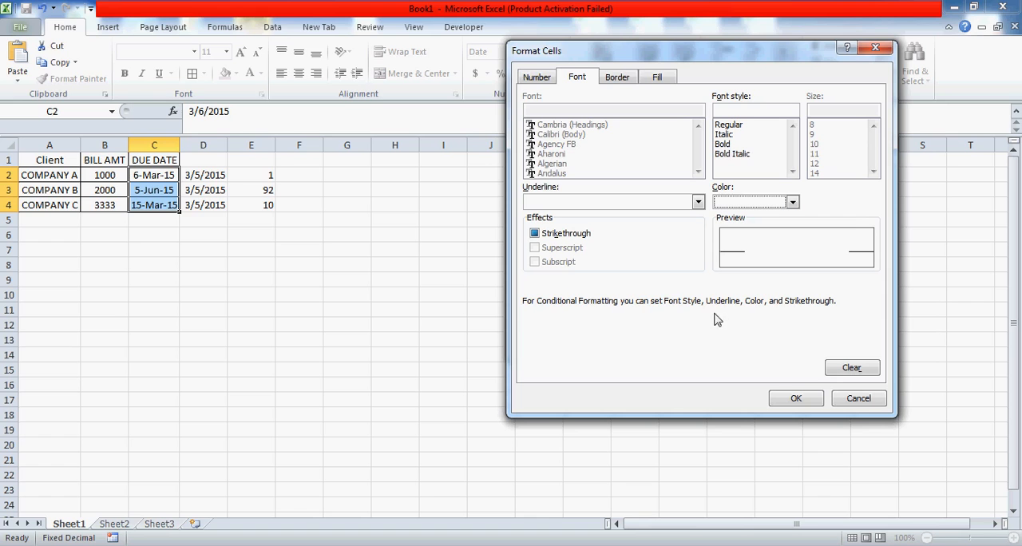
mouse_move(782, 258)
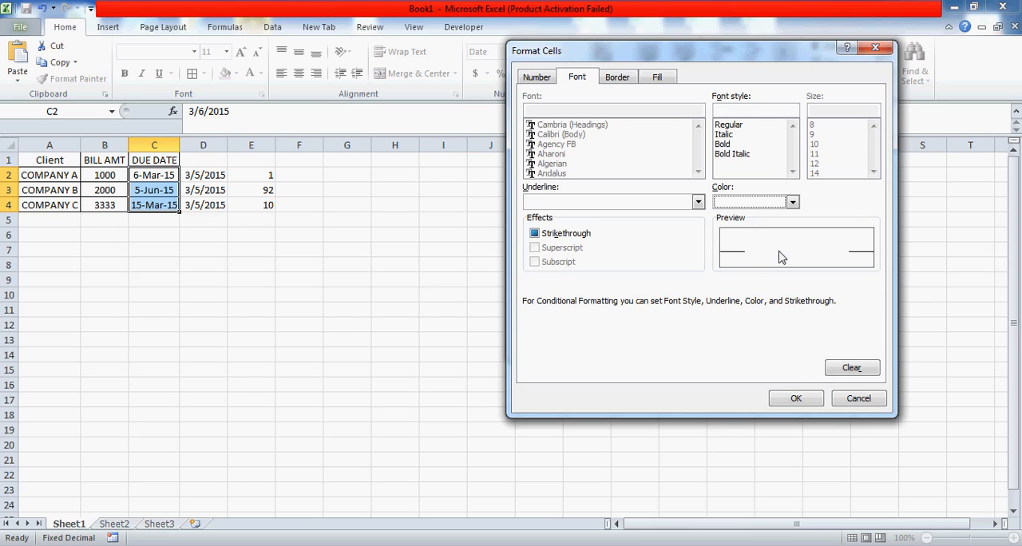
mouse_move(763, 265)
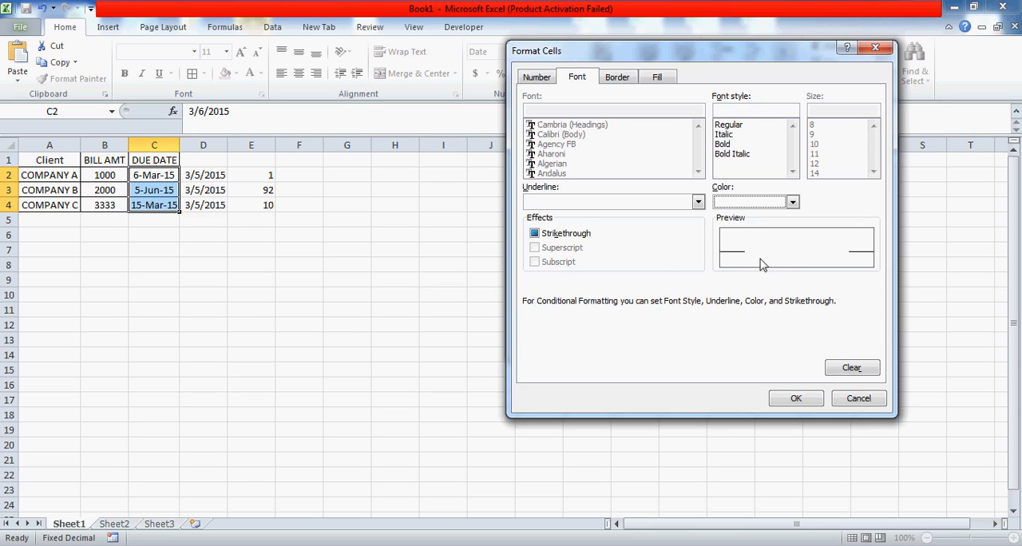
left_click(534, 233)
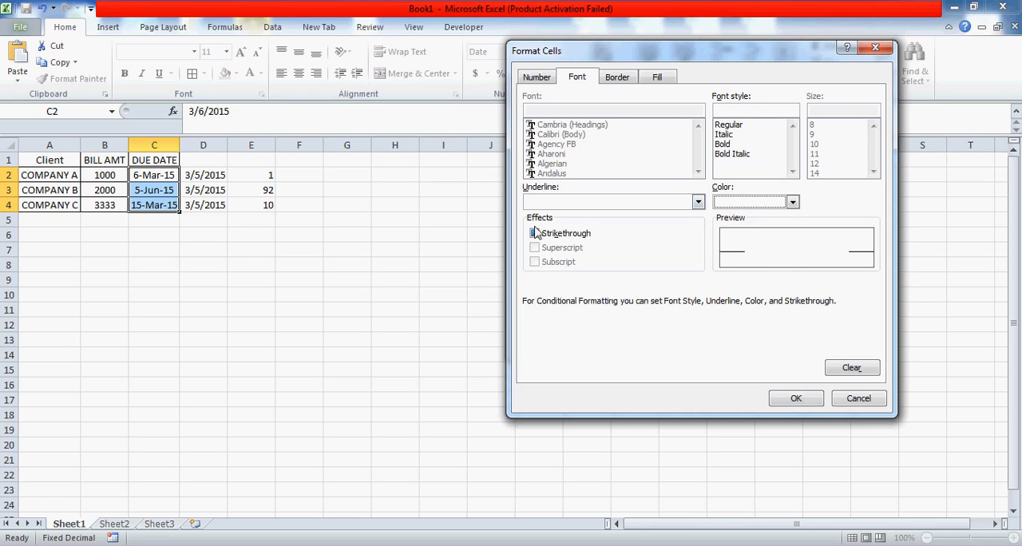
left_click(534, 233)
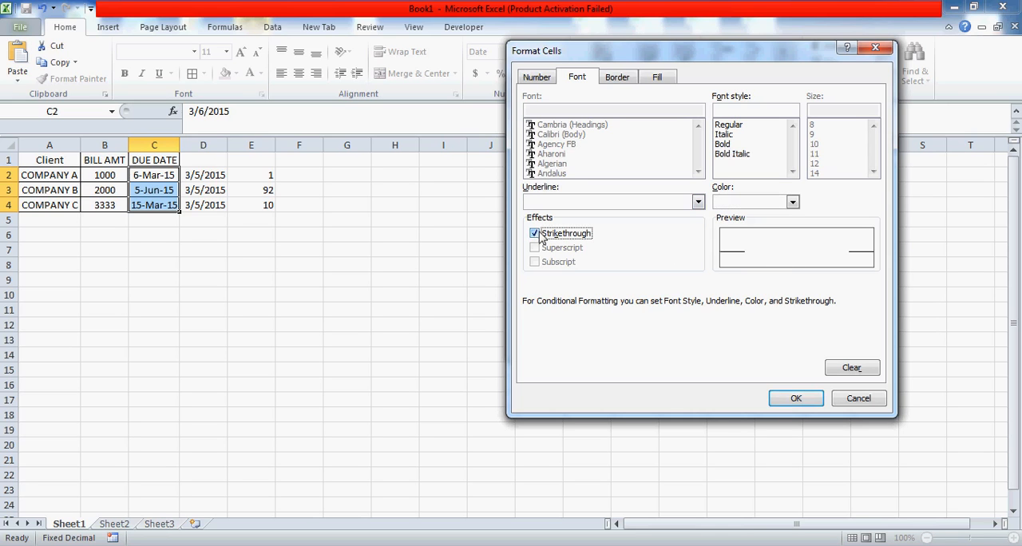
mouse_move(689, 368)
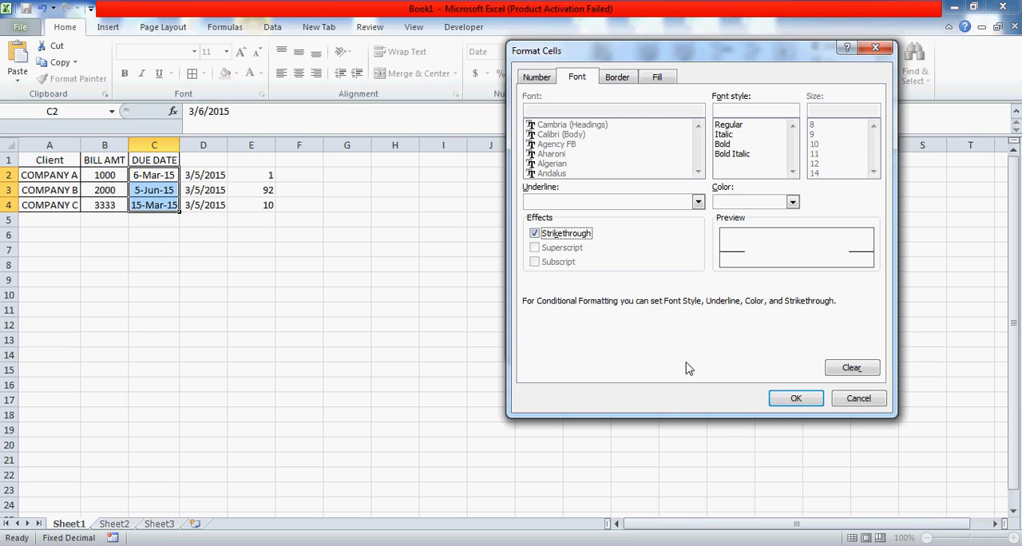
mouse_move(795, 398)
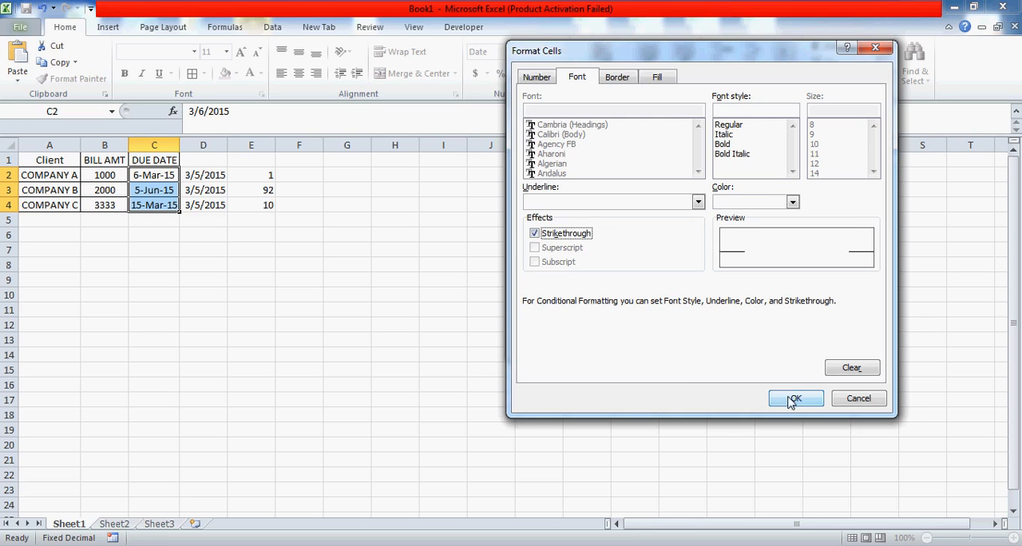
left_click(795, 398)
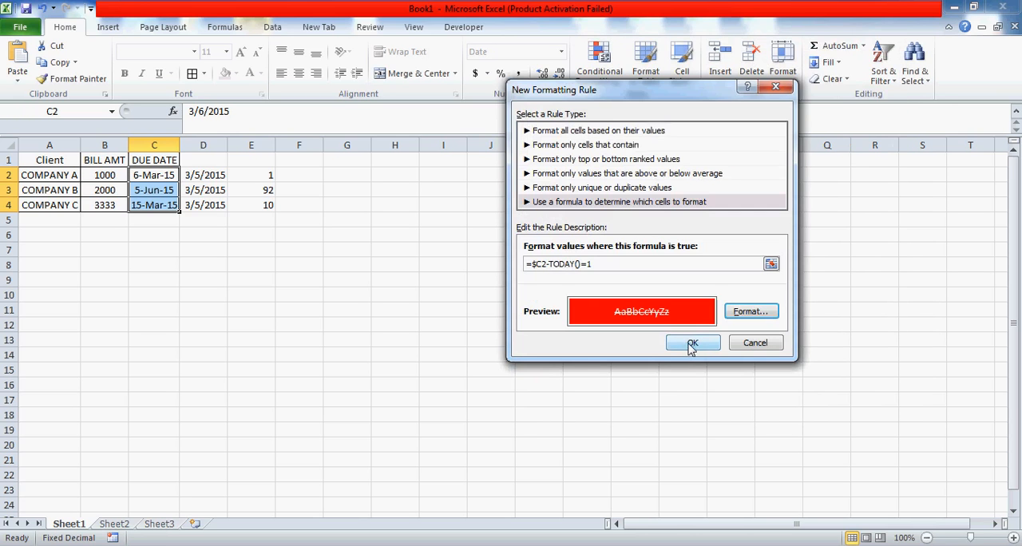
Apply the rule, confirm 6-Mar-15 is red and struck through, and select helper cells D2:E4
left_click(692, 342)
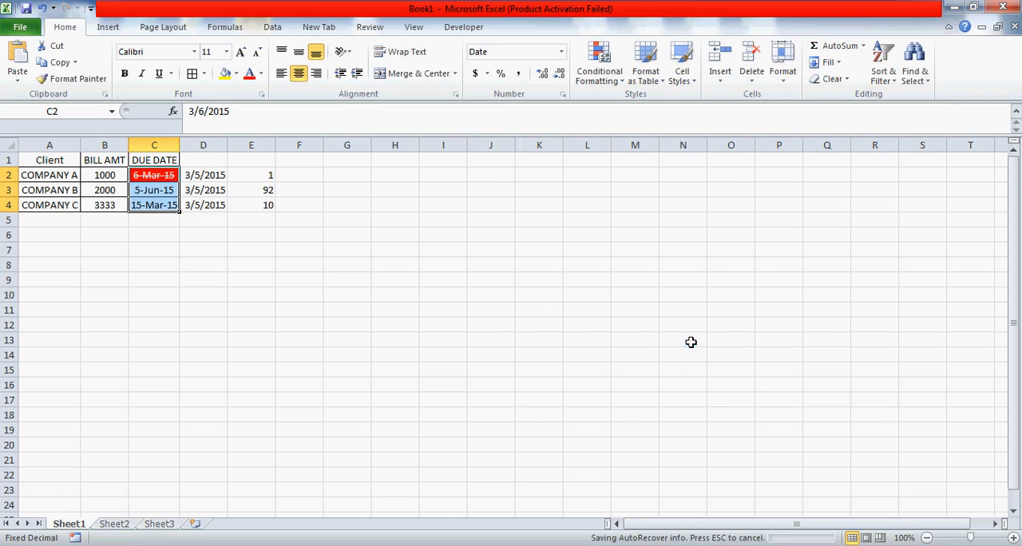
left_click(154, 264)
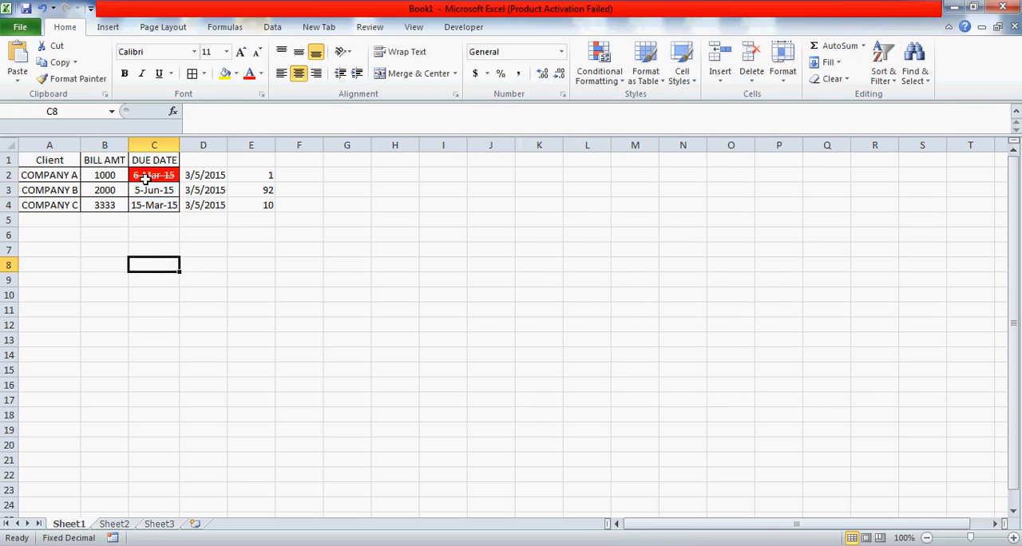
left_click(155, 175)
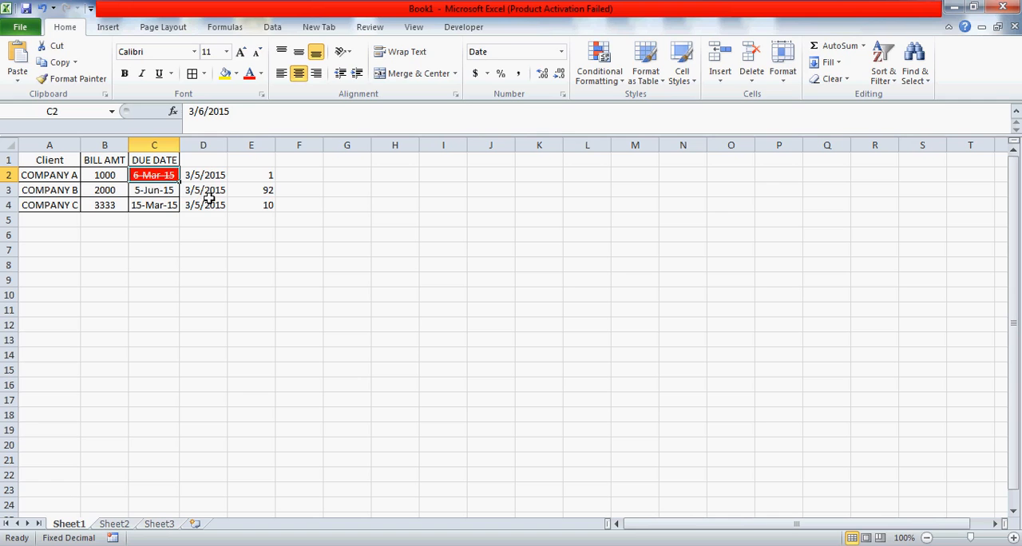
left_click(203, 174)
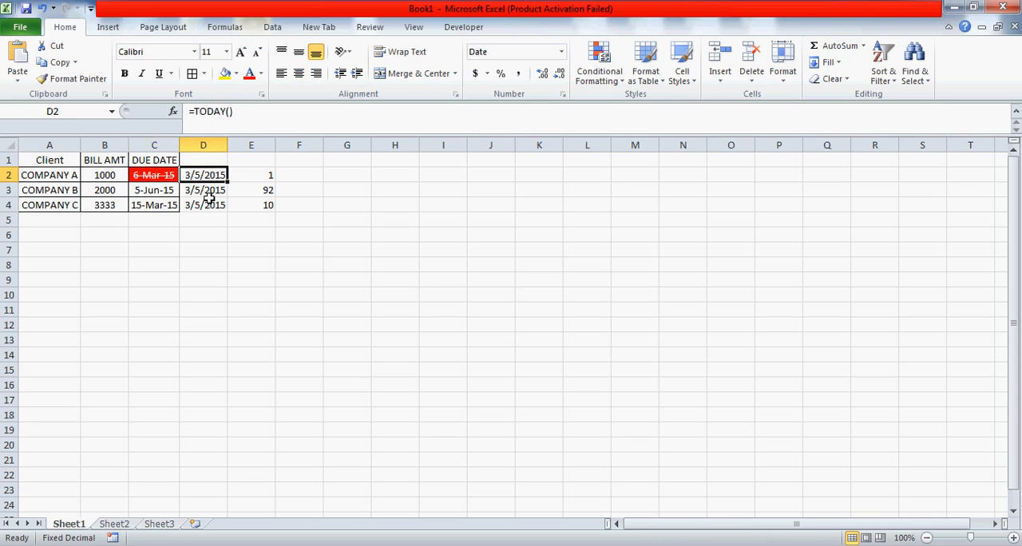
left_click_drag(203, 175, 251, 205)
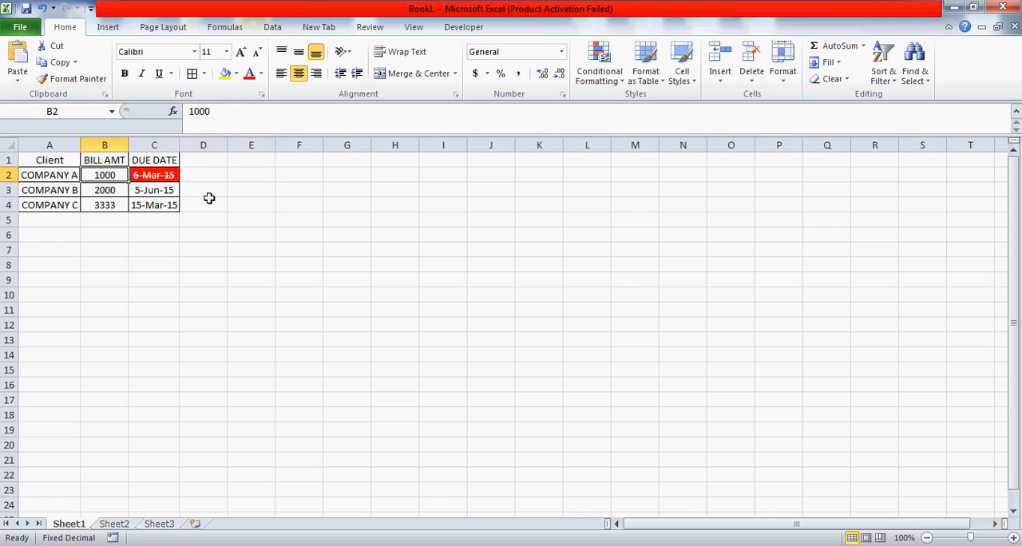
Check the due dates and select COMPANY C's due date in C4 for replacement
left_click(154, 190)
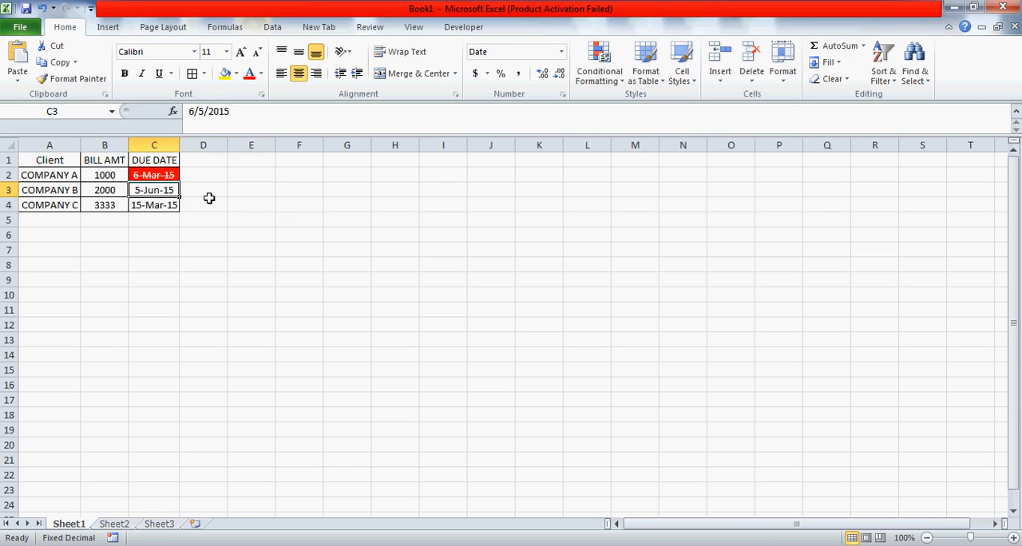
left_click(153, 175)
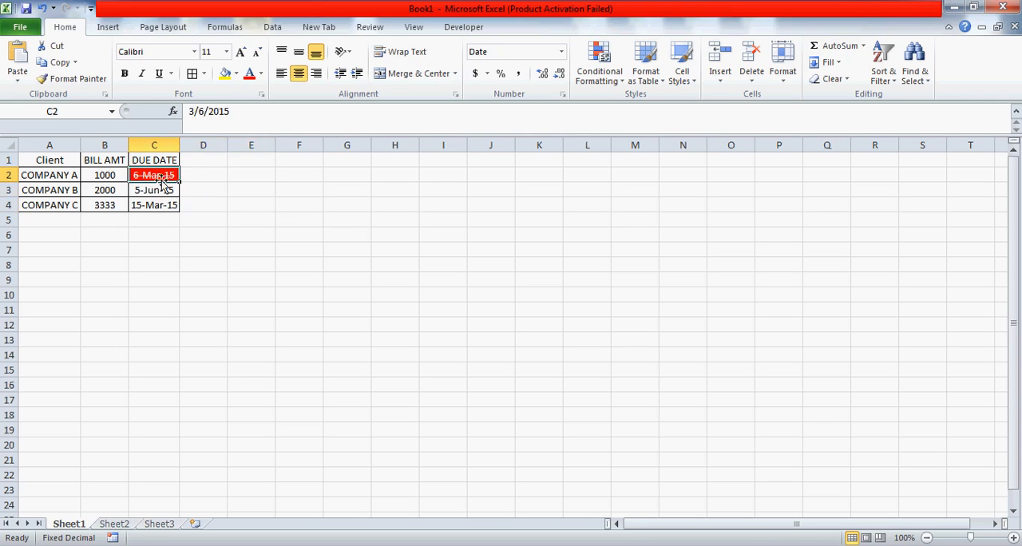
mouse_move(196, 176)
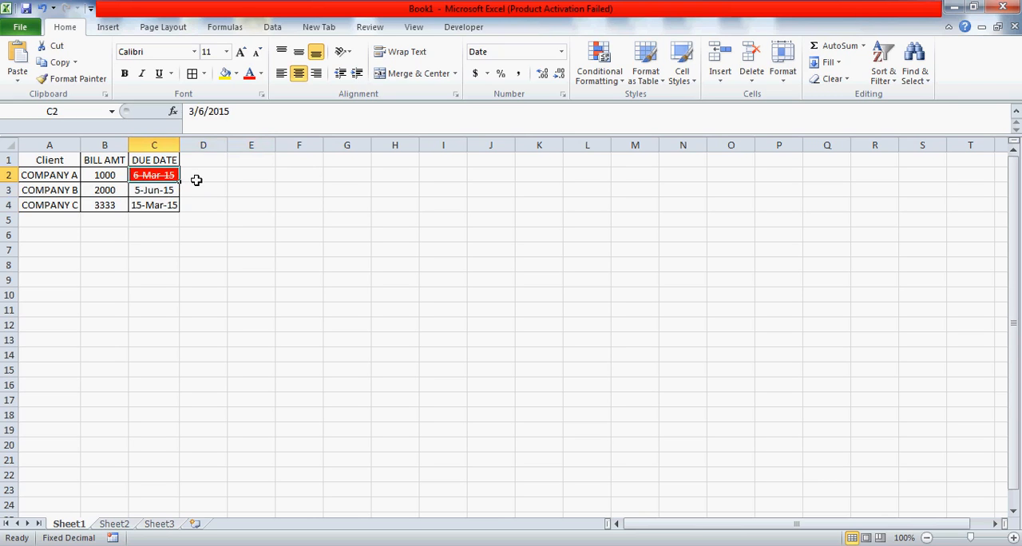
mouse_move(182, 160)
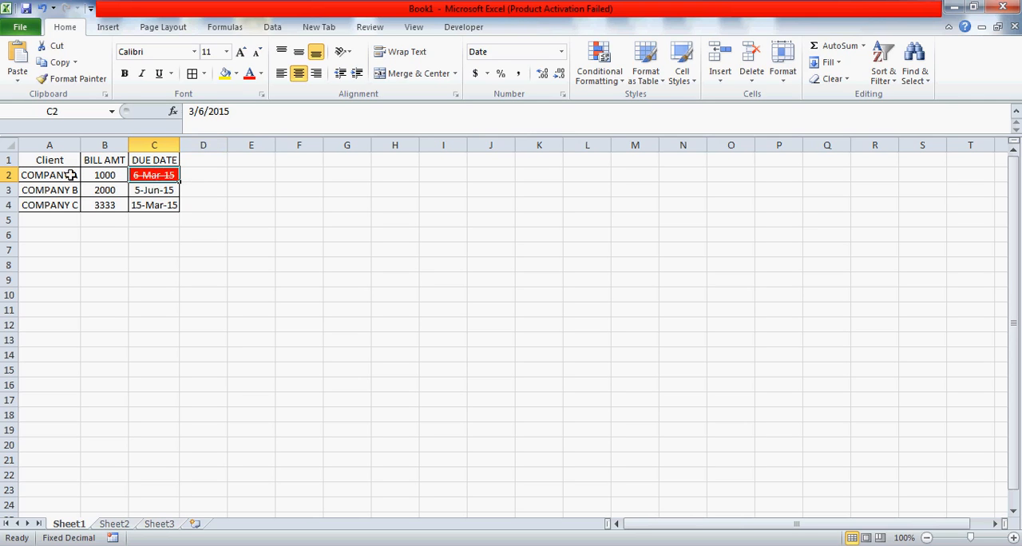
left_click(50, 175)
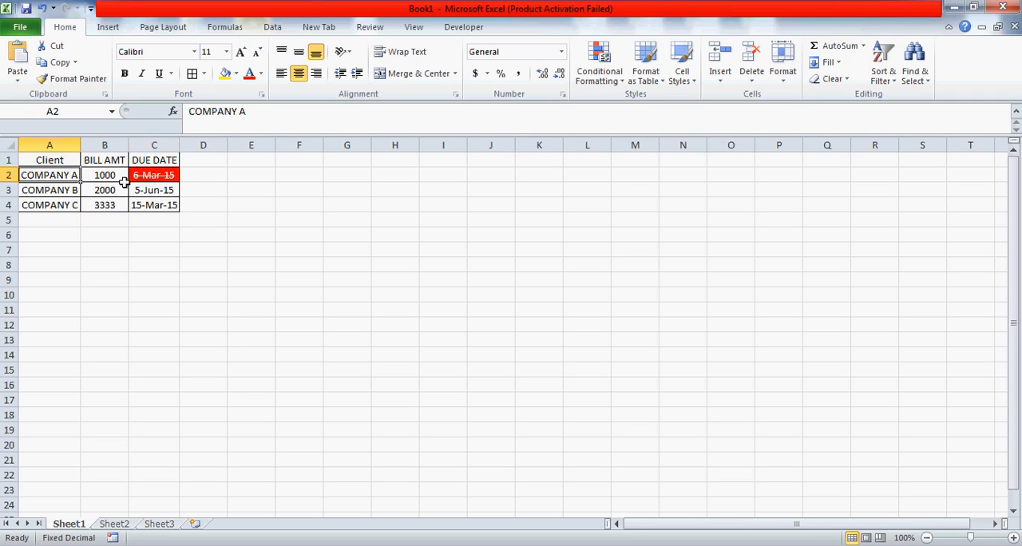
left_click(154, 205)
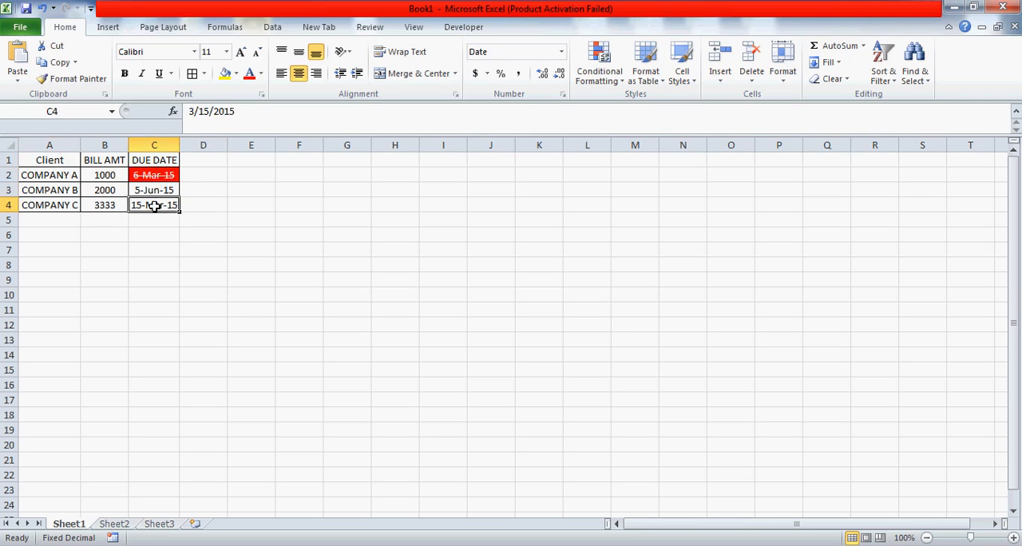
left_click(153, 190)
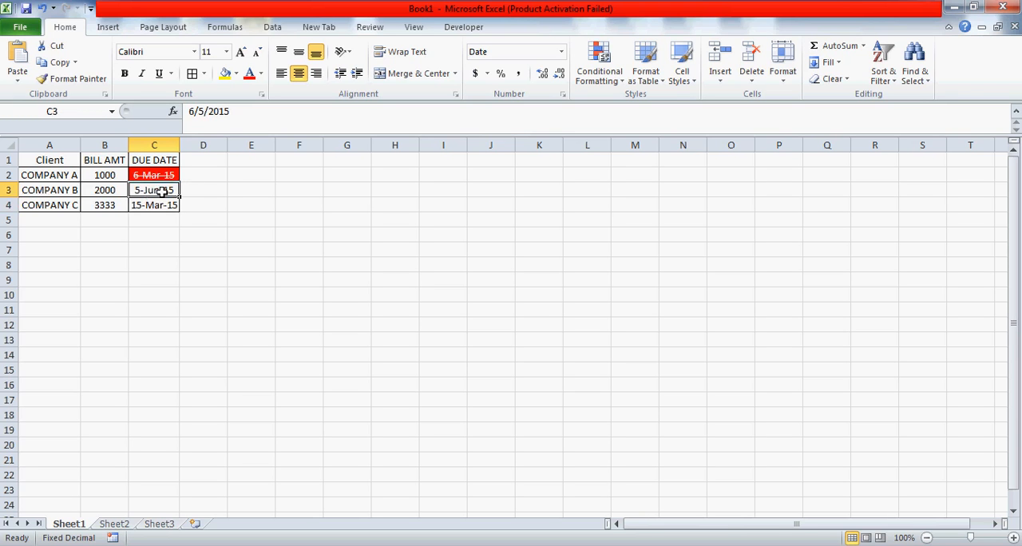
left_click(154, 205)
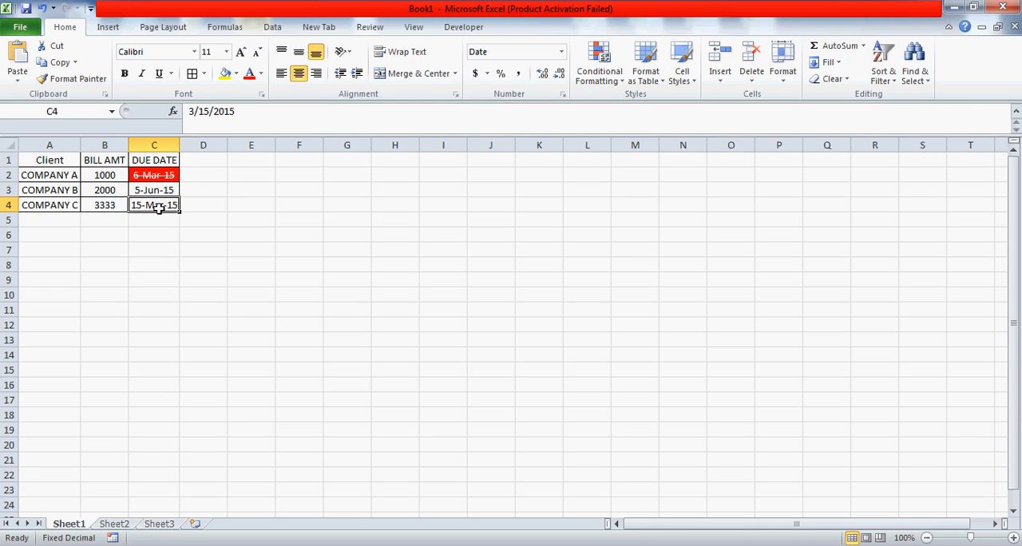
mouse_move(162, 216)
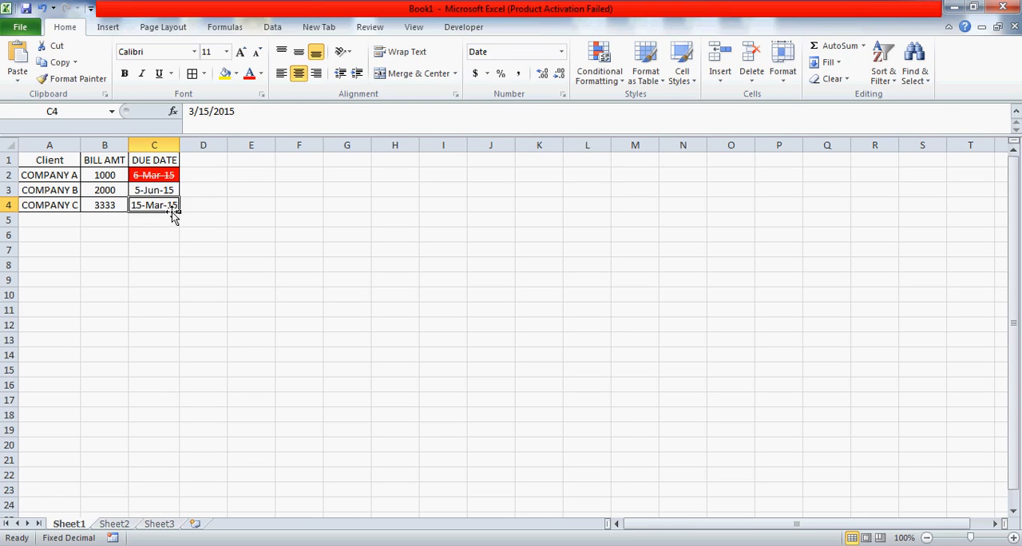
mouse_move(192, 112)
type("6")
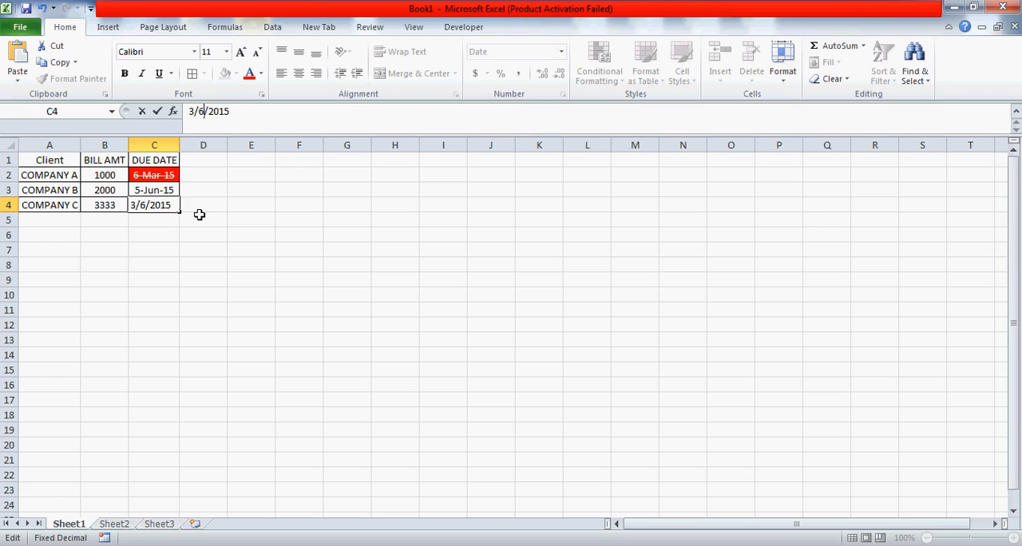
Commit 3/6/2015 in C4, then verify the client names, amounts and red strikethrough dates
key("Return")
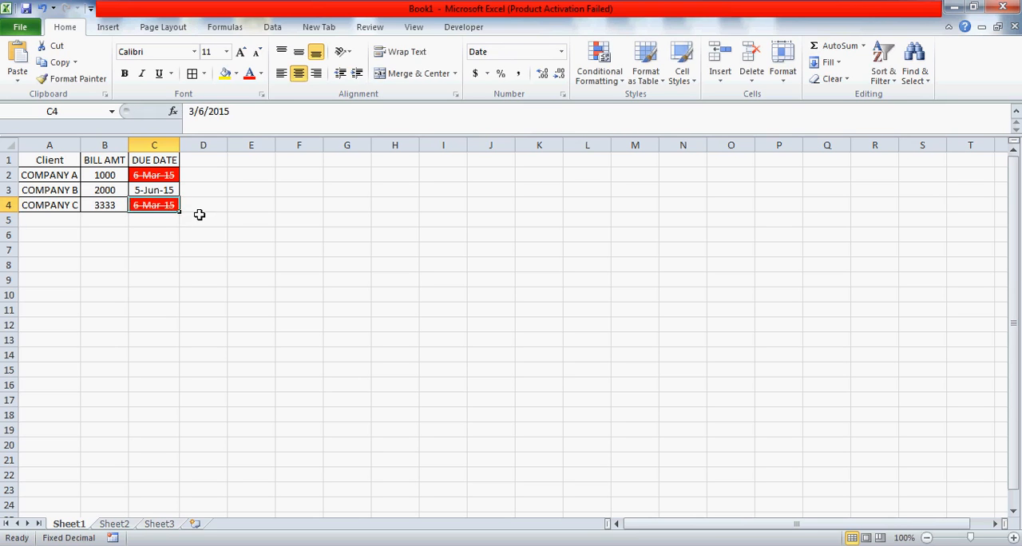
left_click(251, 204)
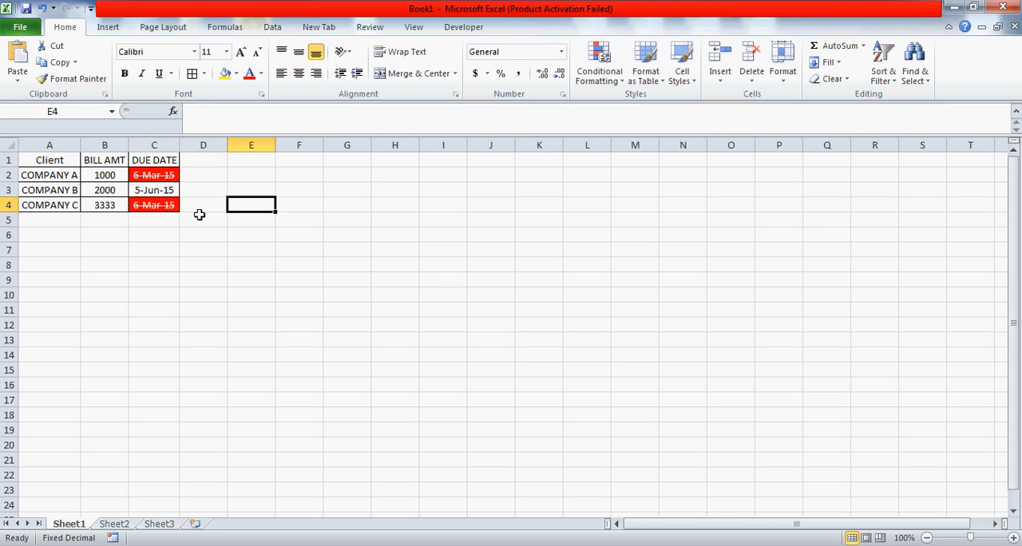
left_click(153, 205)
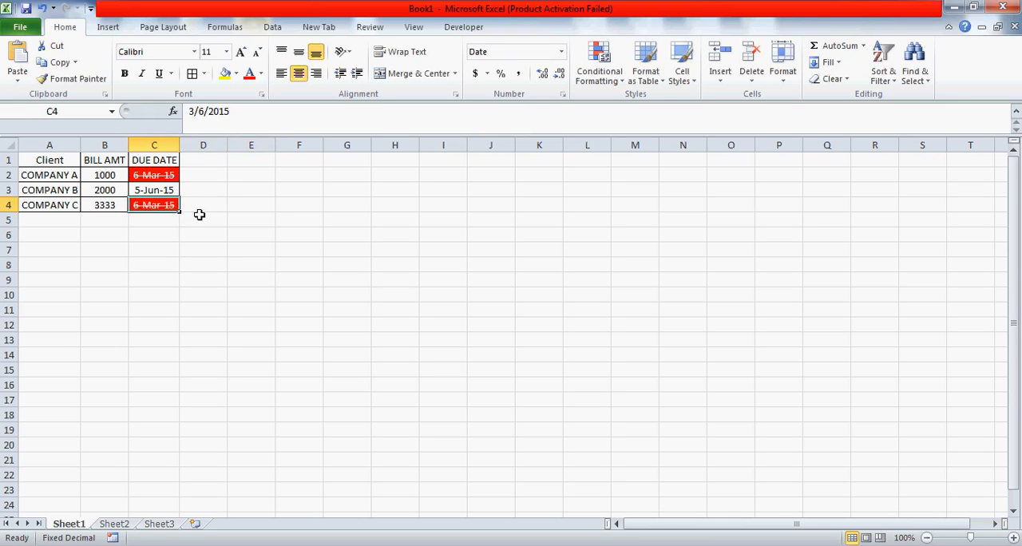
left_click(154, 175)
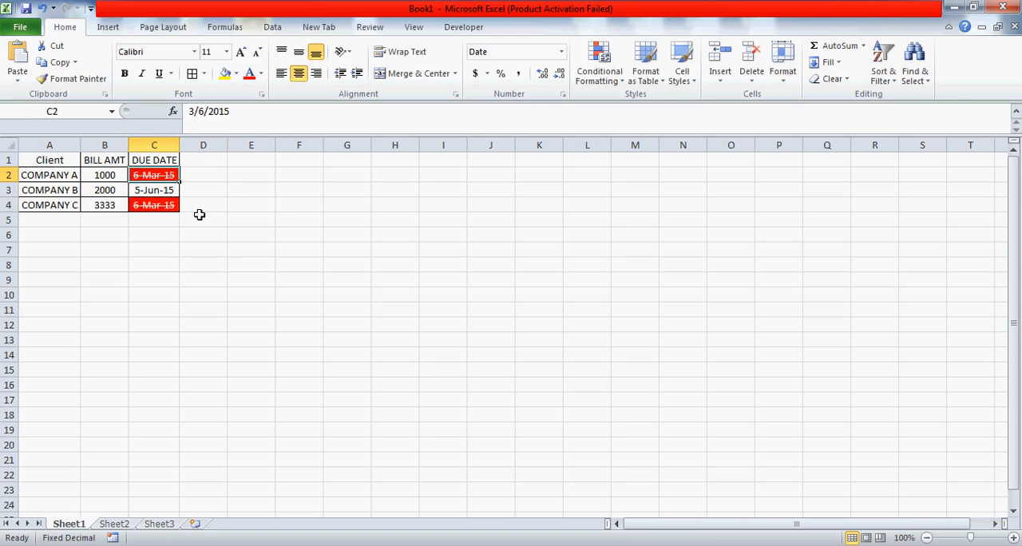
left_click(104, 175)
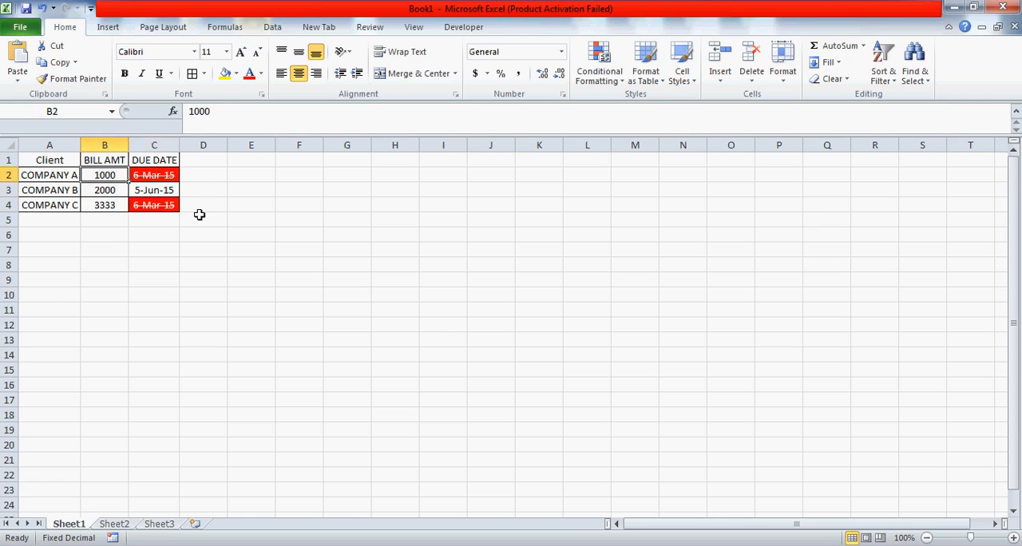
left_click(48, 175)
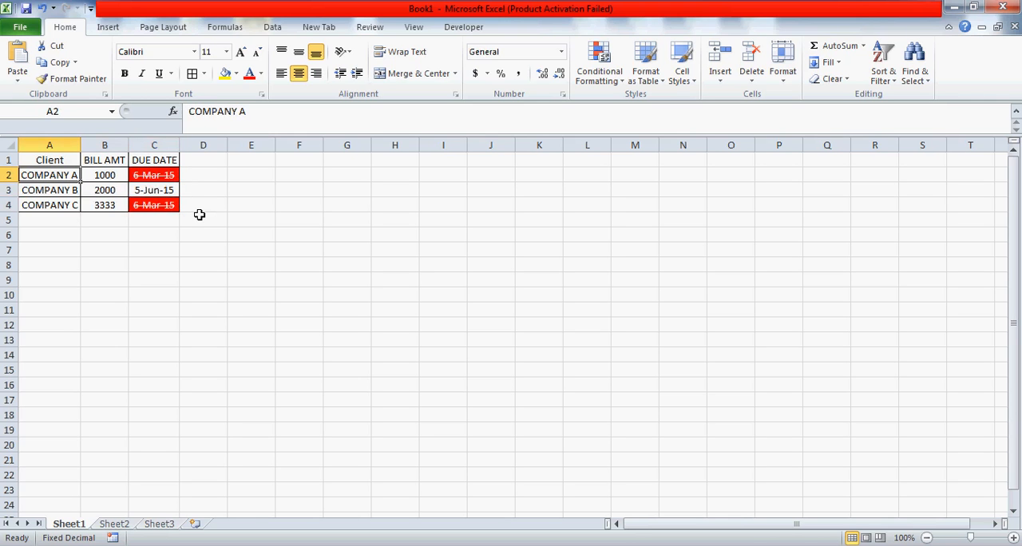
left_click(49, 159)
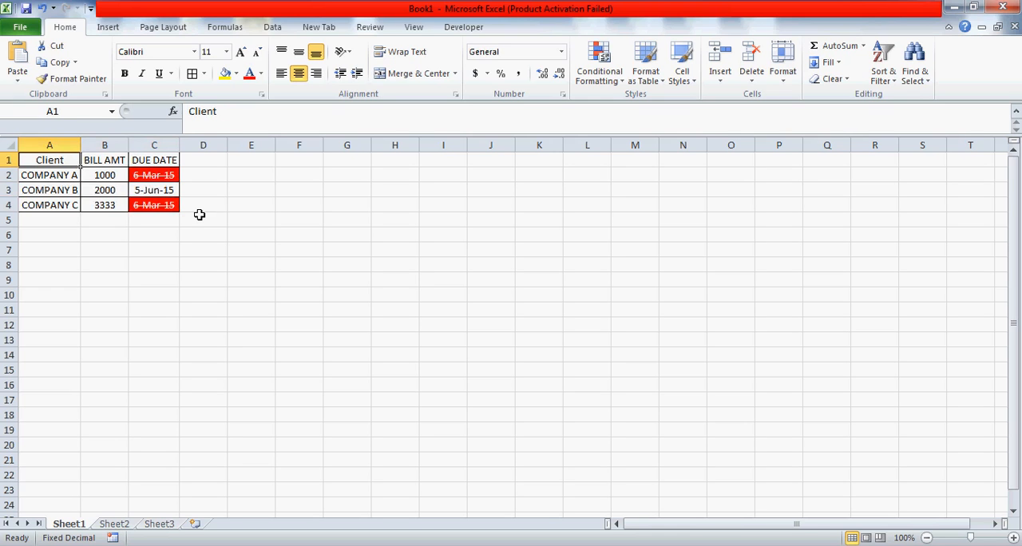
left_click(50, 190)
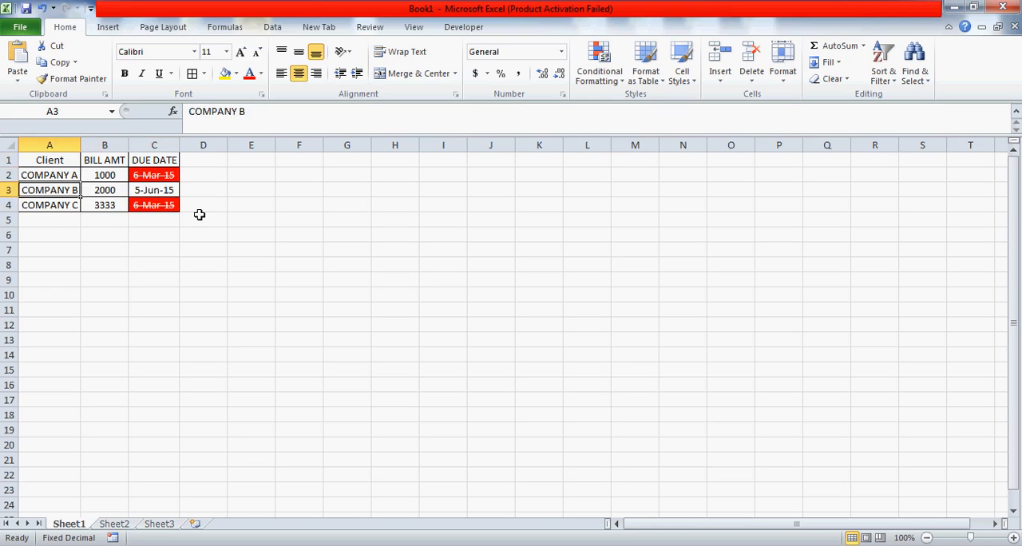
left_click(49, 159)
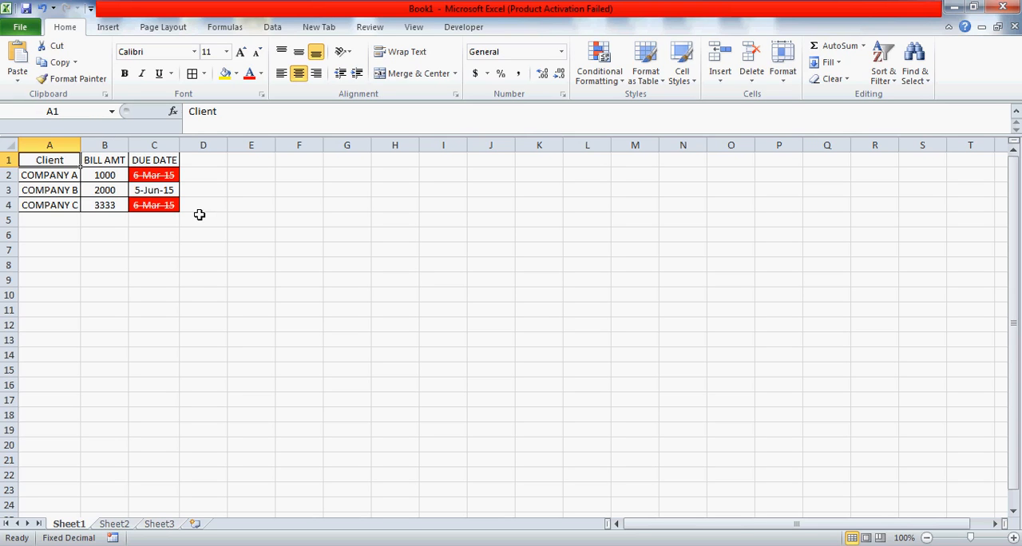
mouse_move(169, 271)
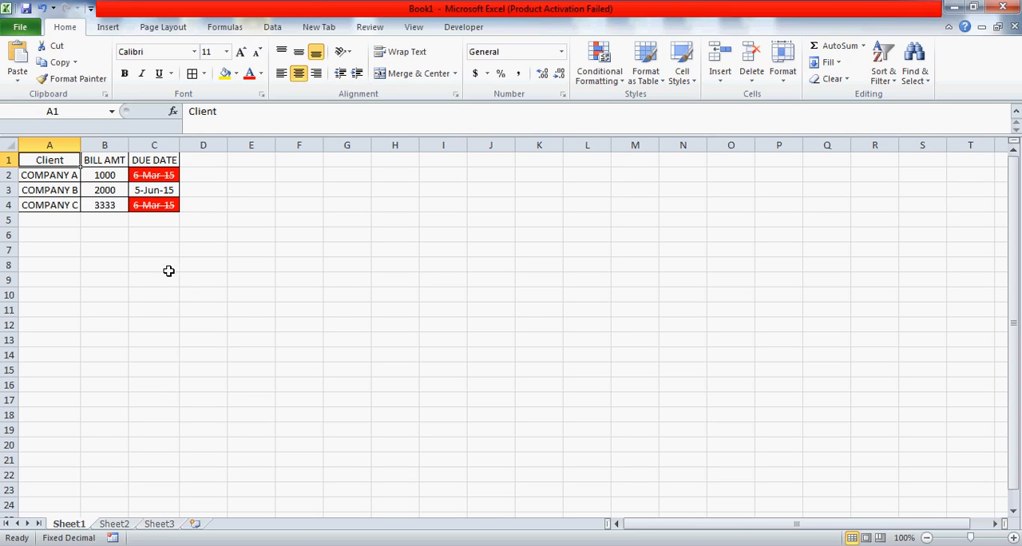
mouse_move(69, 160)
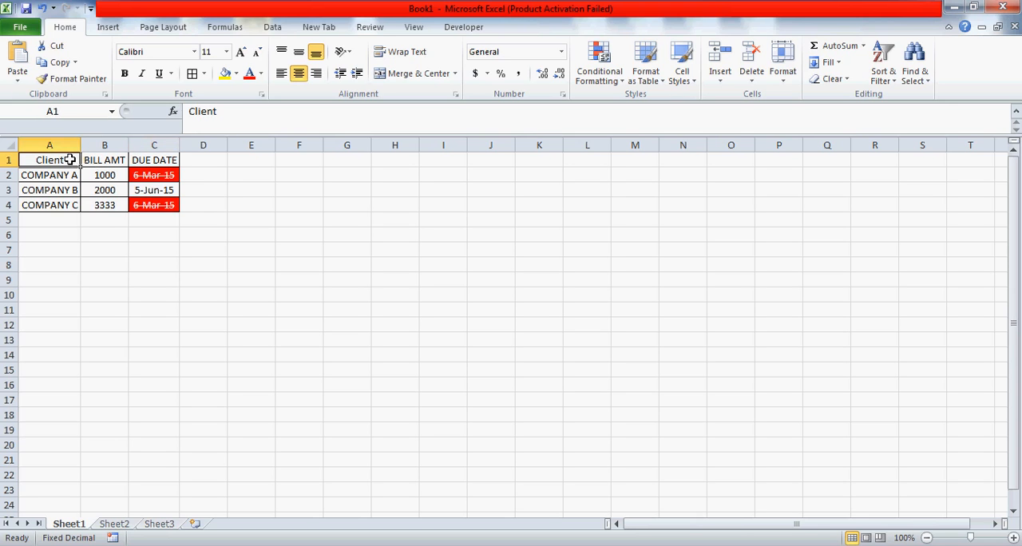
mouse_move(124, 353)
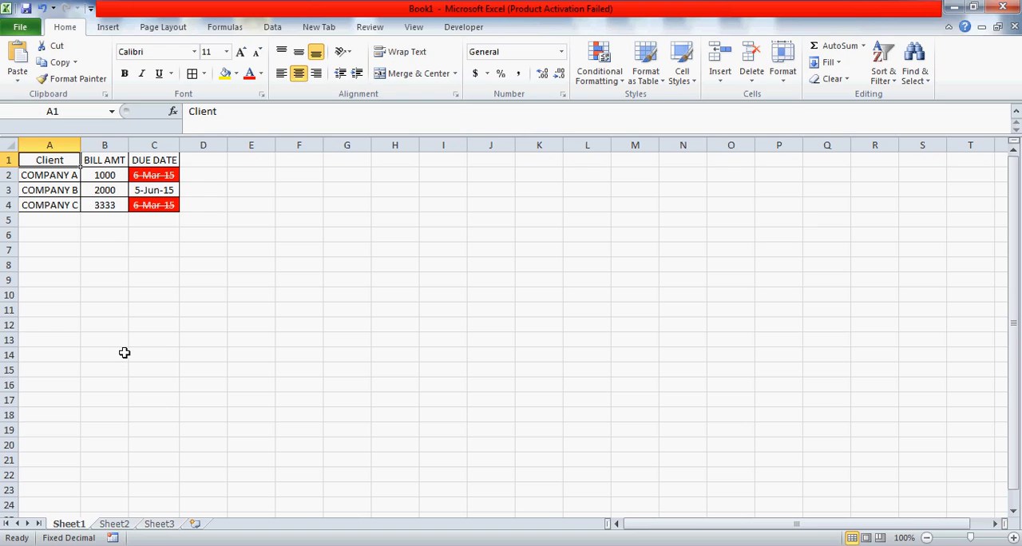
mouse_move(143, 472)
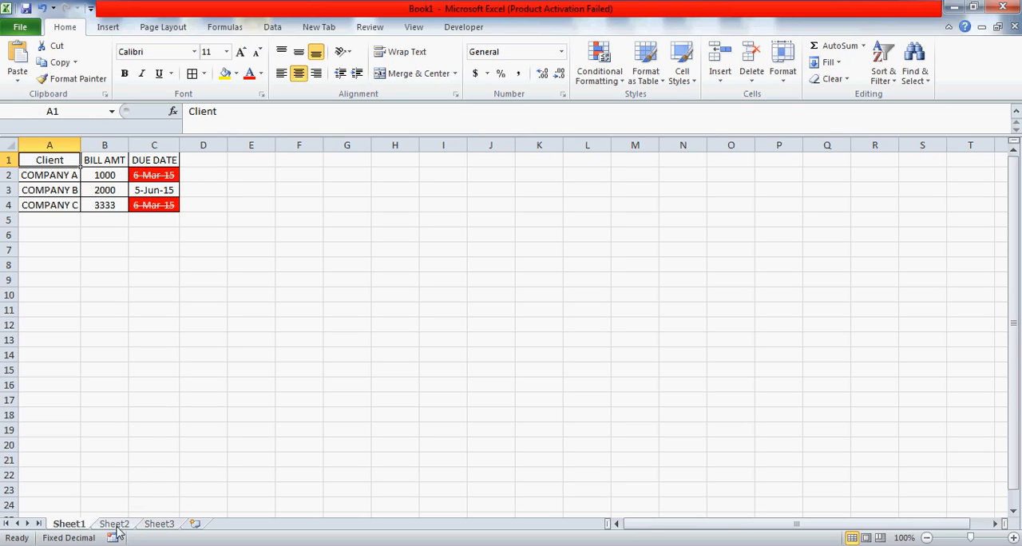
left_click(114, 524)
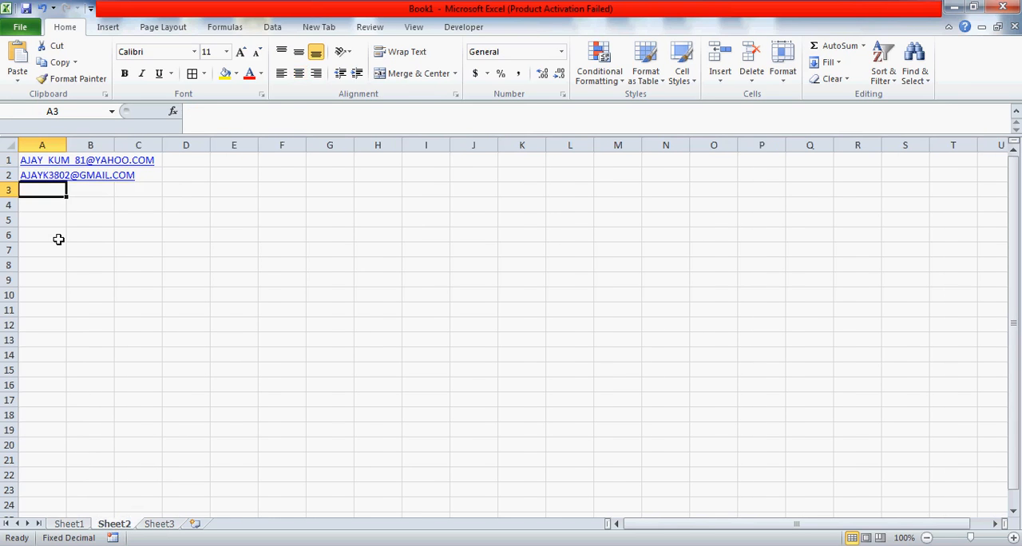
left_click(41, 160)
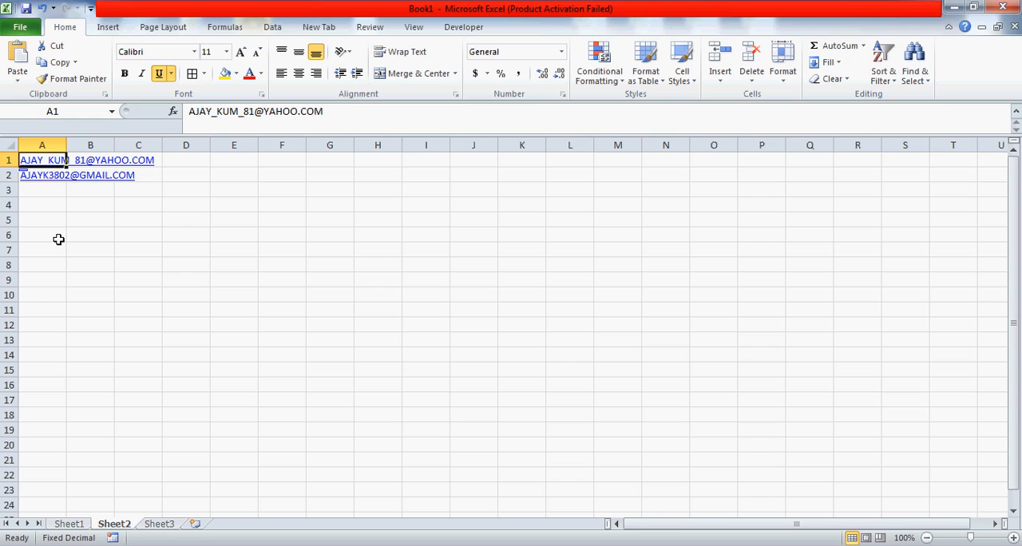
left_click(42, 189)
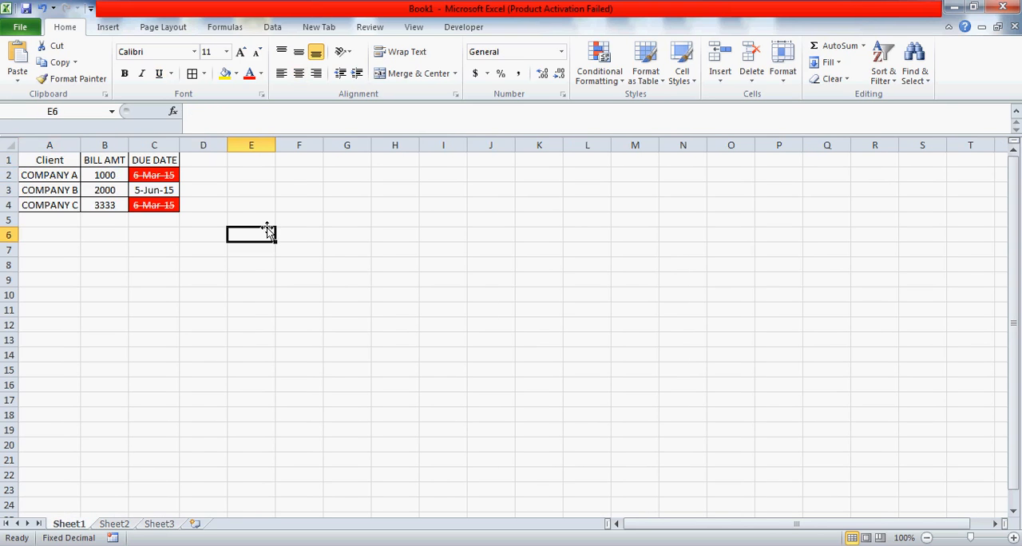
mouse_move(285, 394)
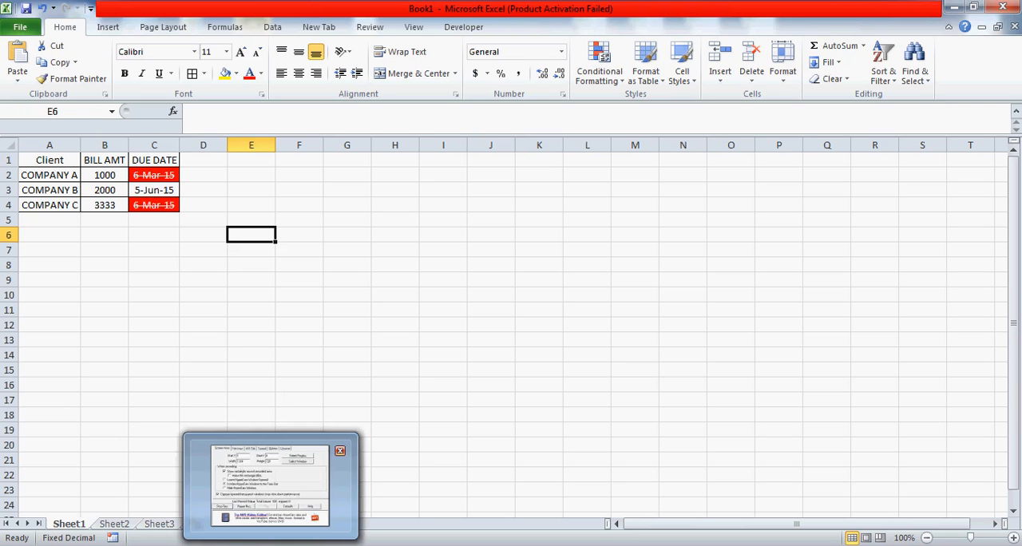
left_click(340, 450)
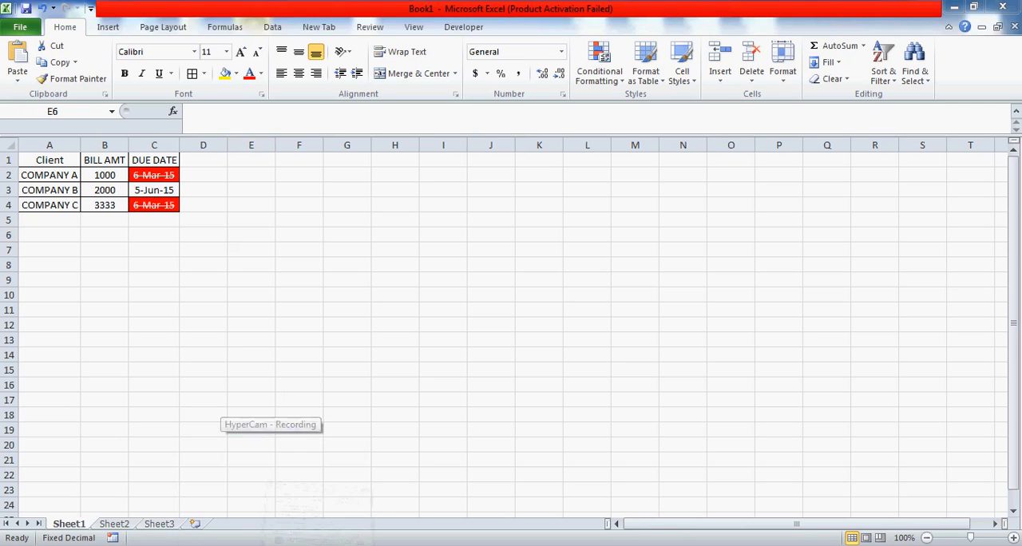